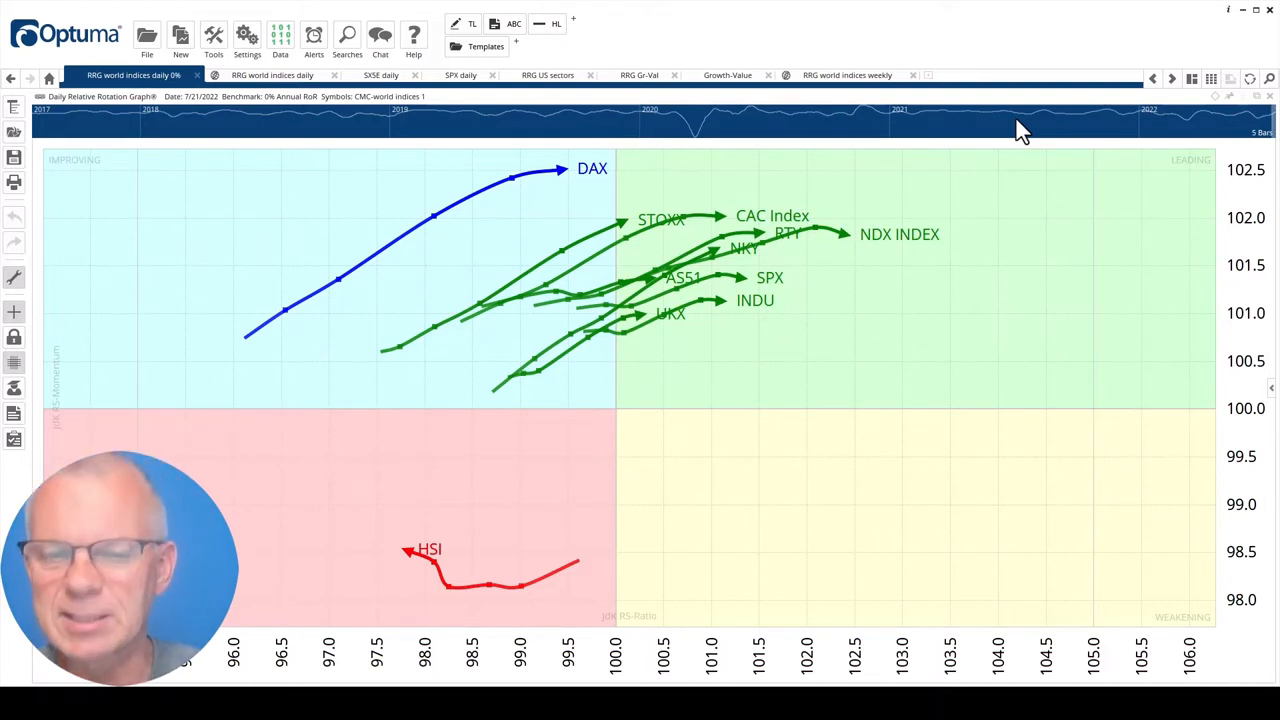
{"action": "mouse_move", "coordinate": [720, 393]}
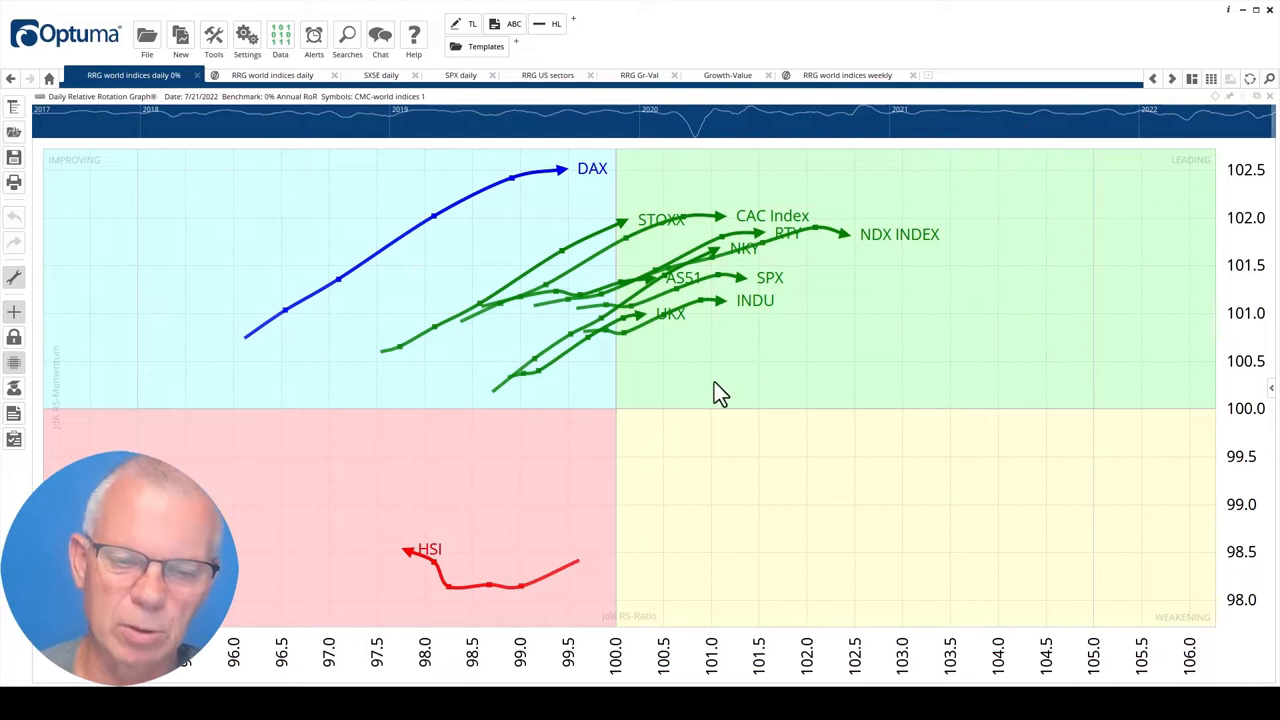
{"action": "mouse_move", "coordinate": [410, 555]}
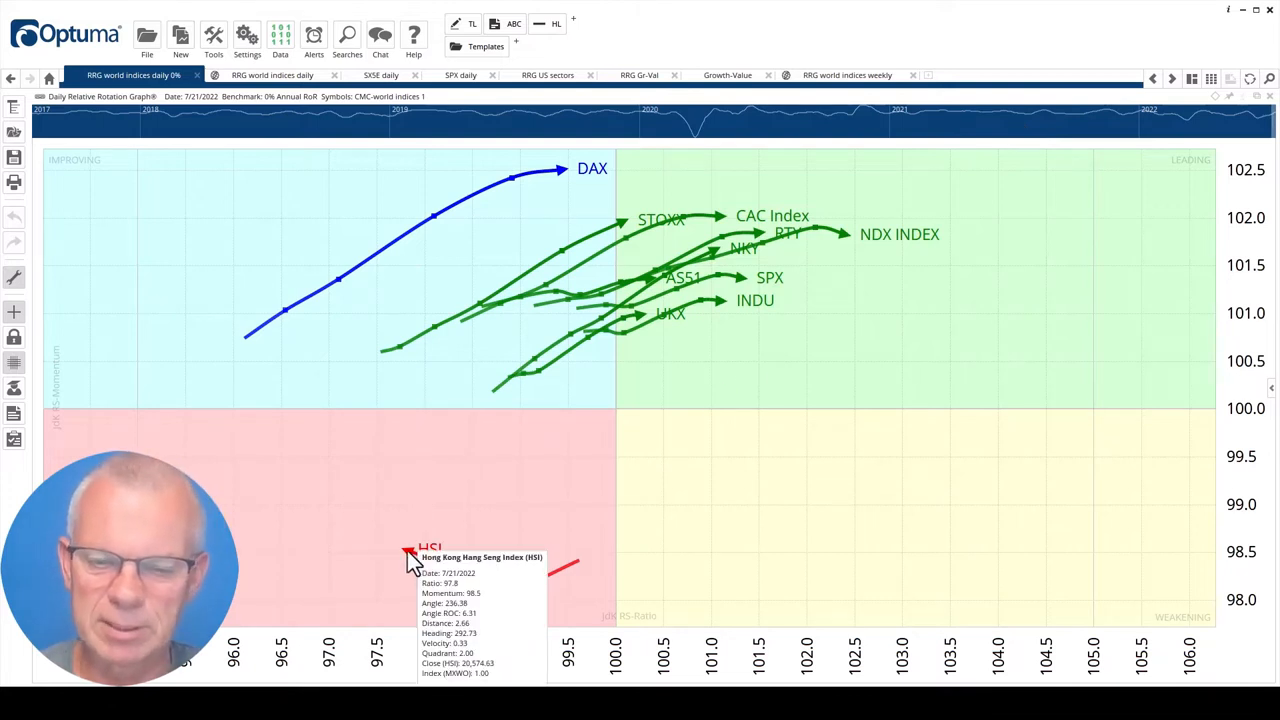
{"action": "mouse_move", "coordinate": [420, 335]}
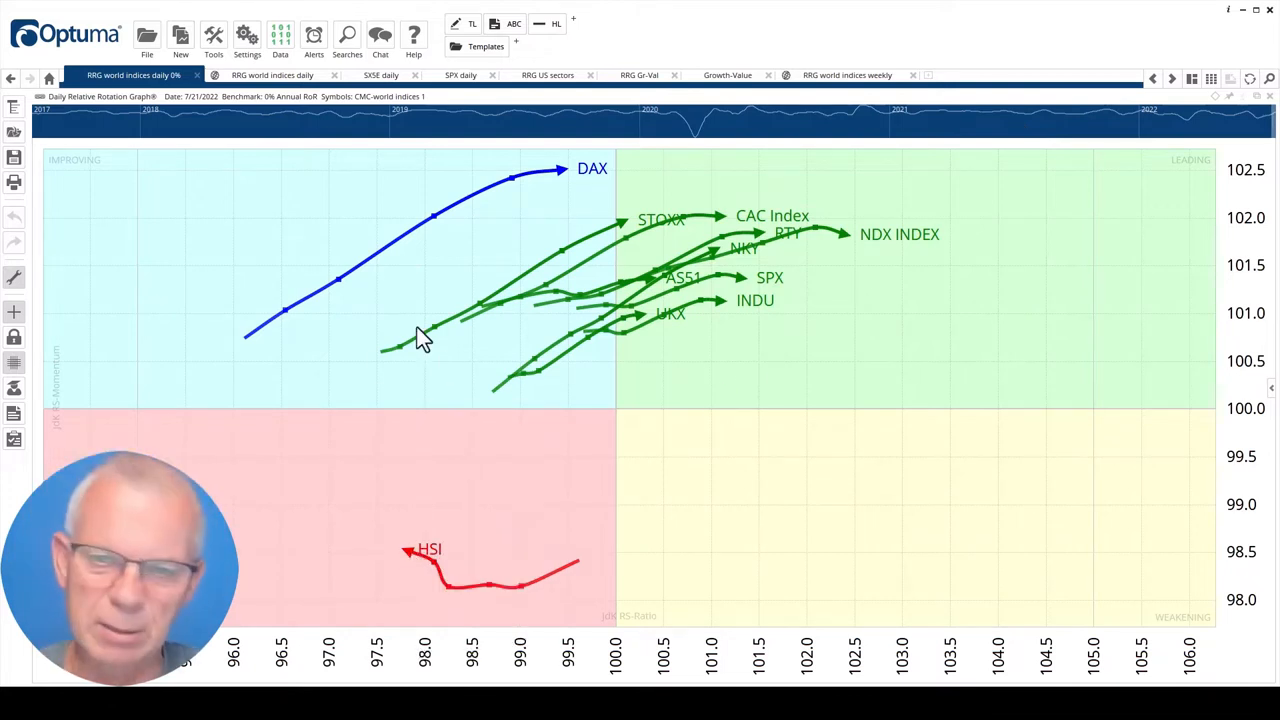
{"action": "mouse_move", "coordinate": [818, 417]}
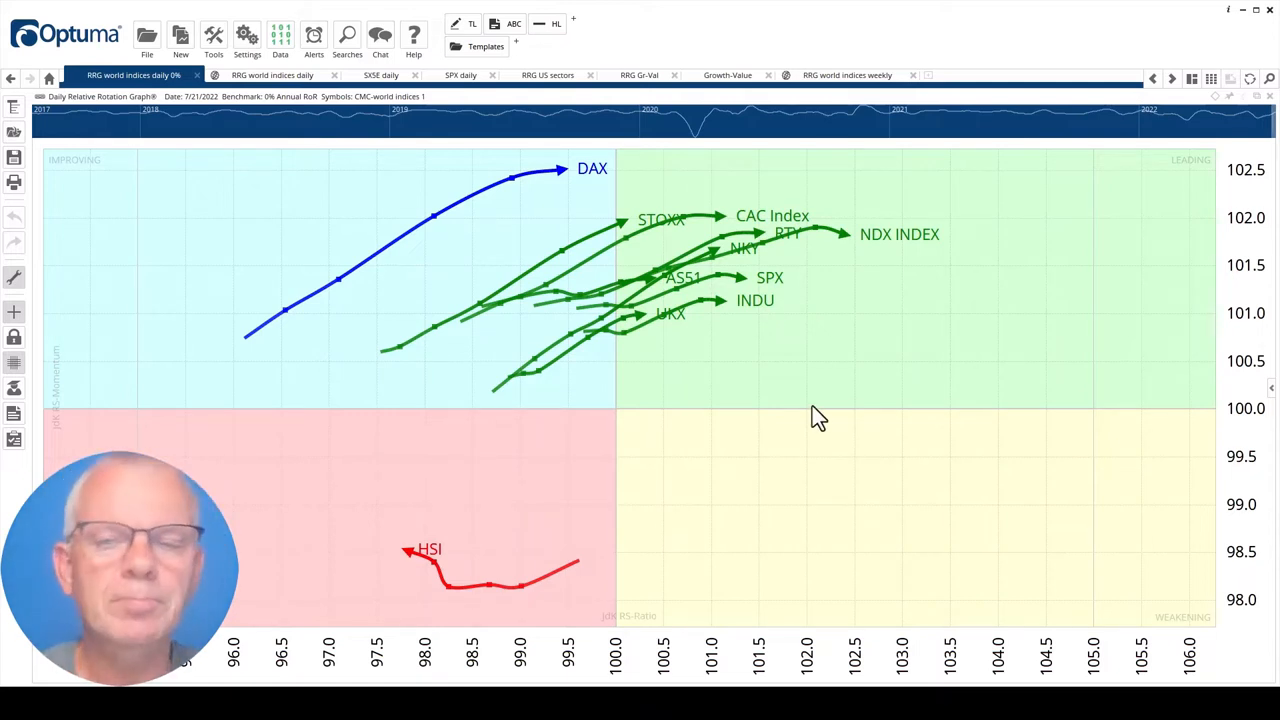
{"action": "mouse_move", "coordinate": [272, 75]}
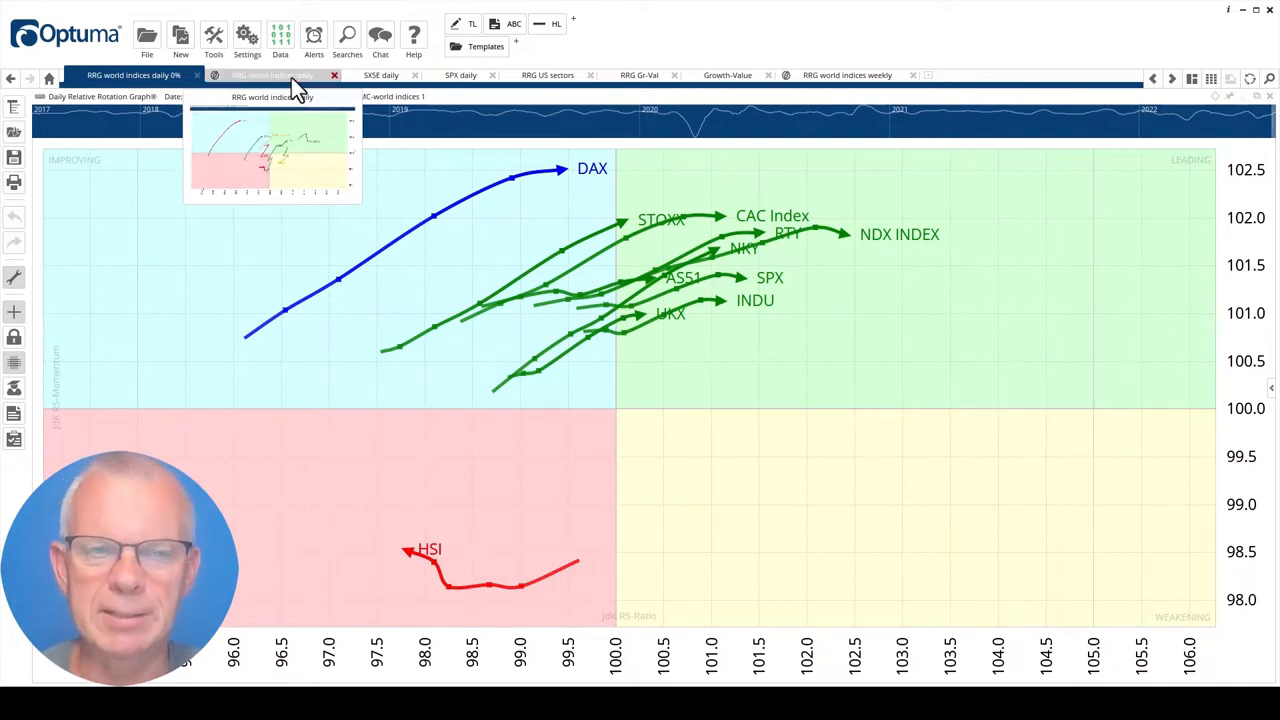
- Show the 'RRG world indices daily' chart benchmarked against the MSCI World Index
{"action": "left_click", "coordinate": [272, 75]}
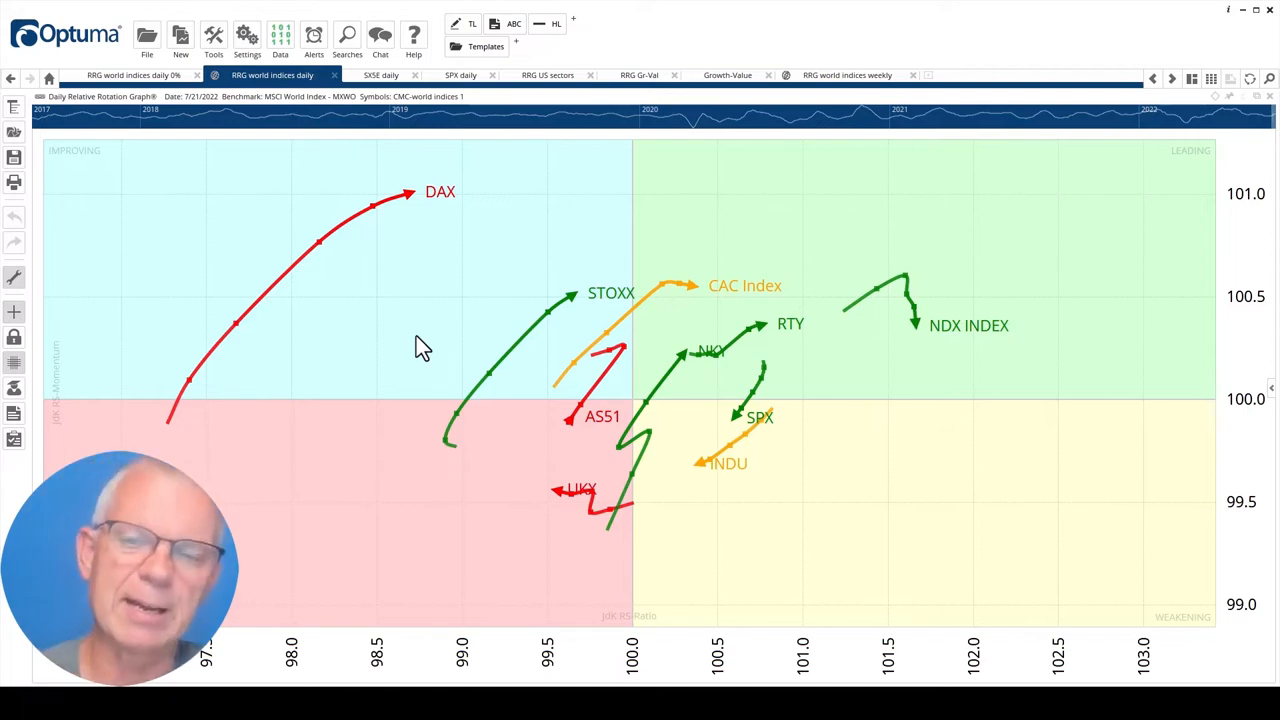
{"action": "mouse_move", "coordinate": [432, 355]}
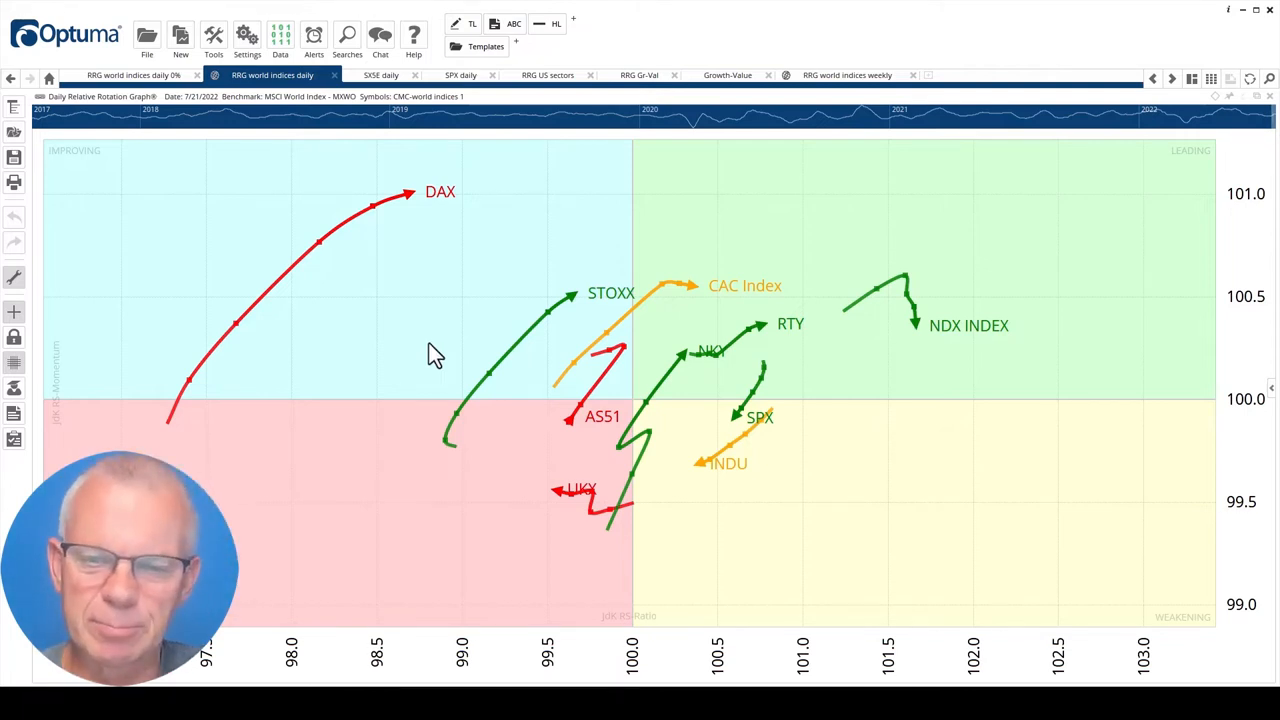
{"action": "mouse_move", "coordinate": [463, 252]}
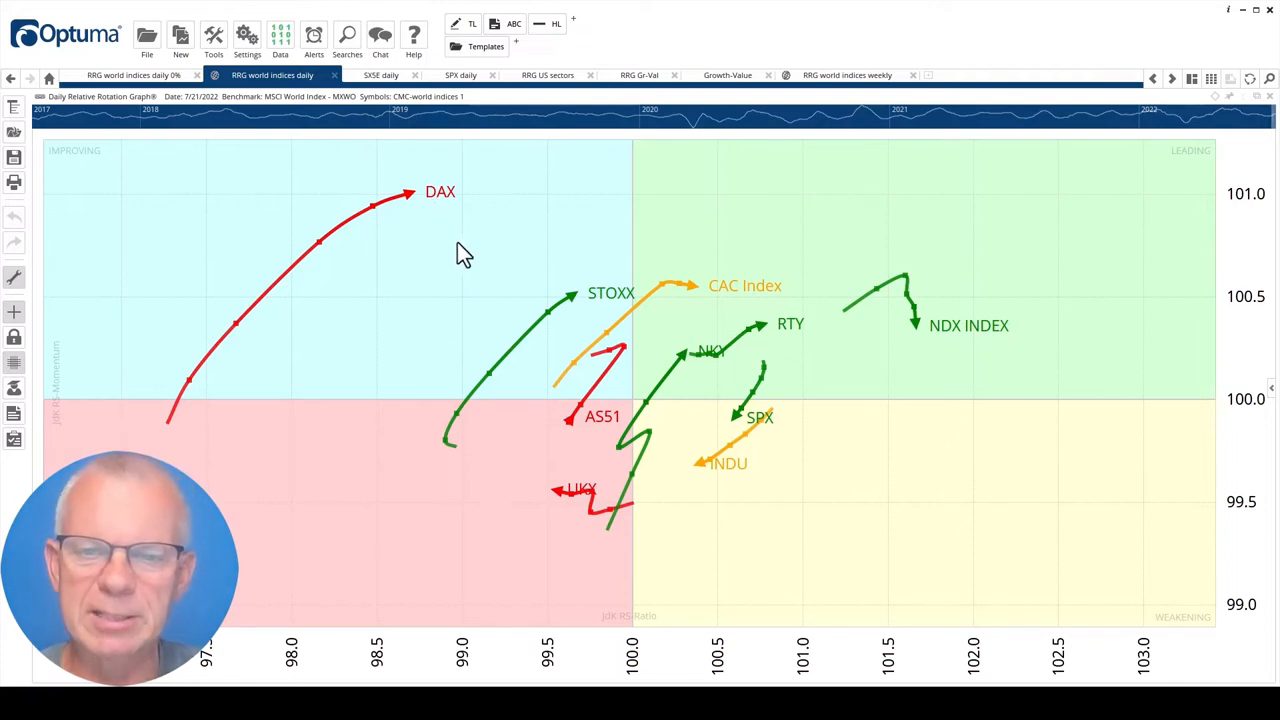
{"action": "mouse_move", "coordinate": [728, 305]}
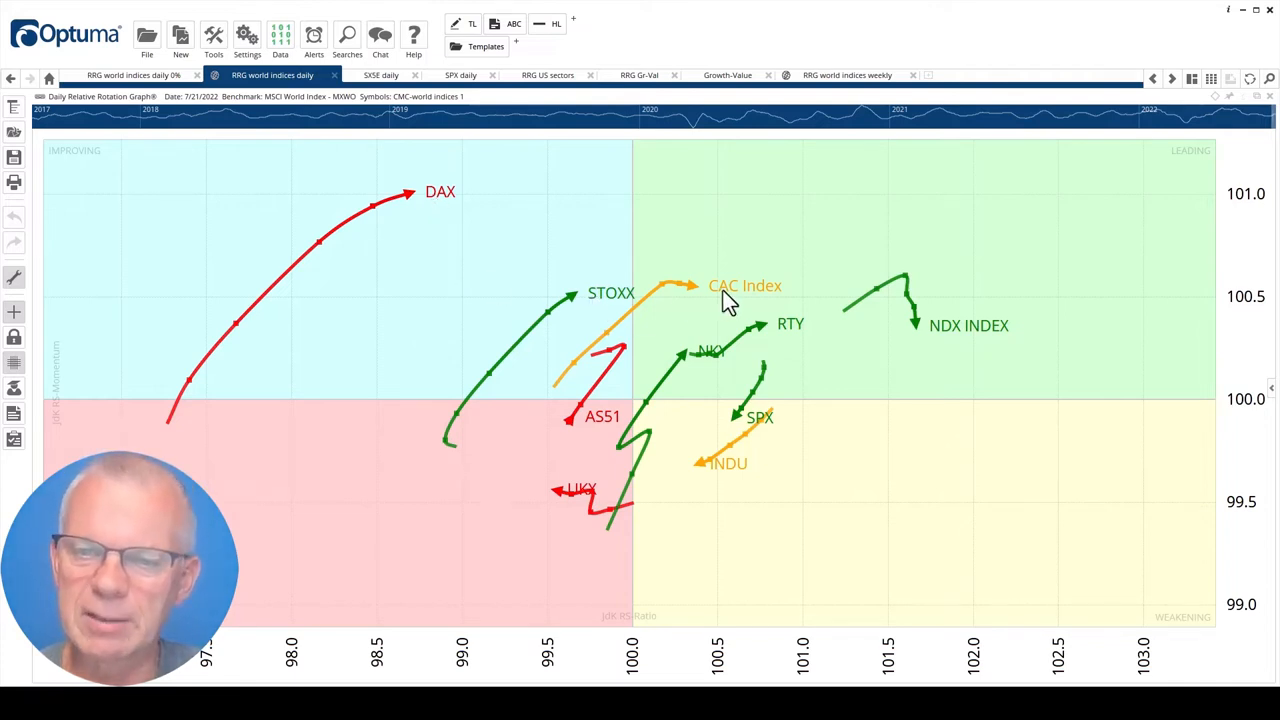
{"action": "mouse_move", "coordinate": [315, 358]}
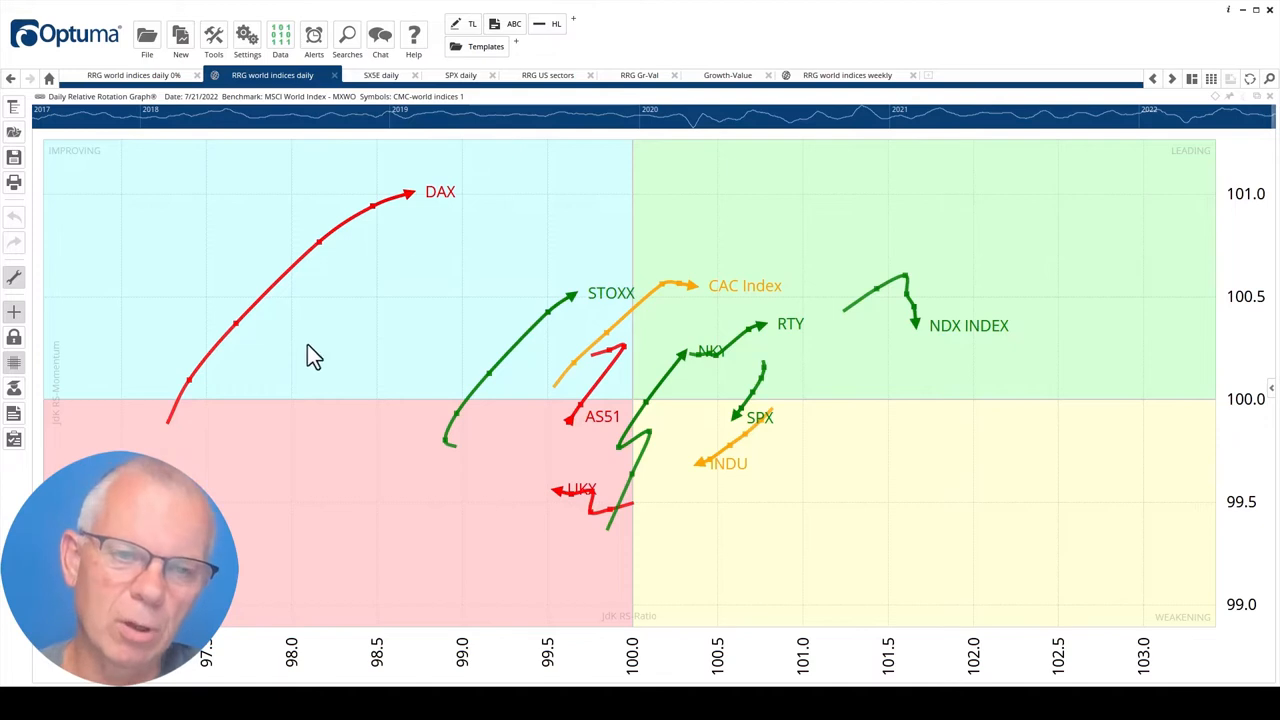
{"action": "mouse_move", "coordinate": [420, 270]}
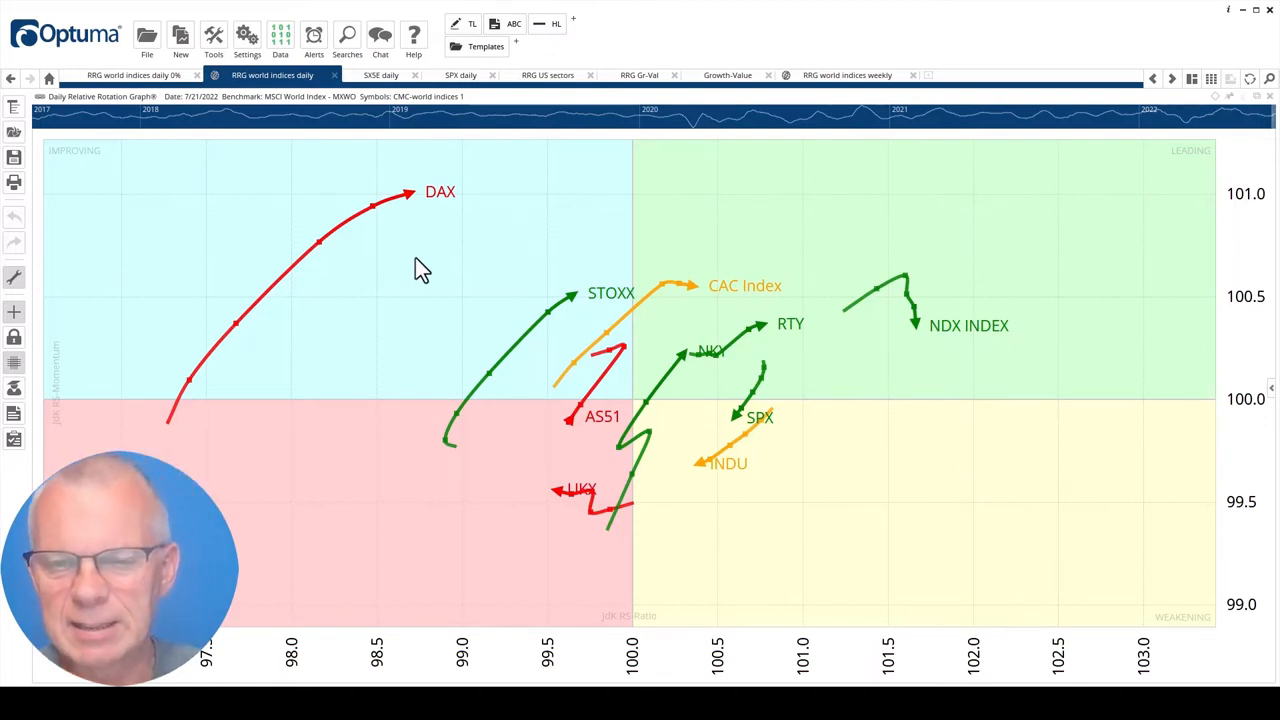
{"action": "mouse_move", "coordinate": [505, 308]}
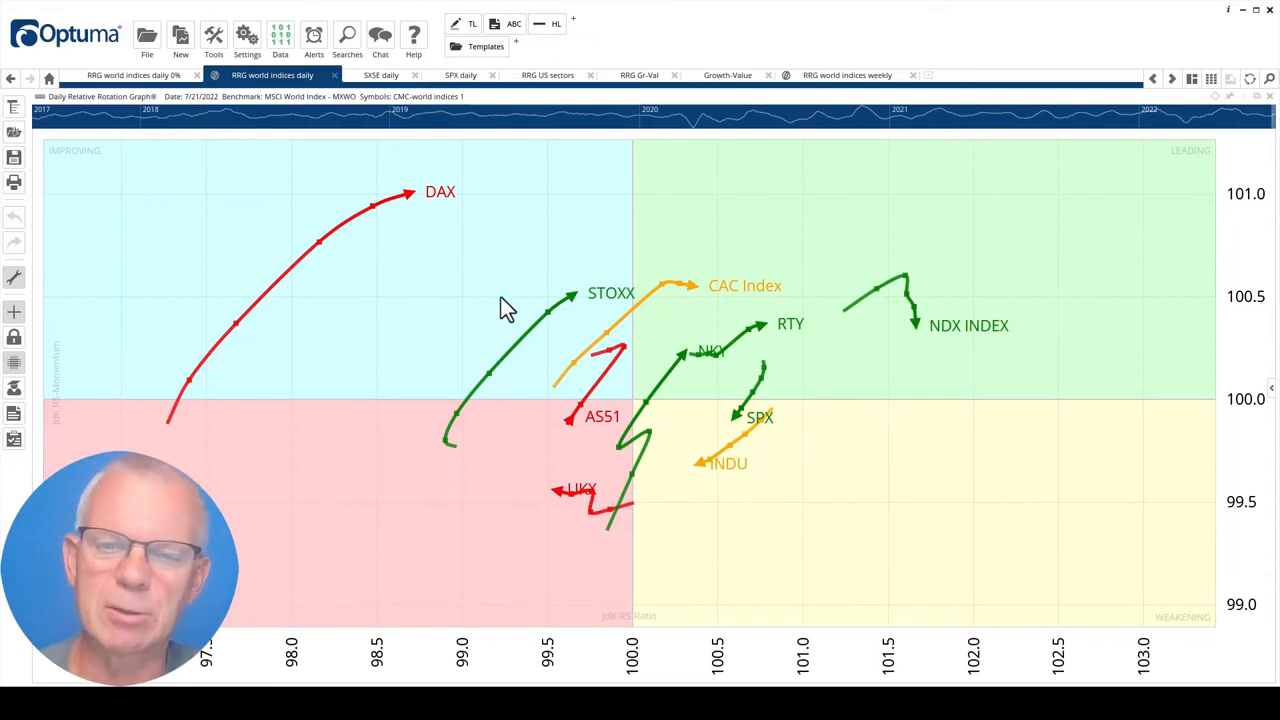
{"action": "mouse_move", "coordinate": [473, 328]}
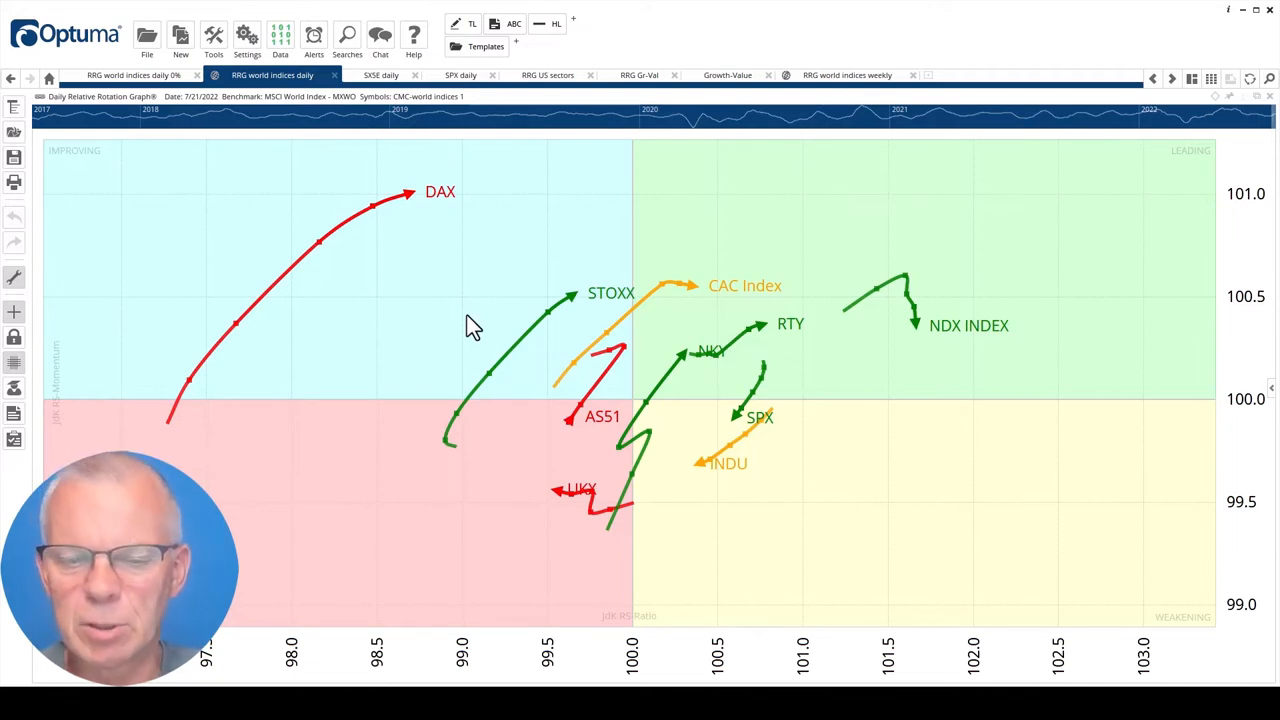
{"action": "mouse_move", "coordinate": [720, 485]}
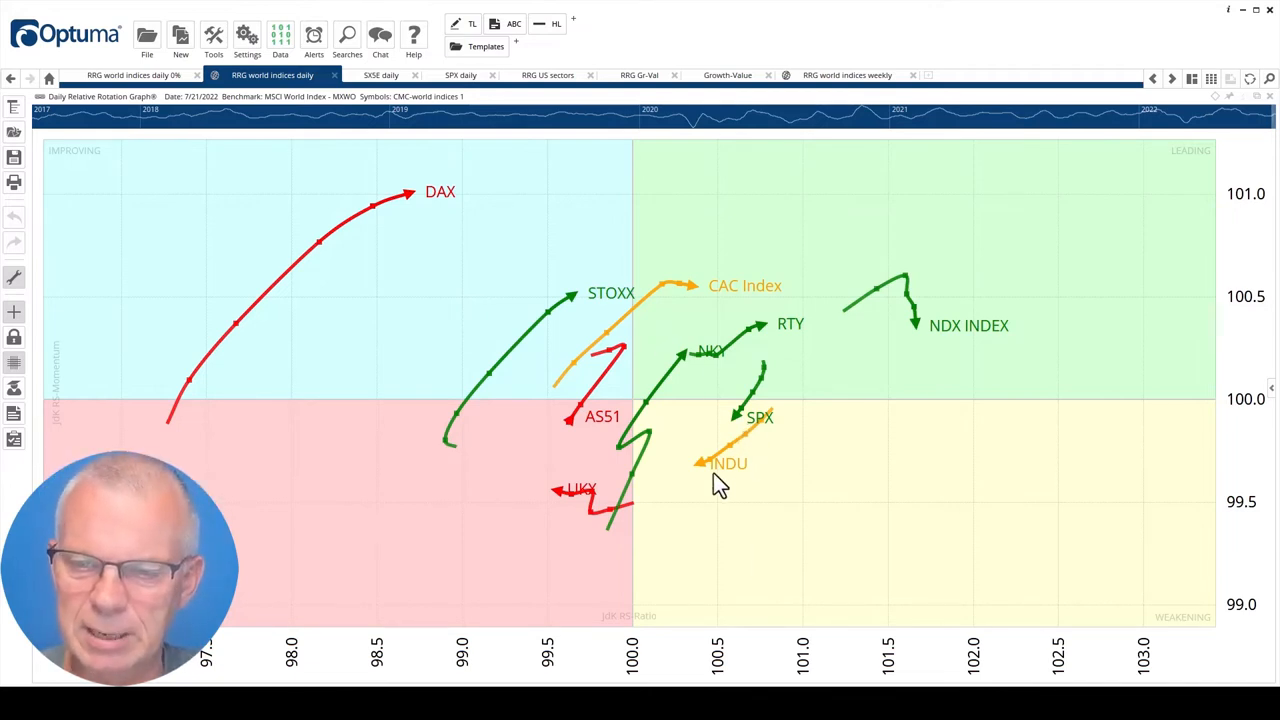
{"action": "mouse_move", "coordinate": [935, 372]}
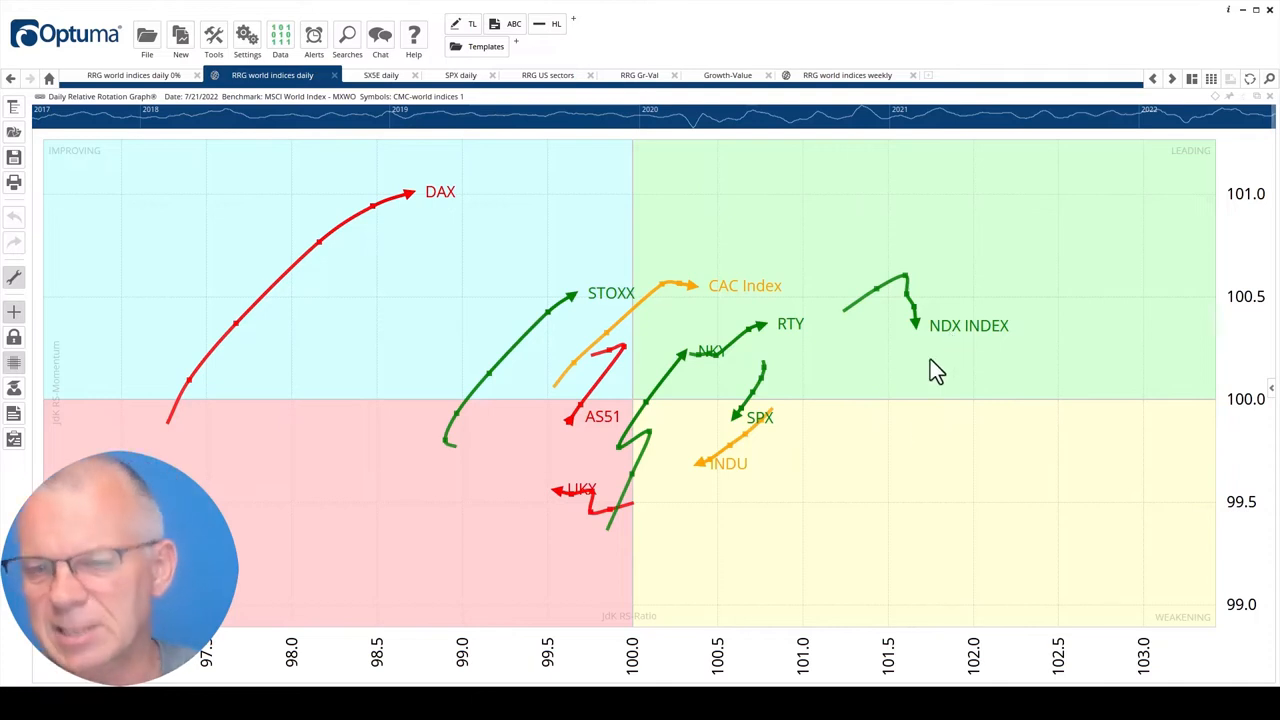
{"action": "mouse_move", "coordinate": [886, 456]}
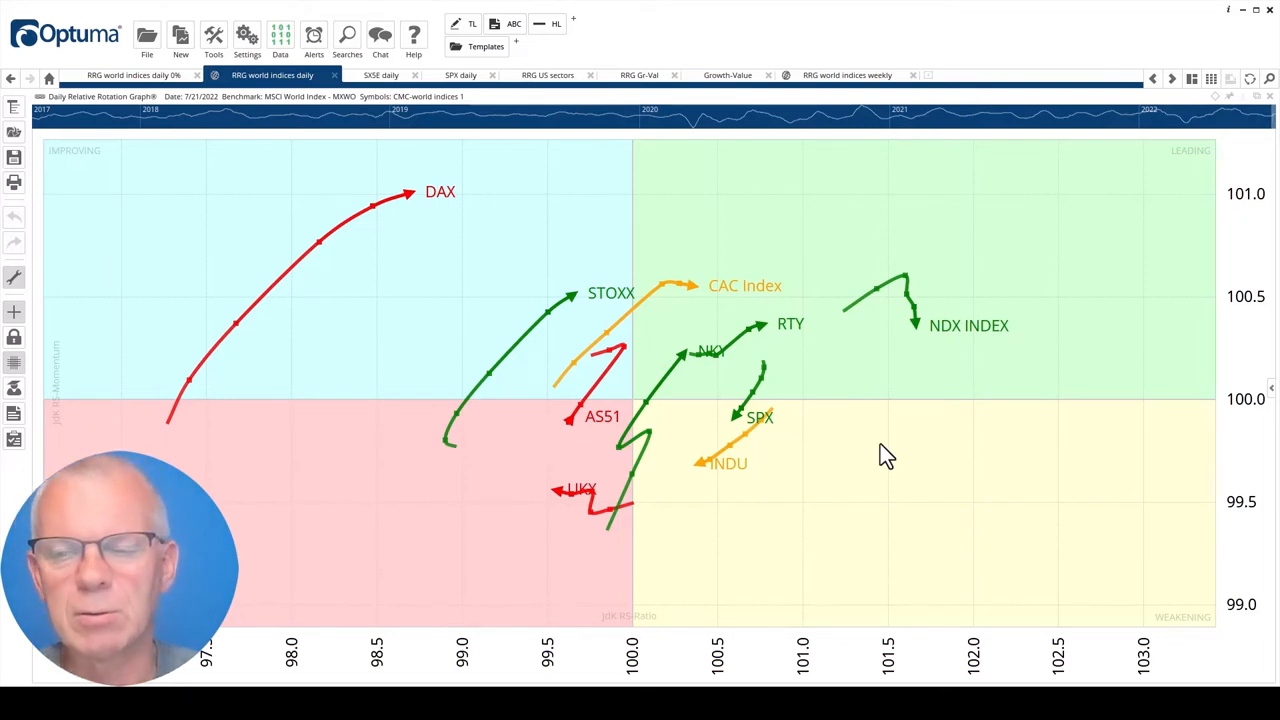
{"action": "mouse_move", "coordinate": [883, 383]}
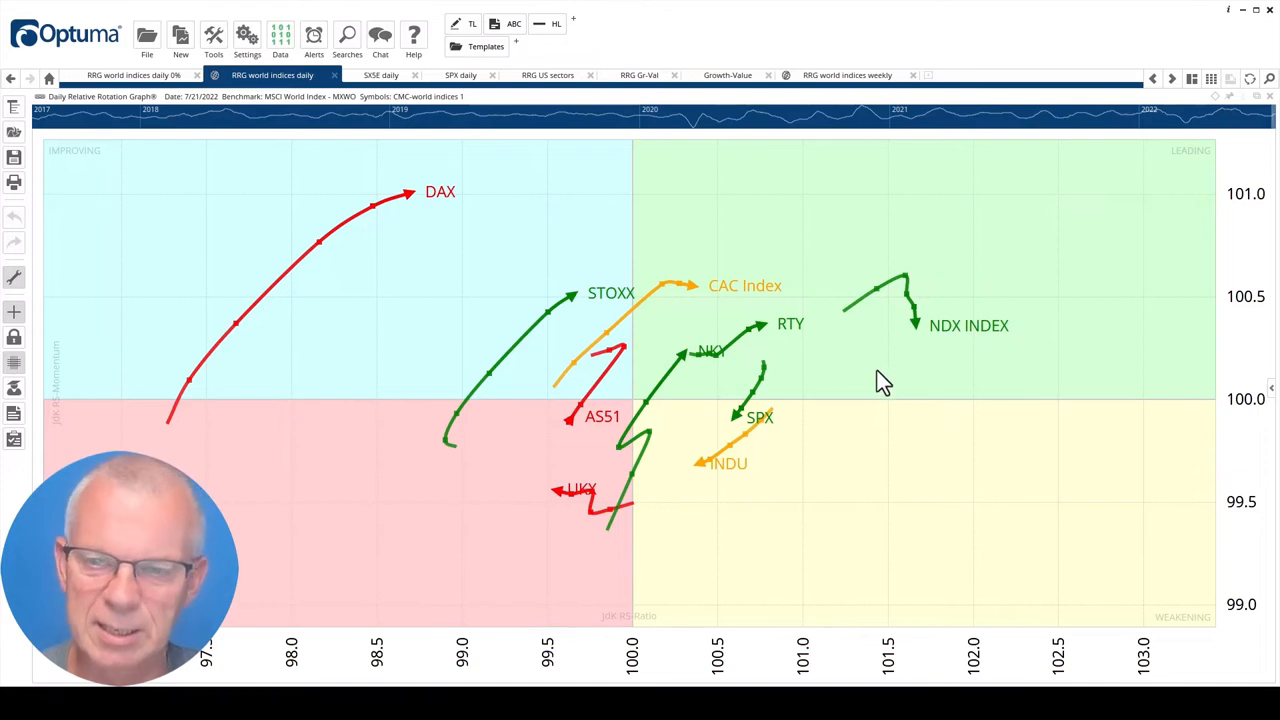
{"action": "mouse_move", "coordinate": [765, 333]}
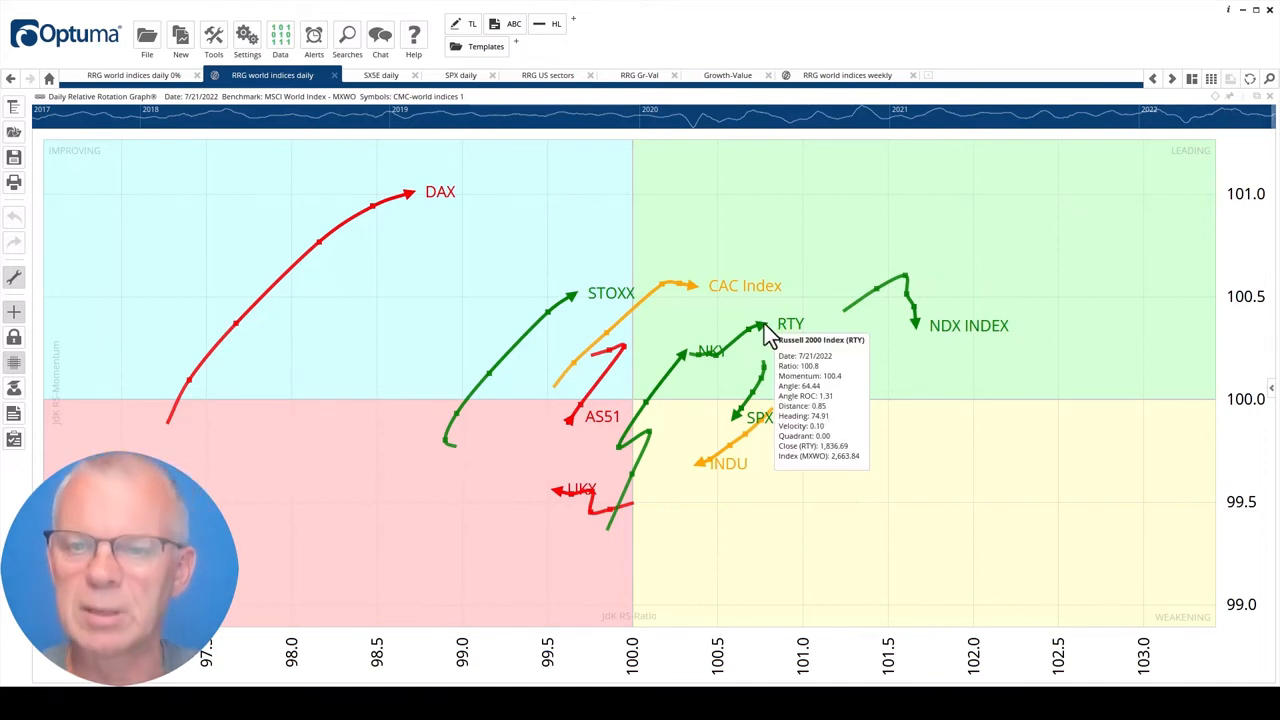
{"action": "mouse_move", "coordinate": [868, 400]}
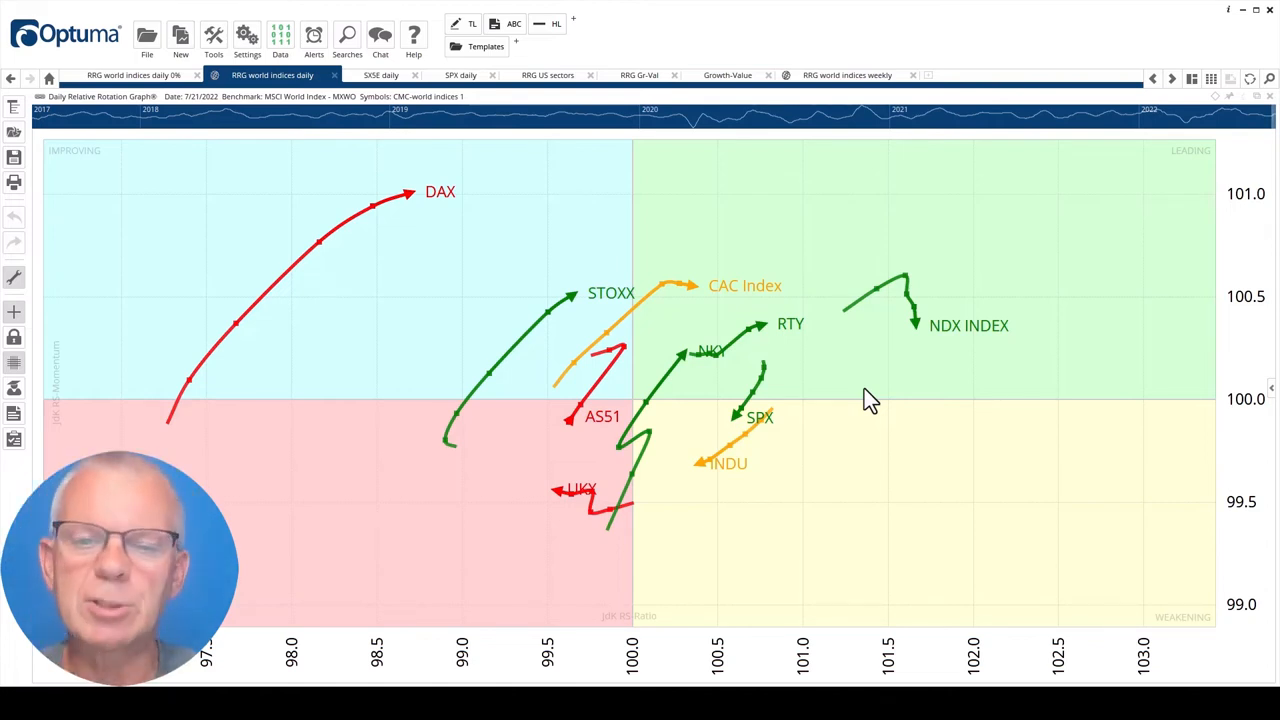
{"action": "mouse_move", "coordinate": [835, 368]}
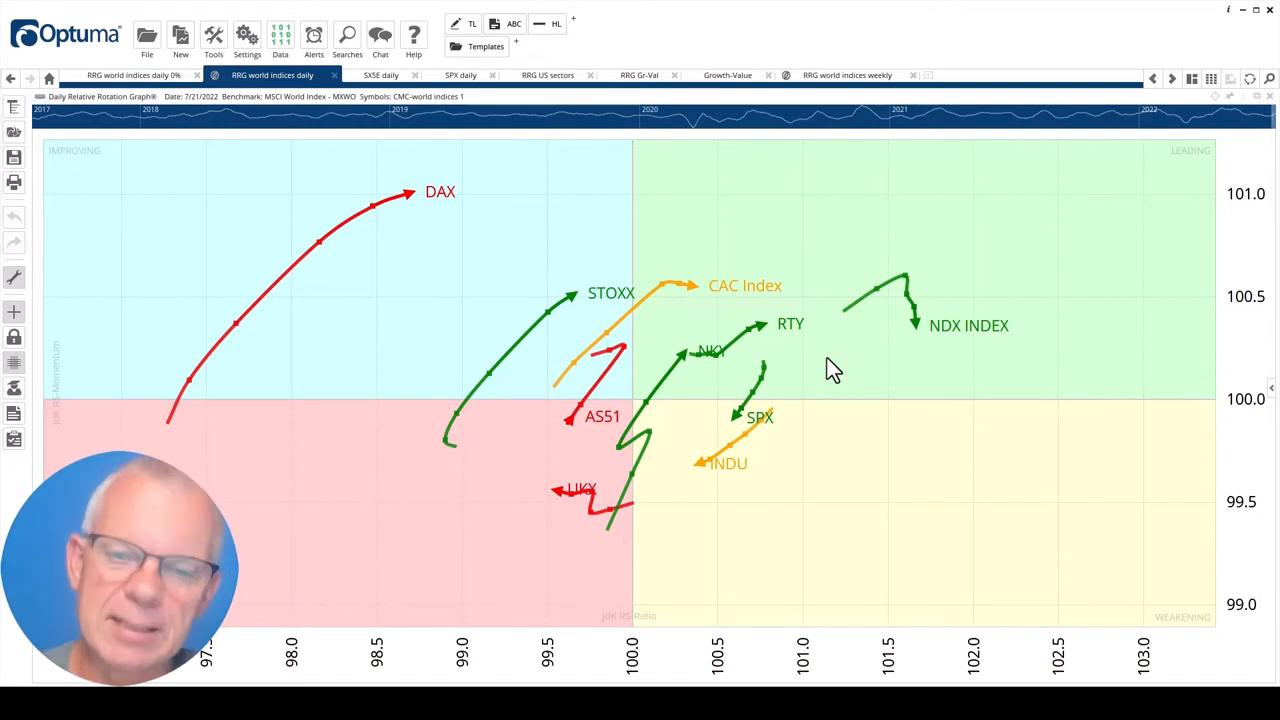
{"action": "mouse_move", "coordinate": [573, 302]}
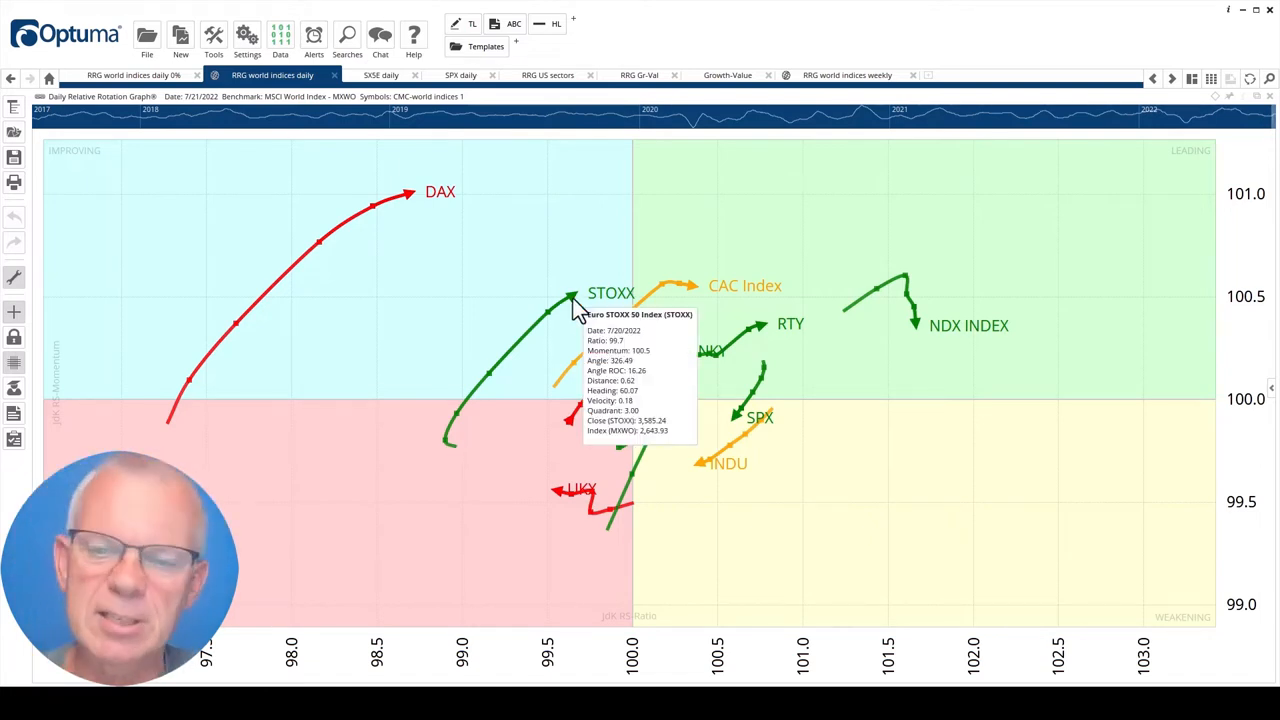
{"action": "mouse_move", "coordinate": [730, 440]}
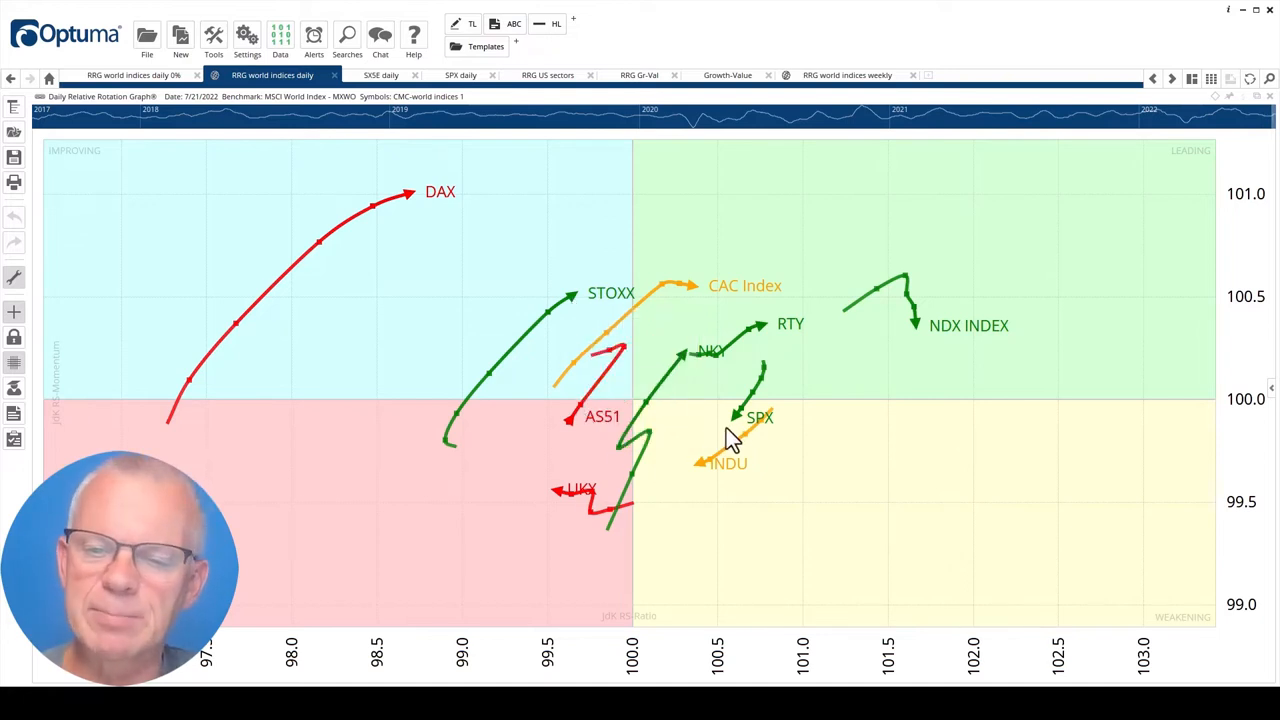
{"action": "mouse_move", "coordinate": [700, 475]}
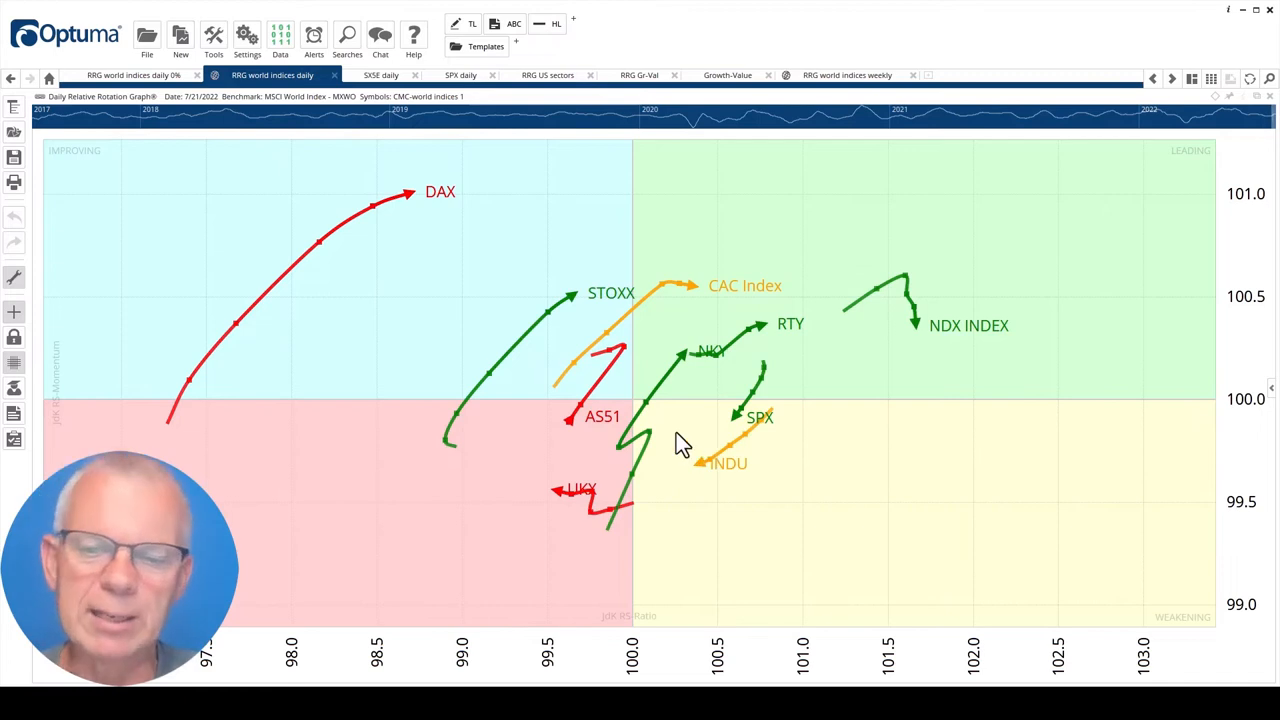
{"action": "mouse_move", "coordinate": [737, 424]}
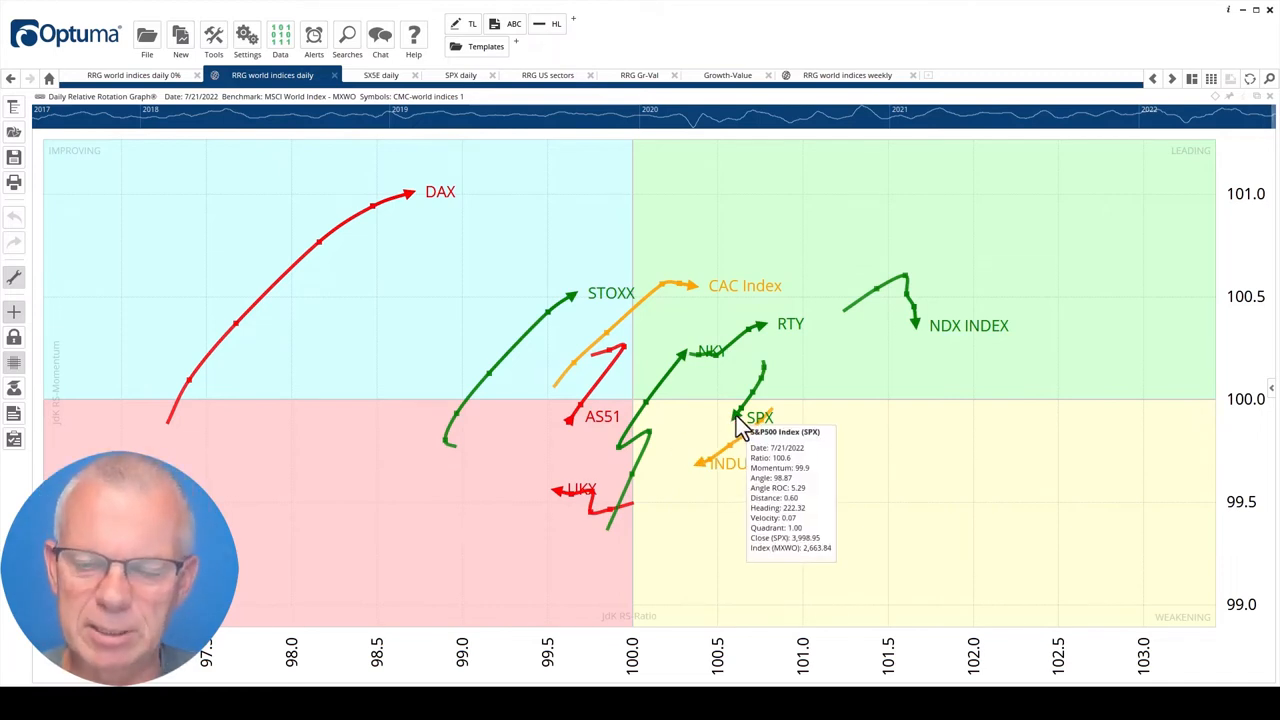
{"action": "mouse_move", "coordinate": [705, 470]}
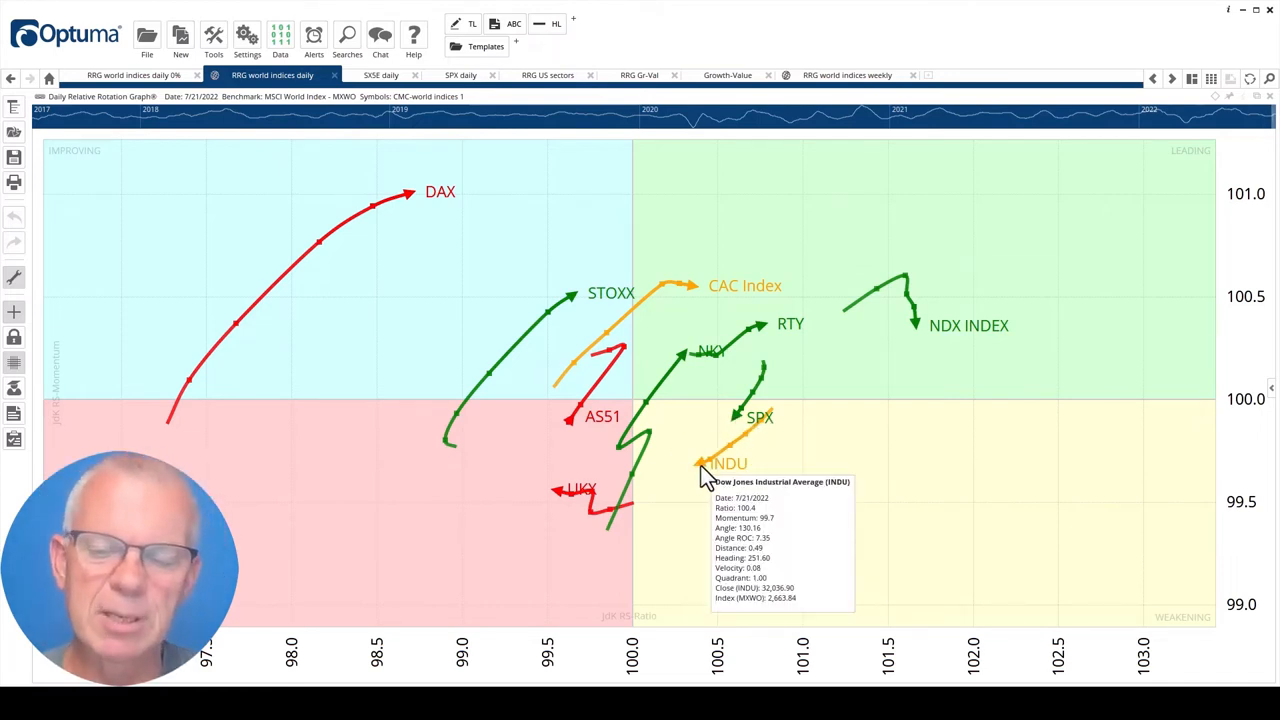
{"action": "mouse_move", "coordinate": [920, 353]}
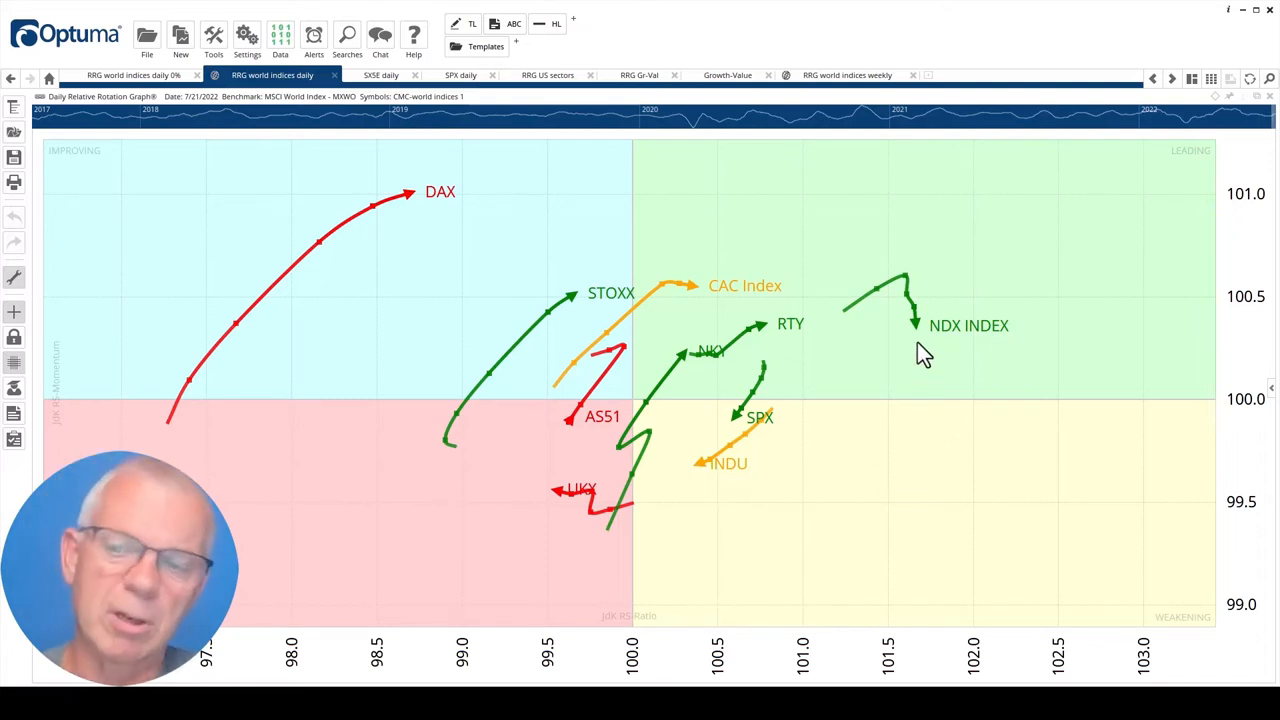
{"action": "mouse_move", "coordinate": [918, 362]}
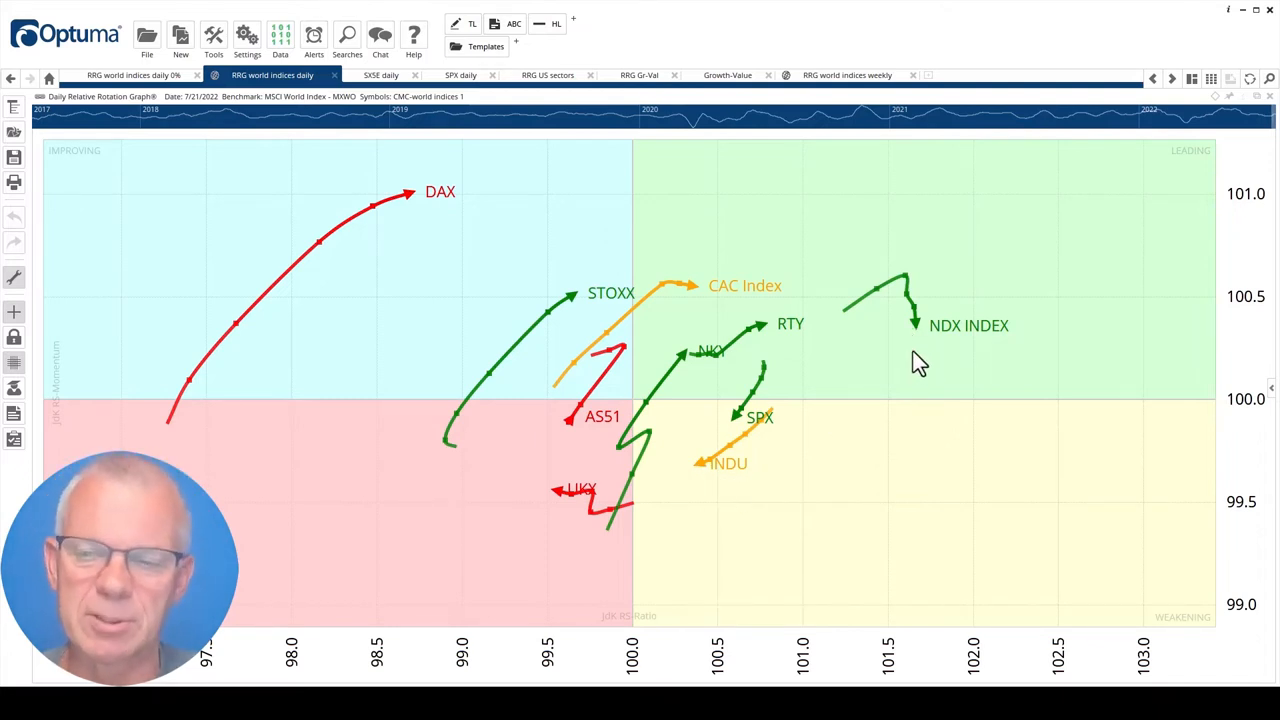
{"action": "mouse_move", "coordinate": [895, 410]}
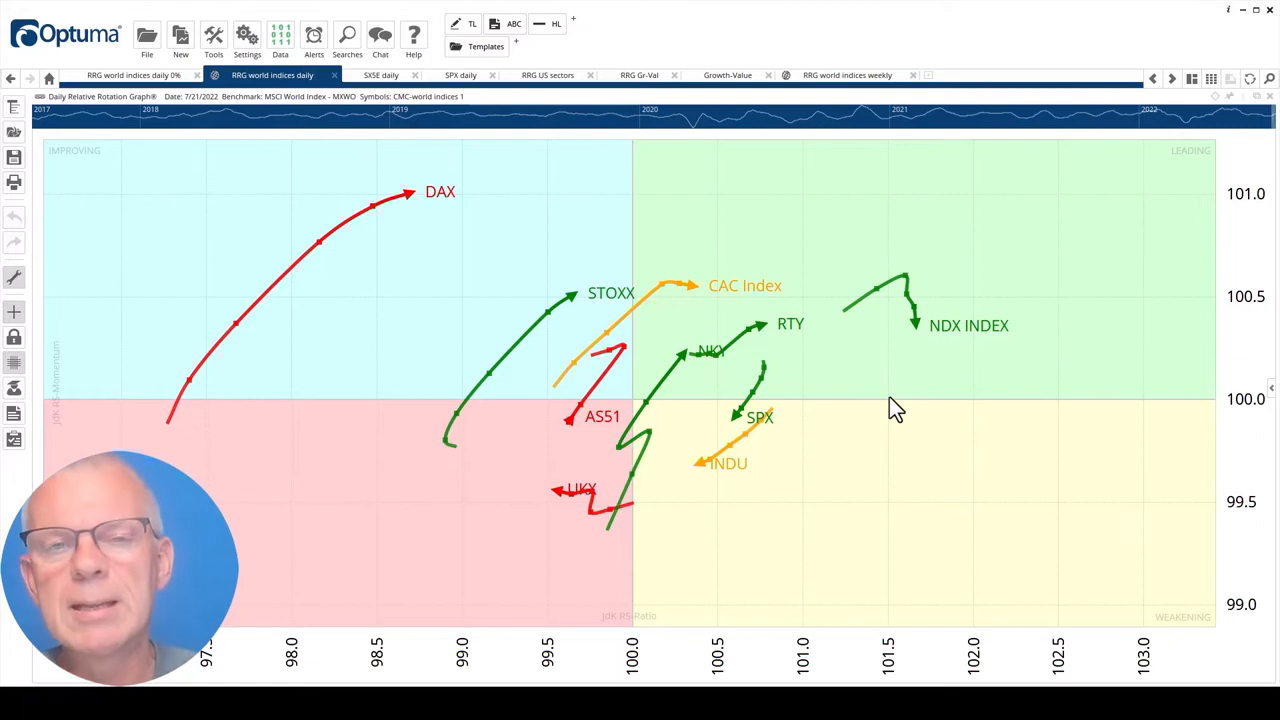
{"action": "mouse_move", "coordinate": [710, 440]}
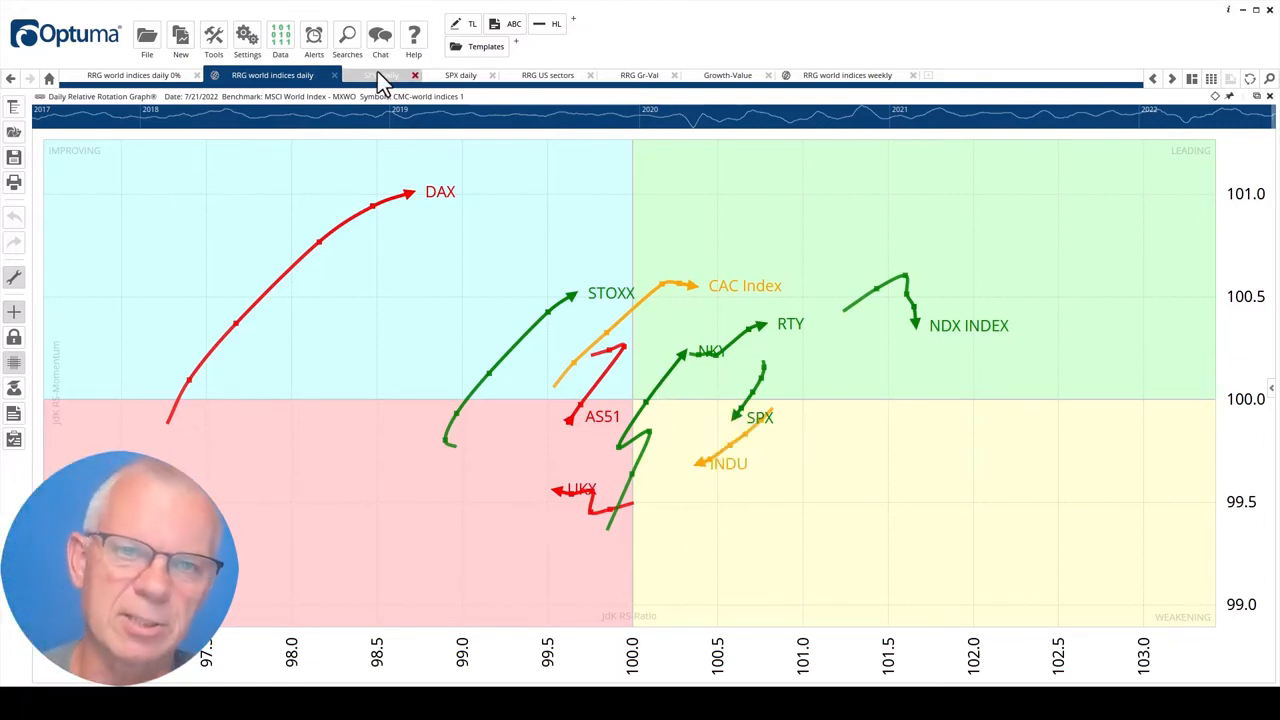
{"action": "left_click", "coordinate": [380, 74]}
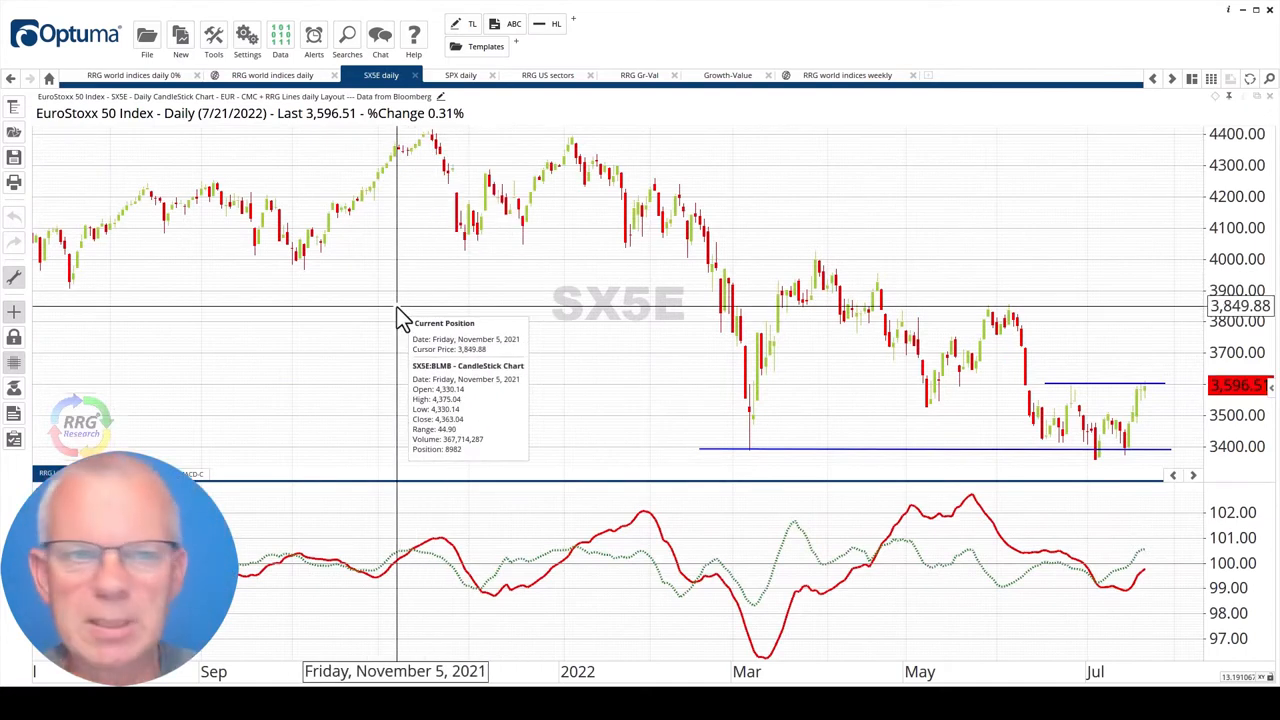
{"action": "mouse_move", "coordinate": [460, 355]}
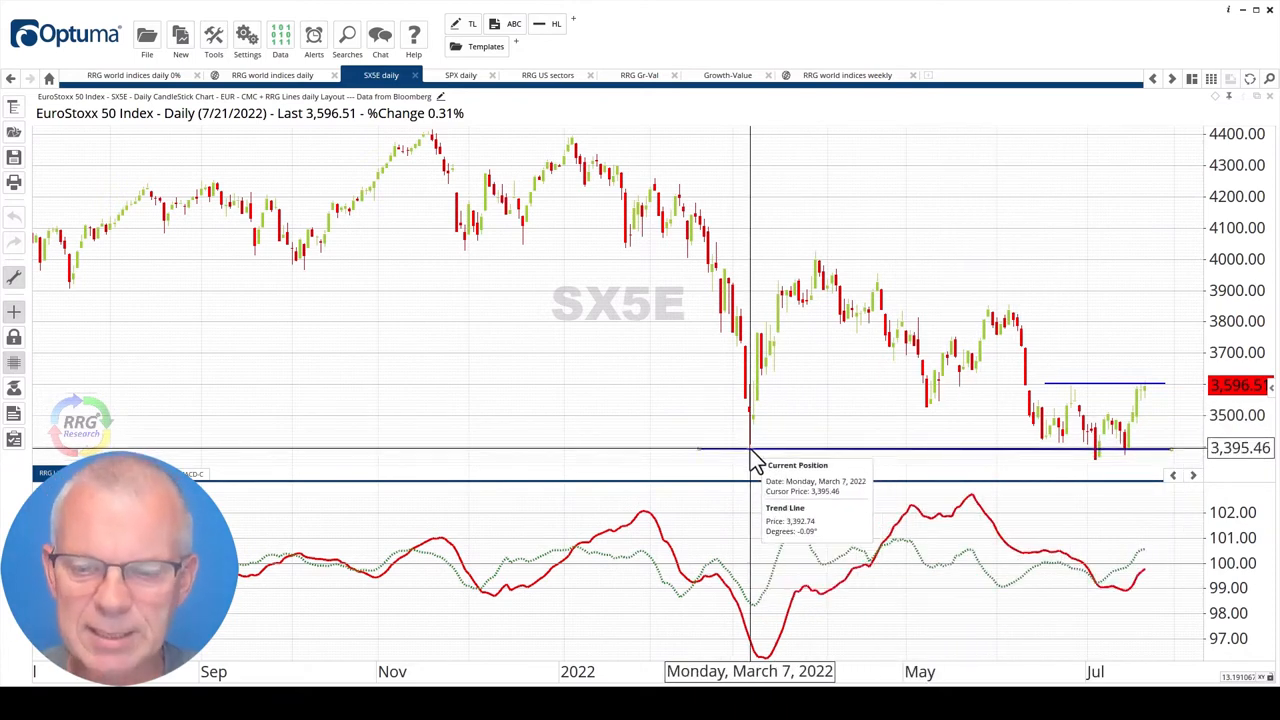
{"action": "mouse_move", "coordinate": [1043, 460]}
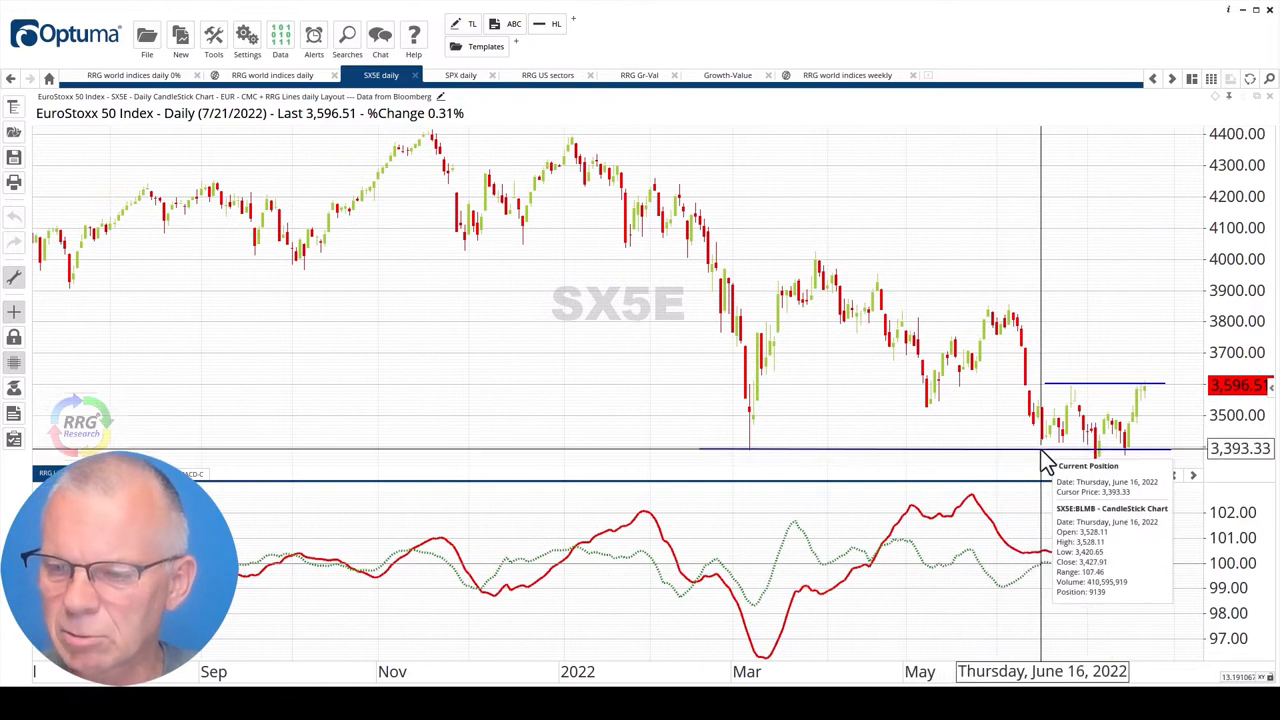
{"action": "mouse_move", "coordinate": [1043, 460]}
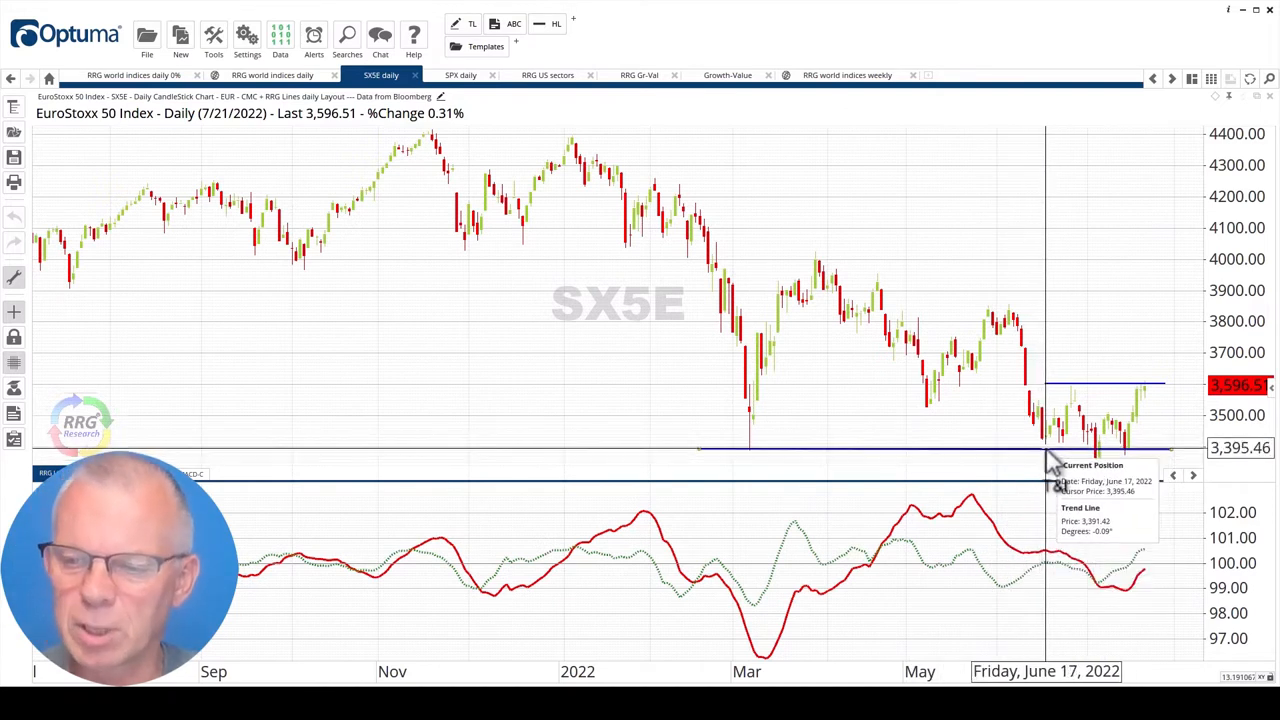
{"action": "mouse_move", "coordinate": [1055, 460]}
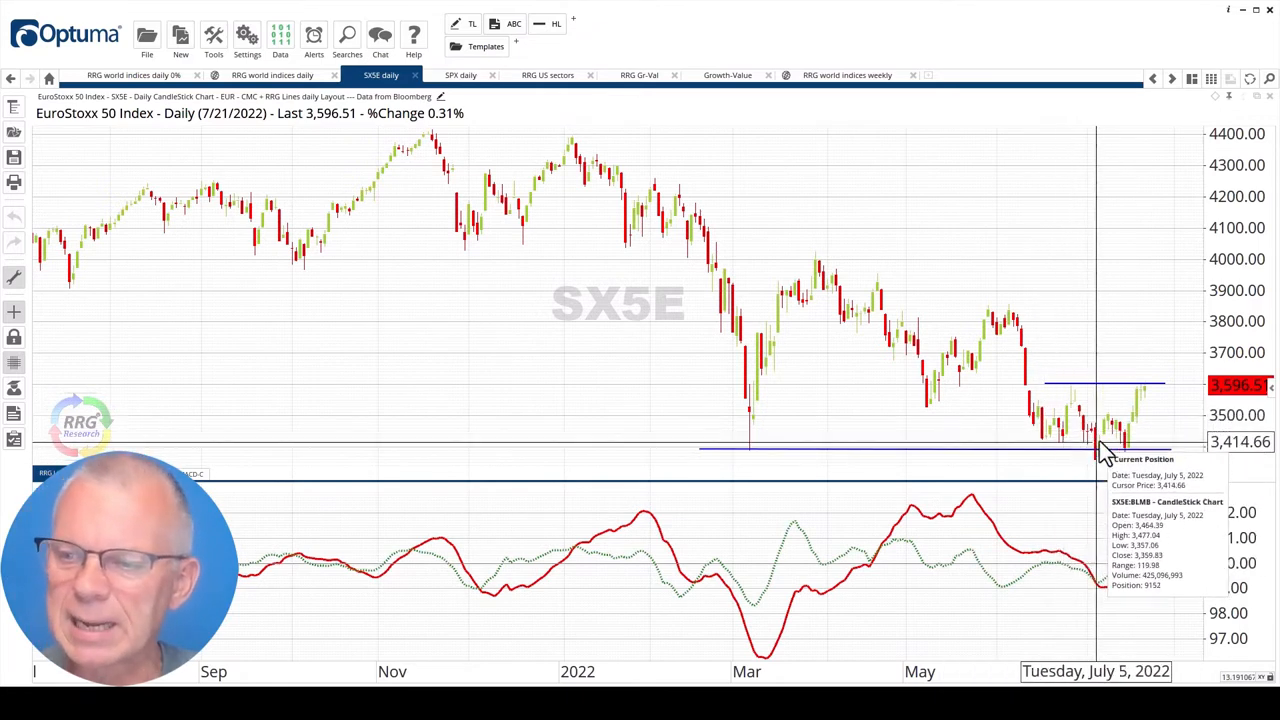
{"action": "mouse_move", "coordinate": [1095, 410]}
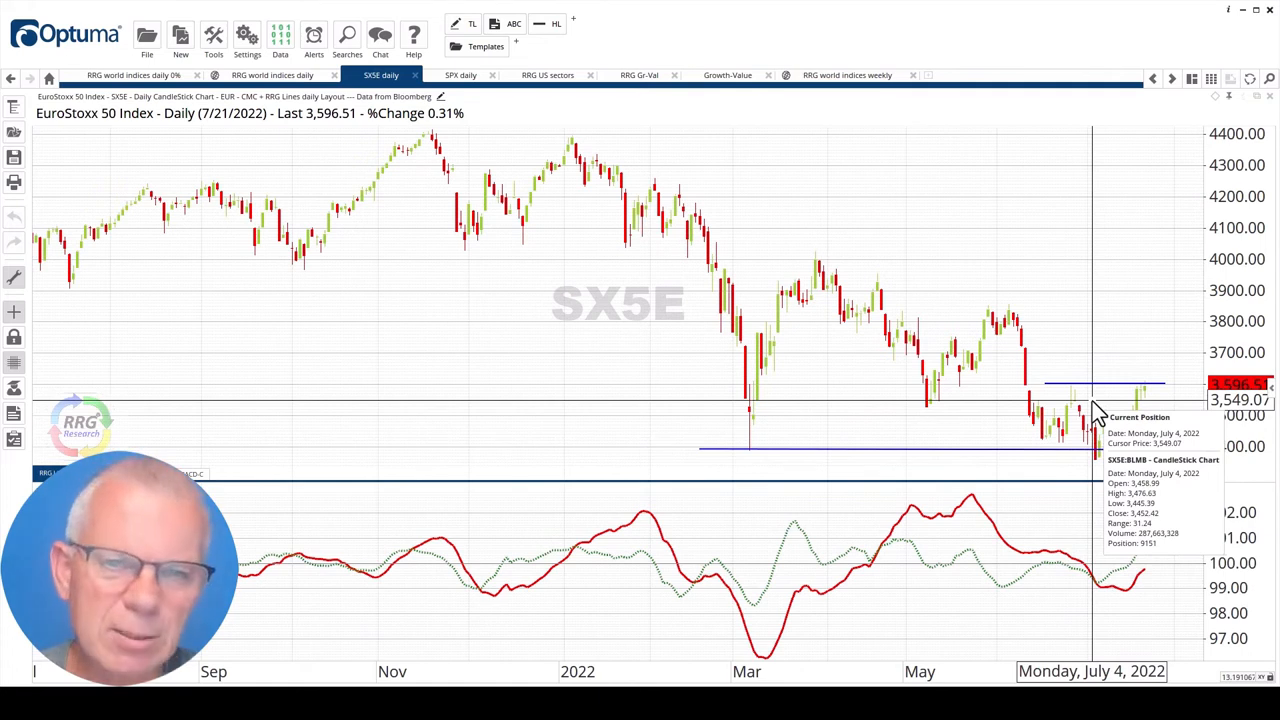
{"action": "mouse_move", "coordinate": [1098, 420]}
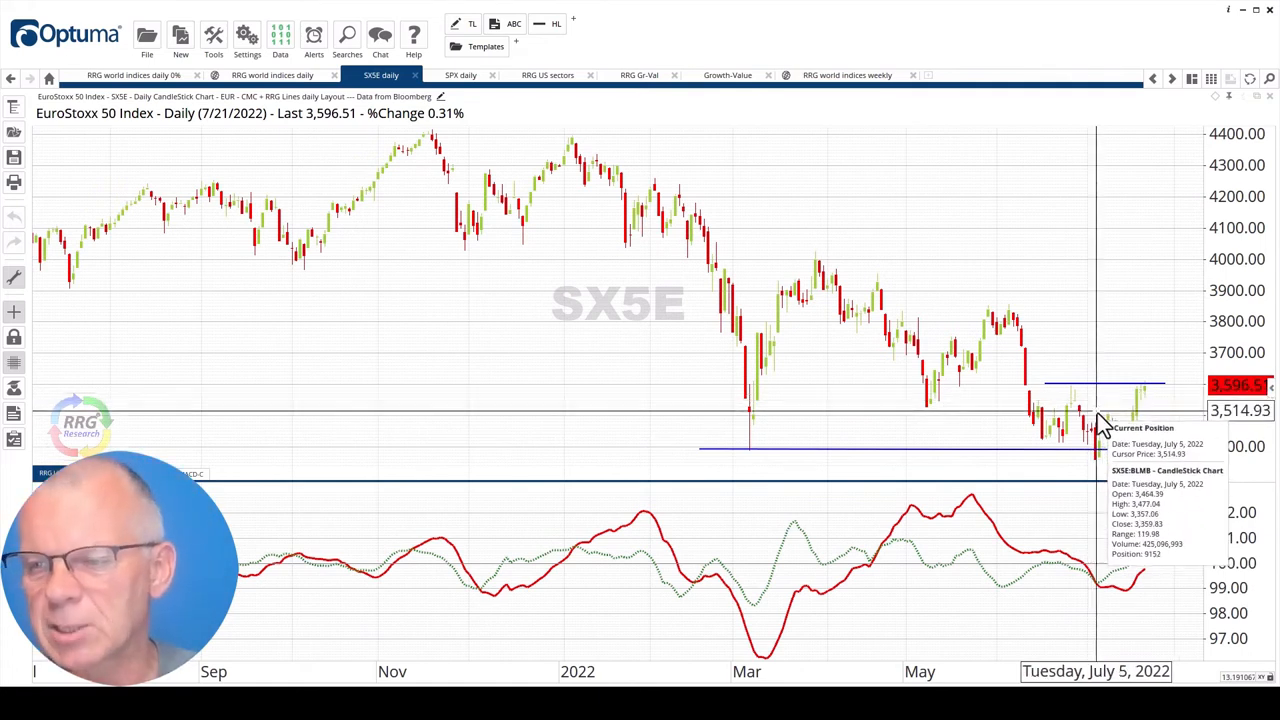
{"action": "mouse_move", "coordinate": [1108, 395]}
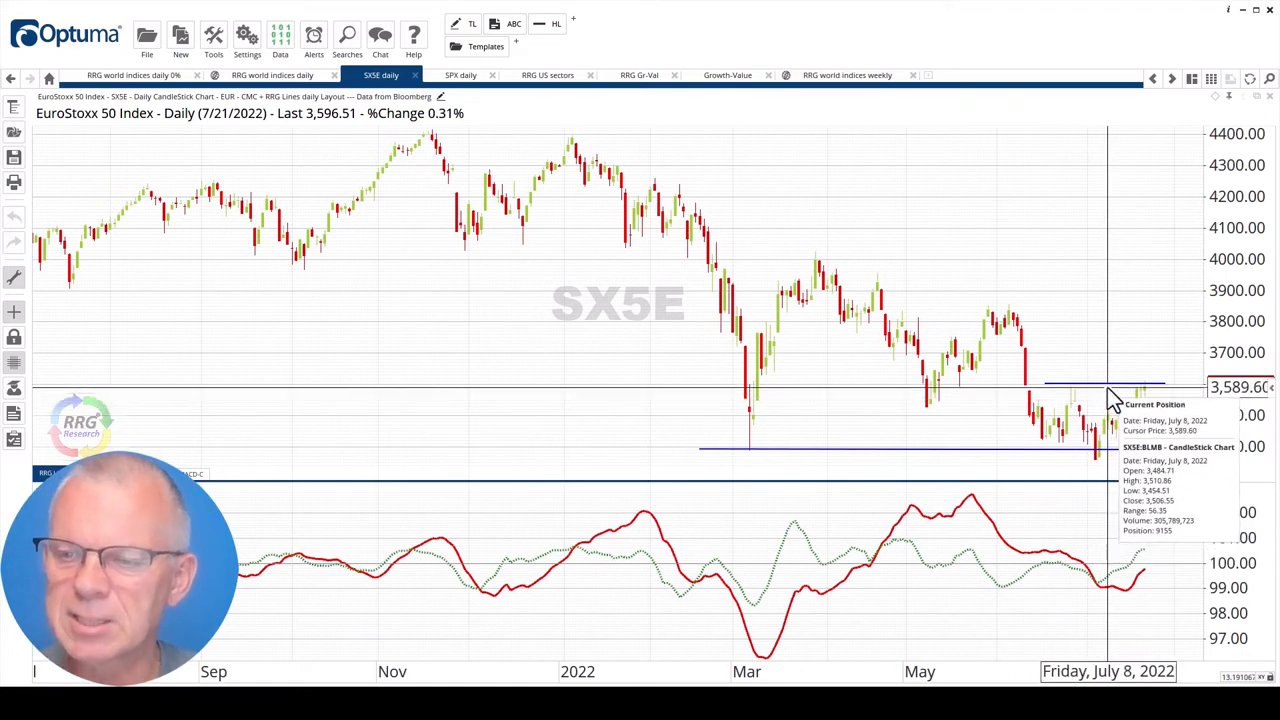
{"action": "mouse_move", "coordinate": [1130, 375]}
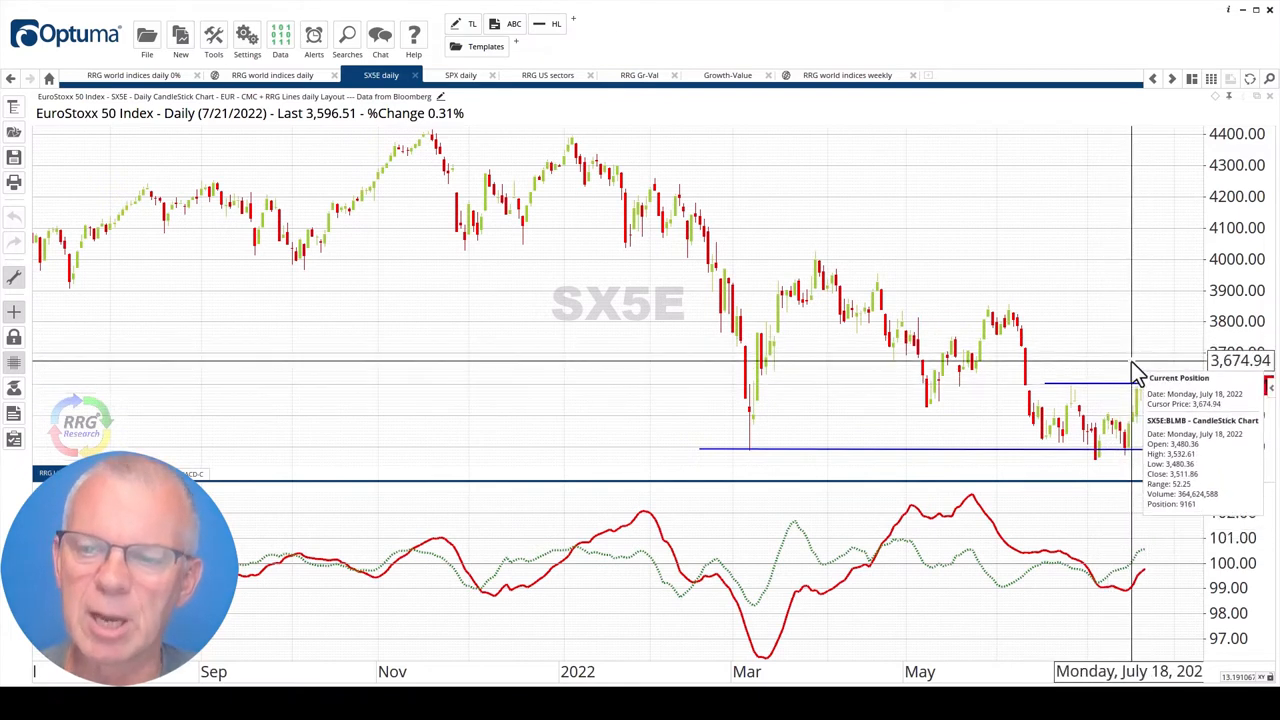
{"action": "mouse_move", "coordinate": [963, 450]}
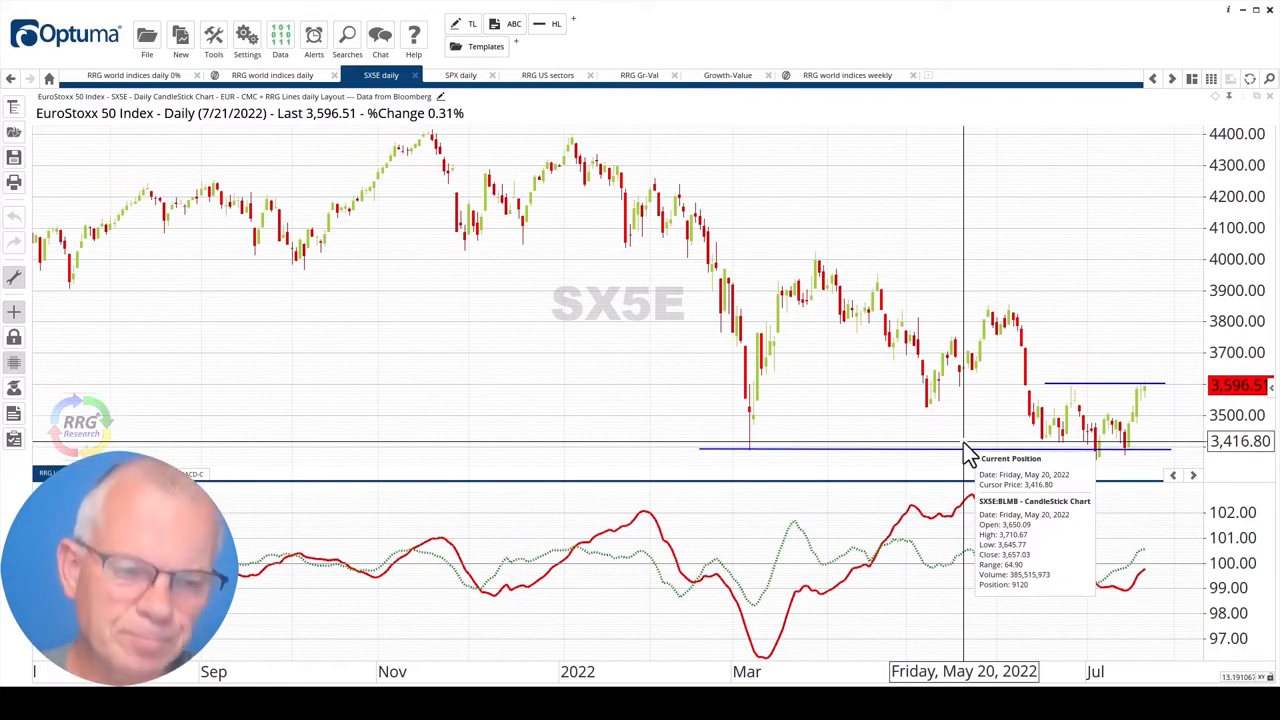
{"action": "mouse_move", "coordinate": [1120, 600]}
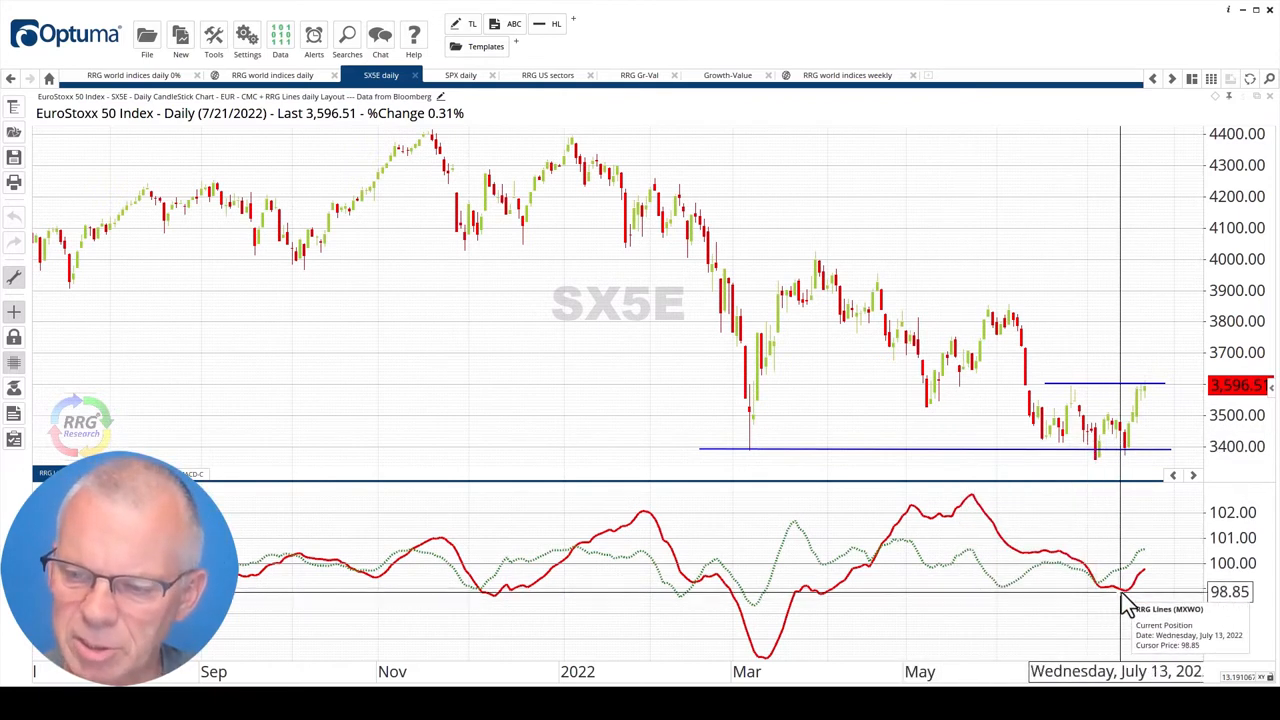
{"action": "mouse_move", "coordinate": [1127, 585]}
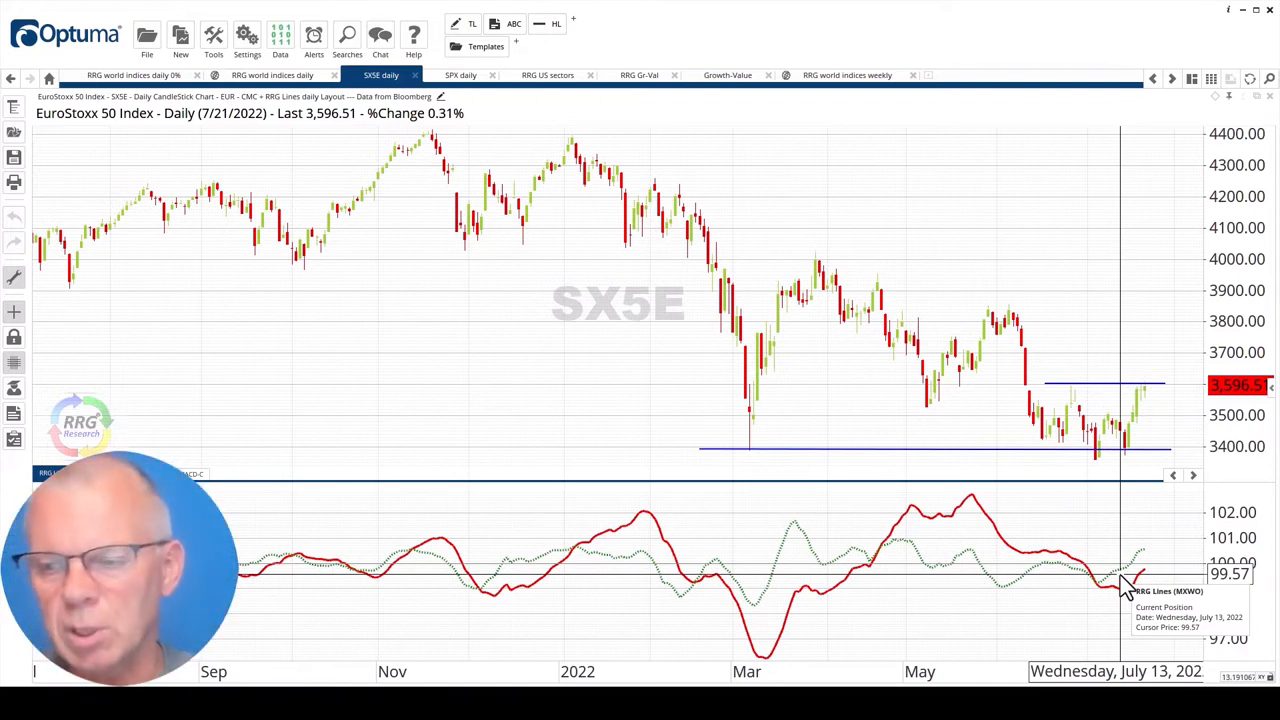
{"action": "mouse_move", "coordinate": [1135, 580]}
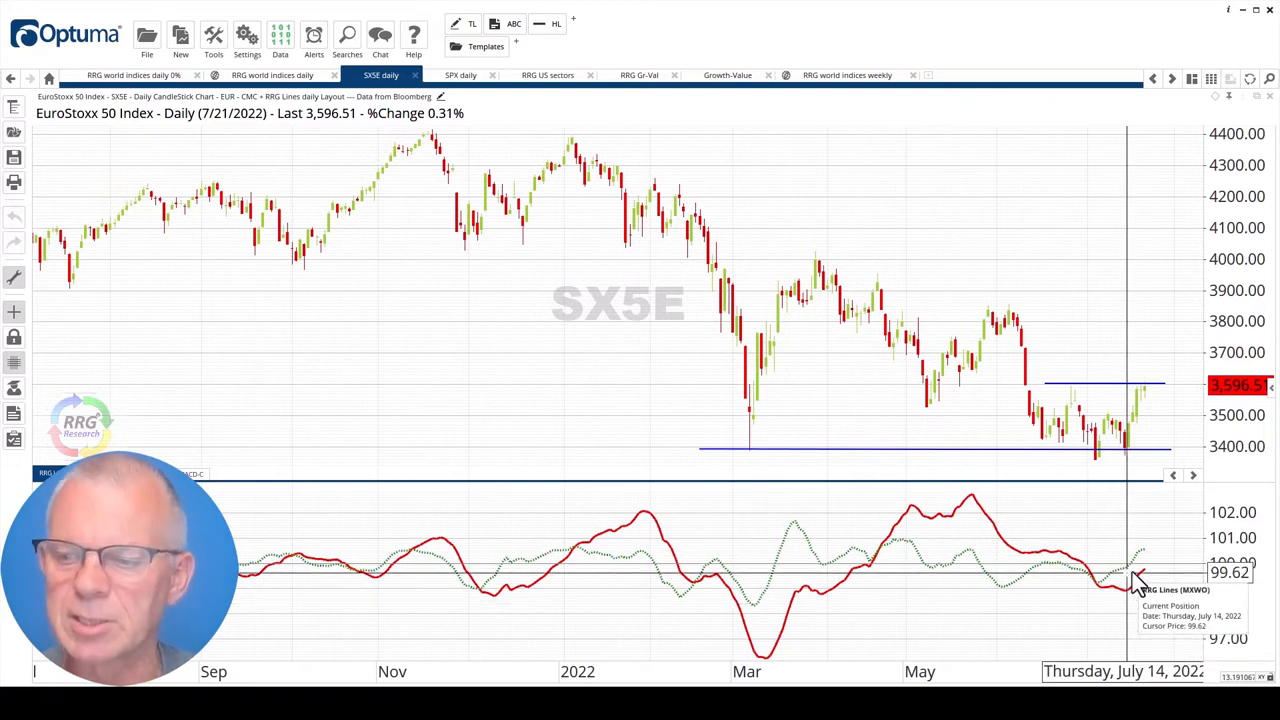
{"action": "mouse_move", "coordinate": [693, 410]}
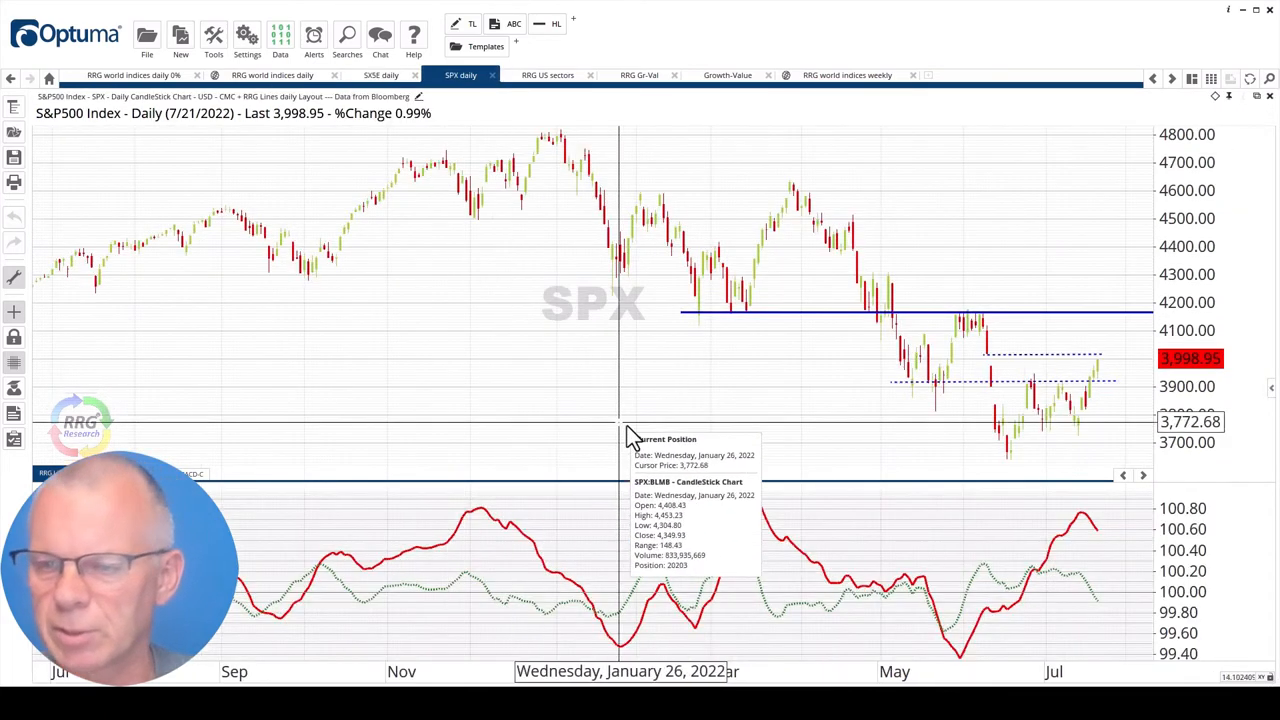
{"action": "mouse_move", "coordinate": [858, 322]}
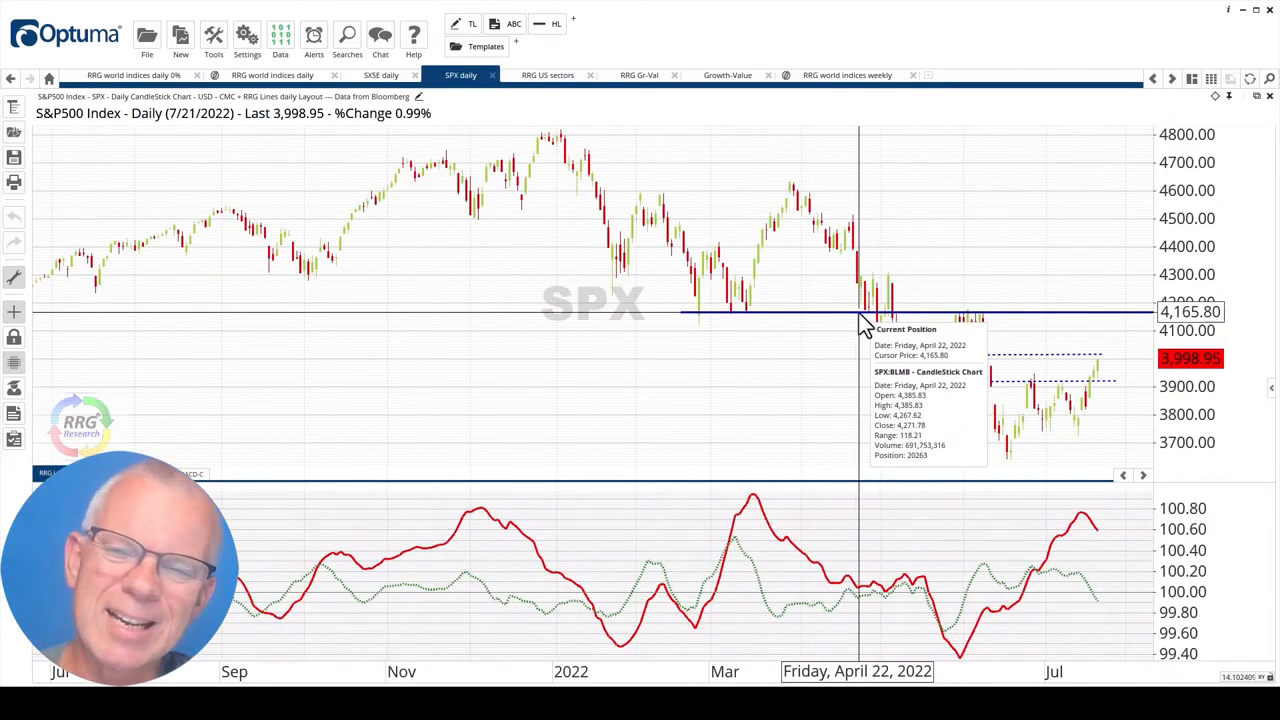
{"action": "mouse_move", "coordinate": [960, 480]}
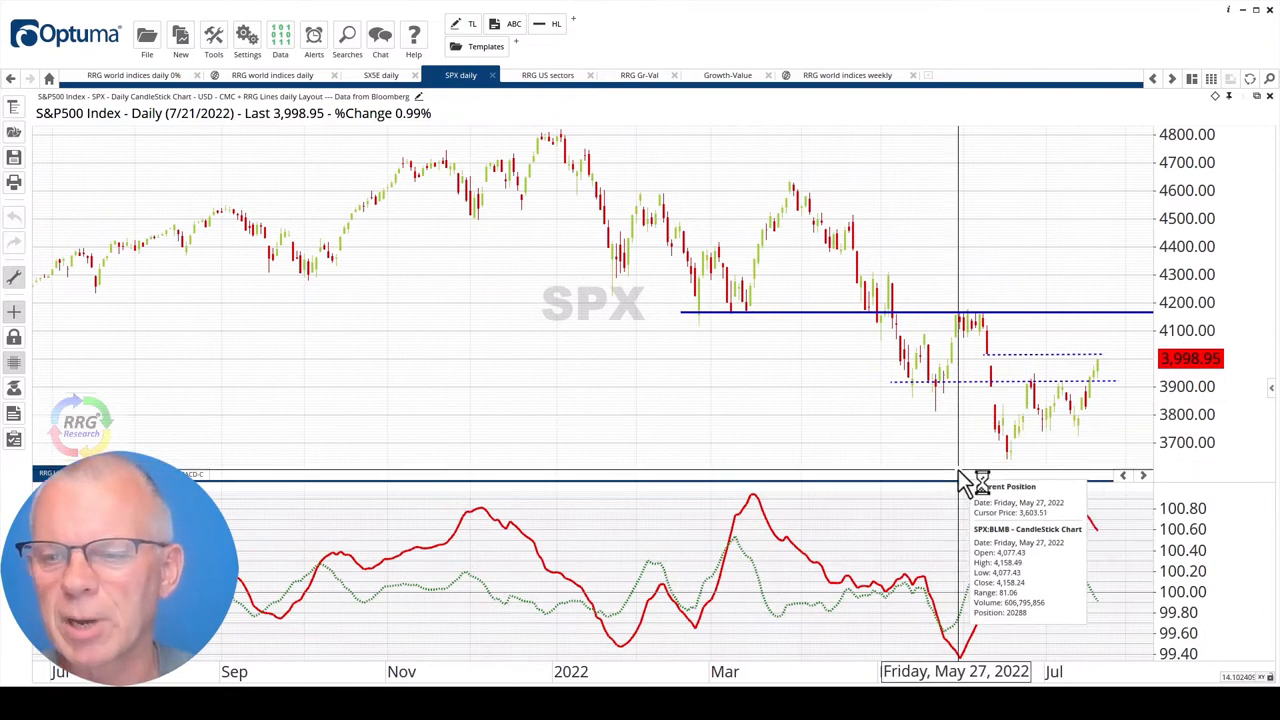
{"action": "mouse_move", "coordinate": [1013, 455]}
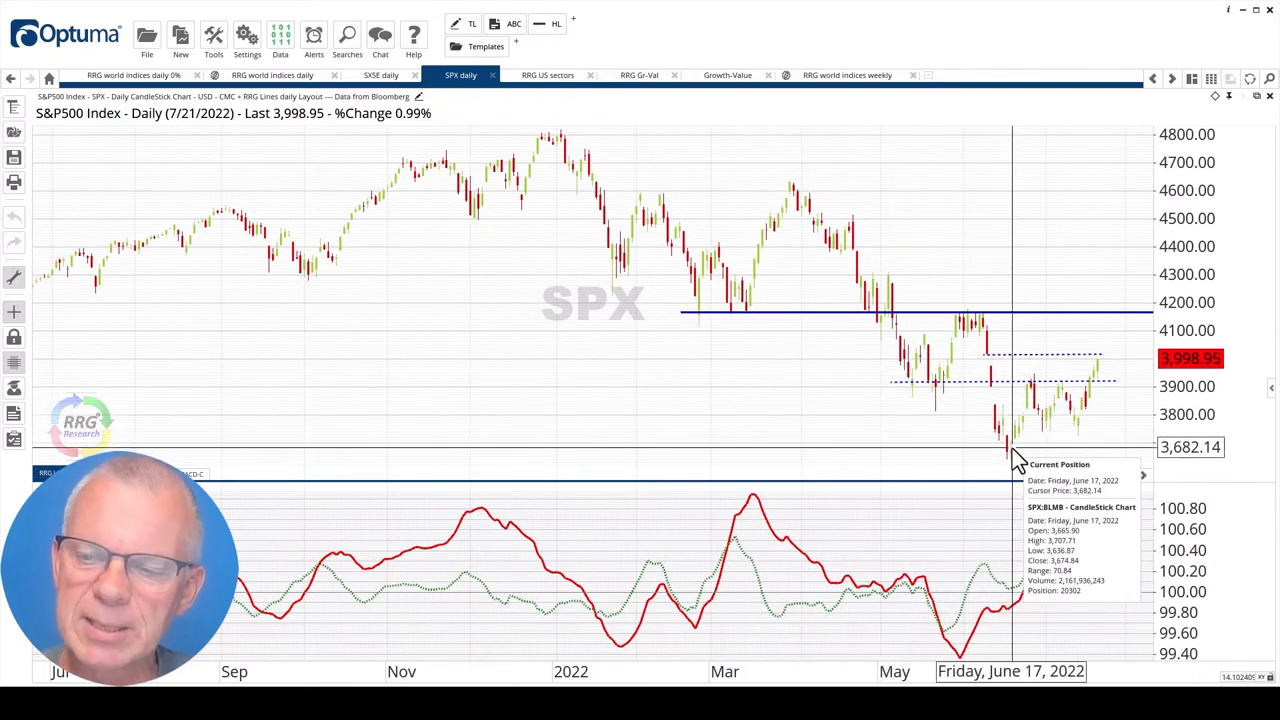
{"action": "mouse_move", "coordinate": [1010, 460]}
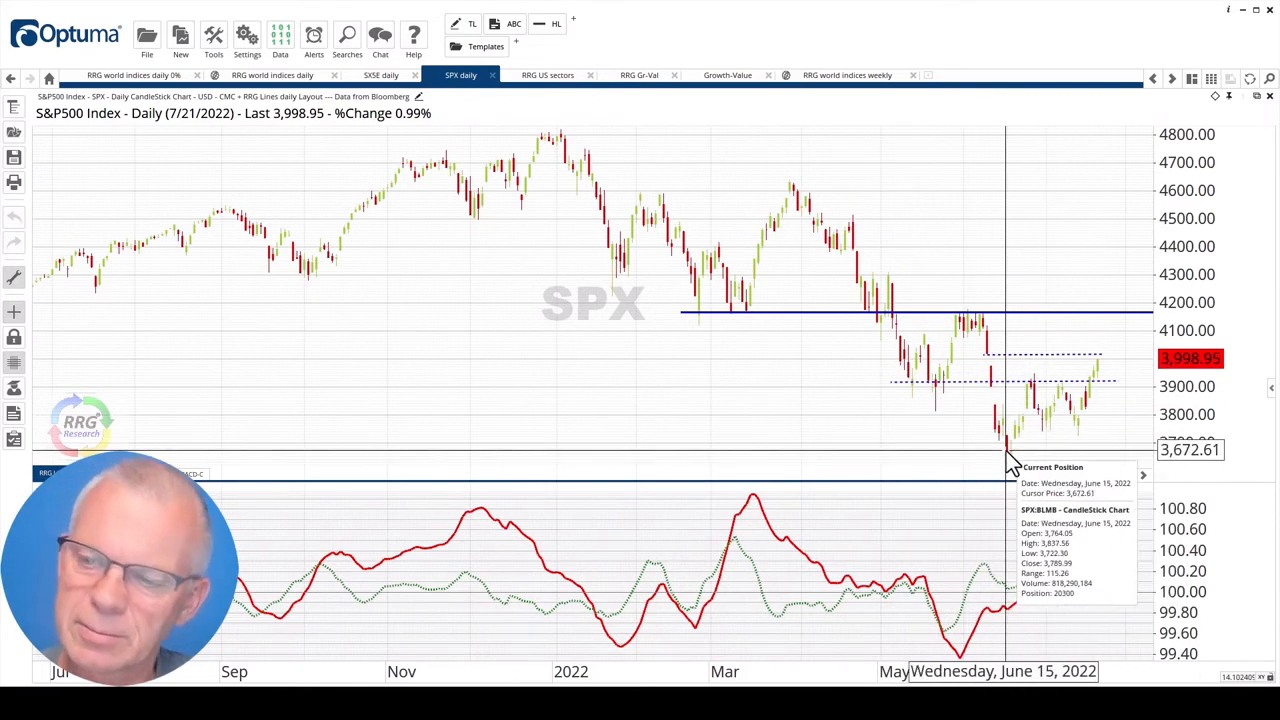
{"action": "mouse_move", "coordinate": [1008, 465]}
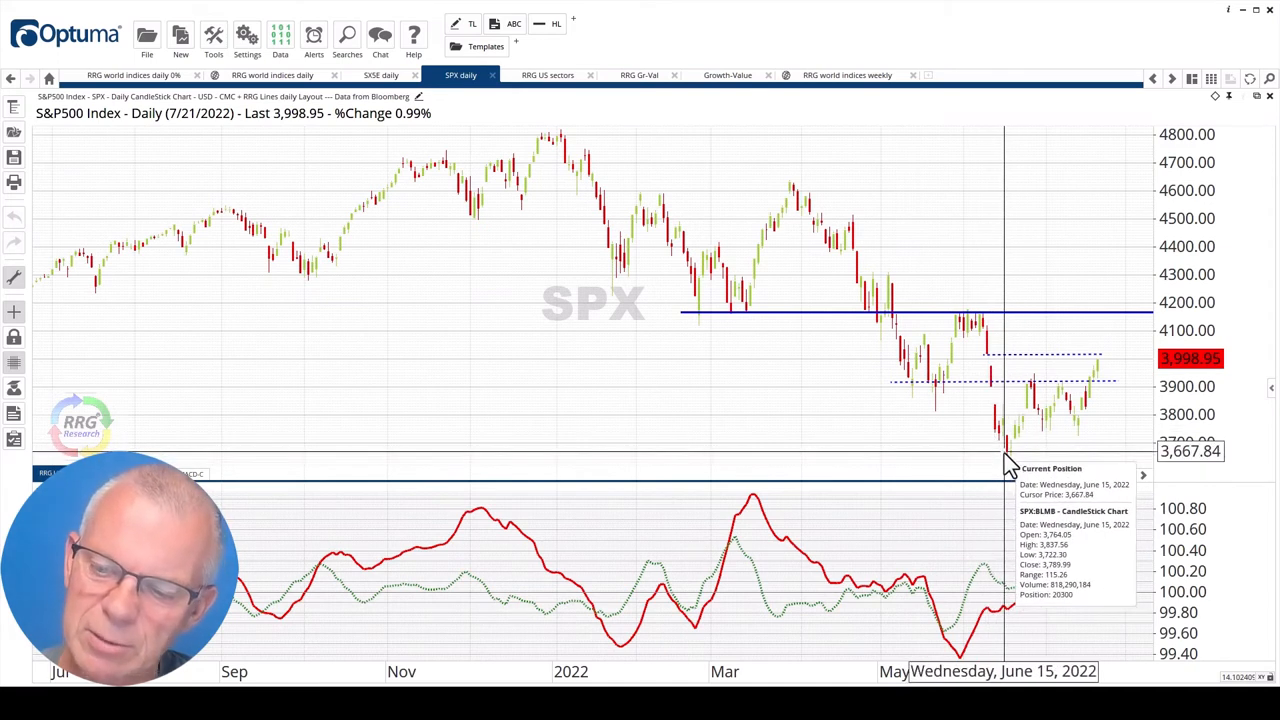
{"action": "mouse_move", "coordinate": [1007, 460]}
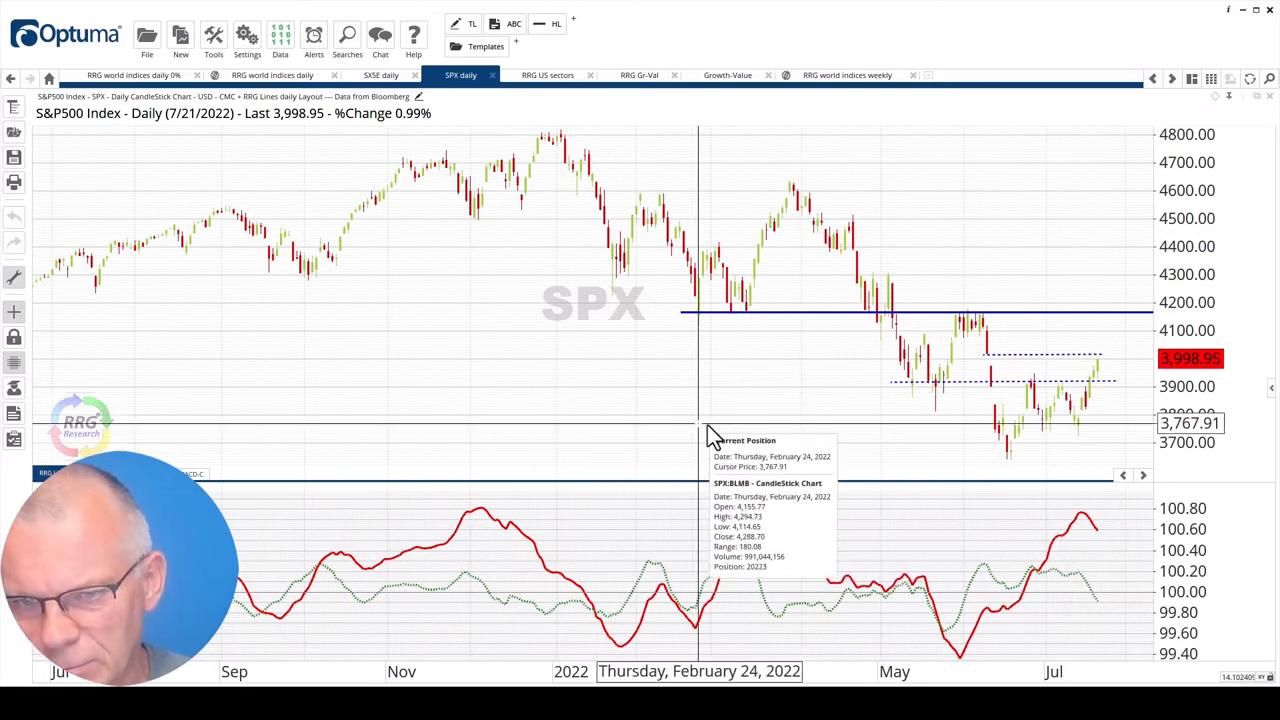
{"action": "mouse_move", "coordinate": [738, 435]}
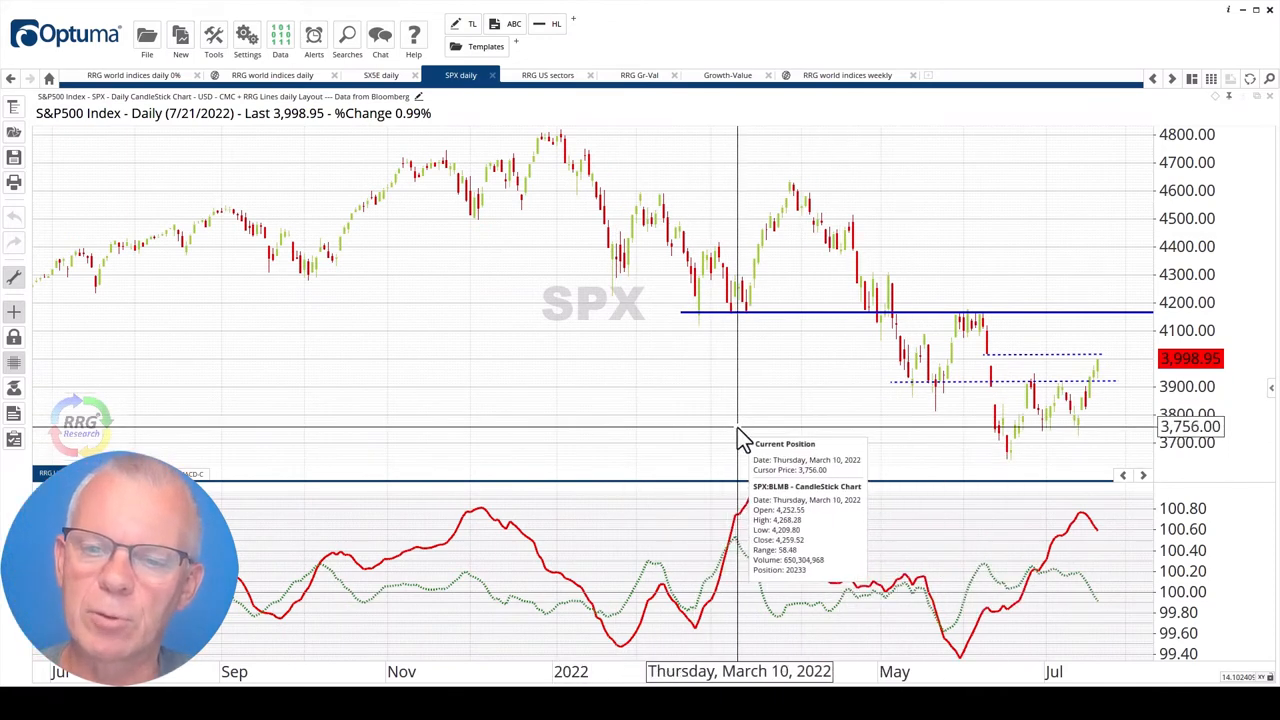
{"action": "mouse_move", "coordinate": [753, 440]}
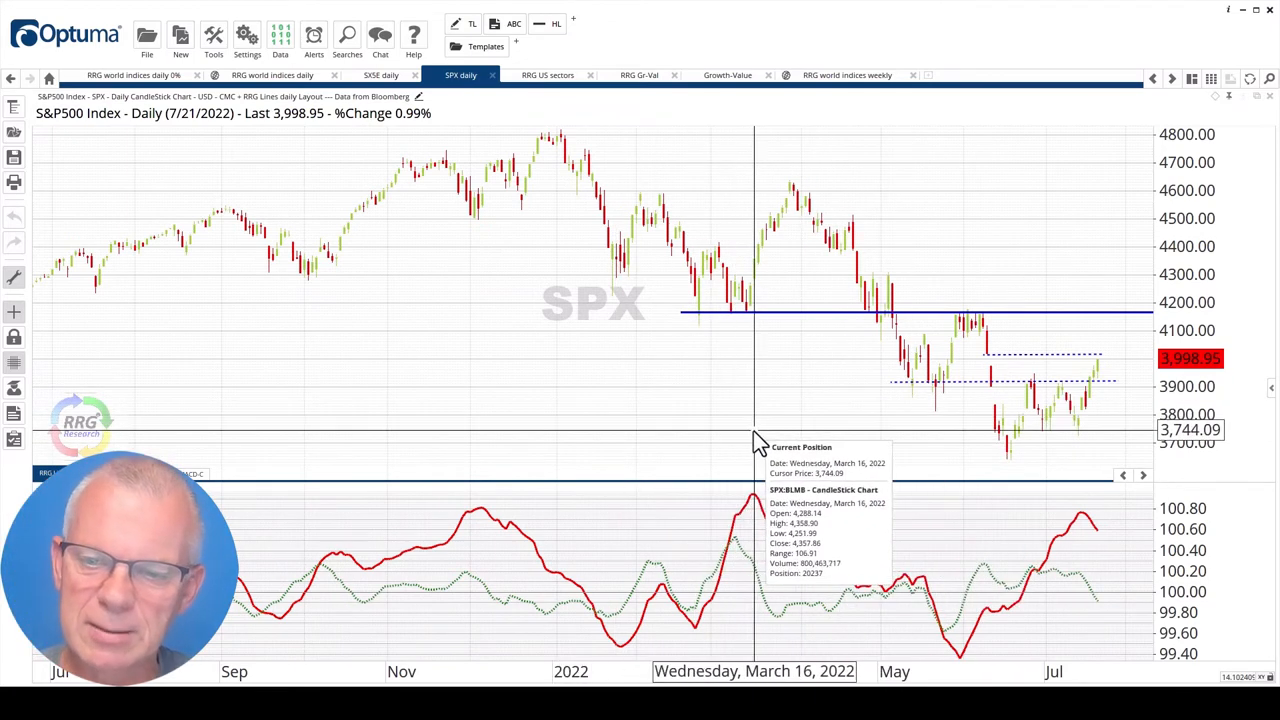
{"action": "mouse_move", "coordinate": [767, 450]}
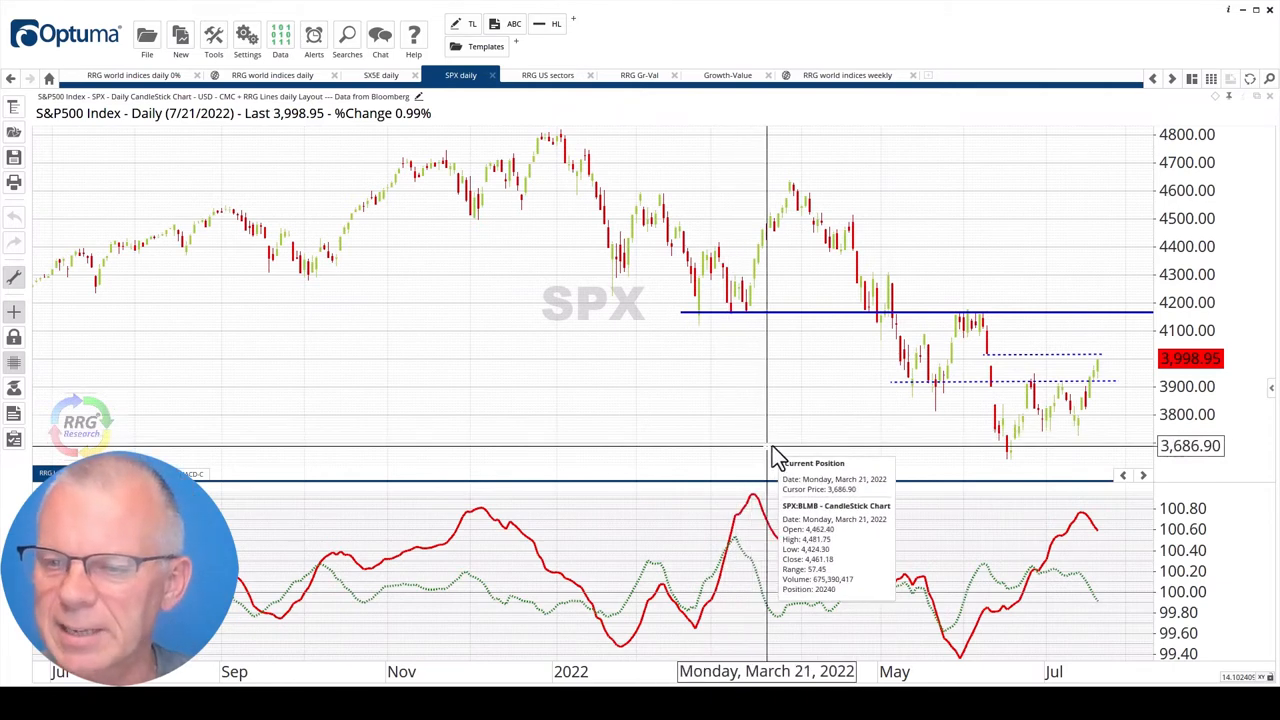
{"action": "mouse_move", "coordinate": [1055, 450]}
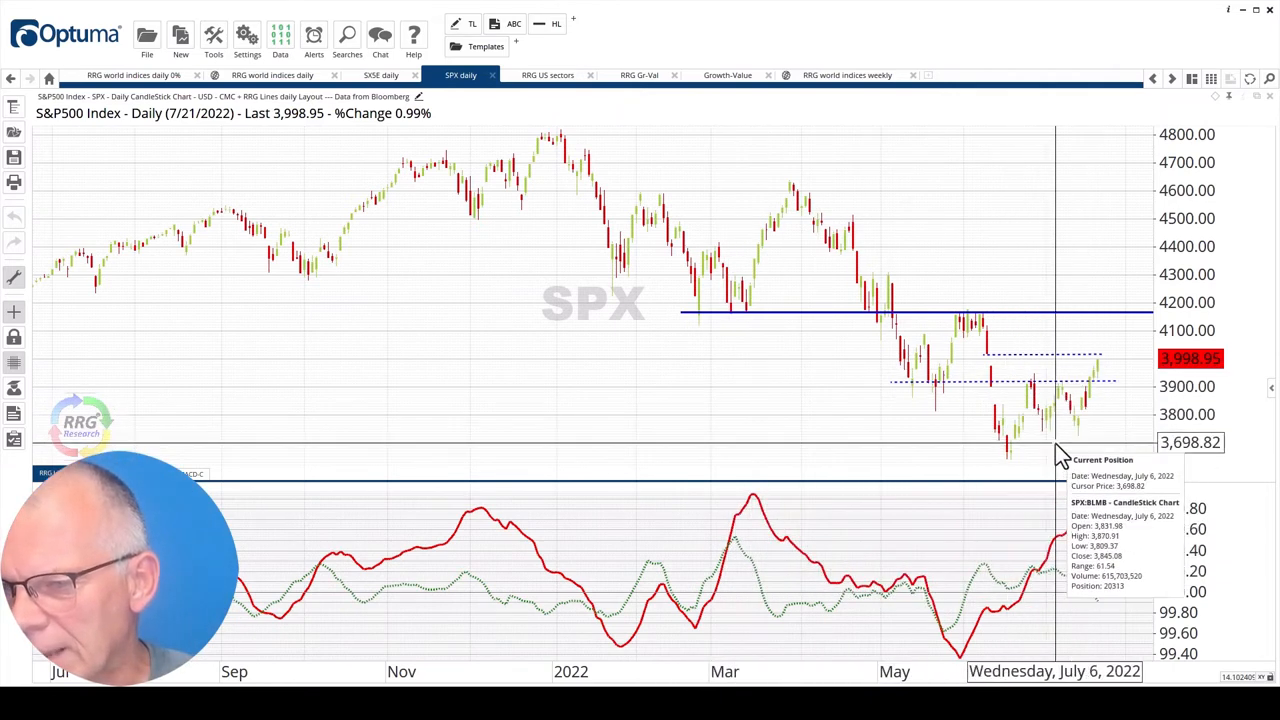
{"action": "mouse_move", "coordinate": [1070, 420]}
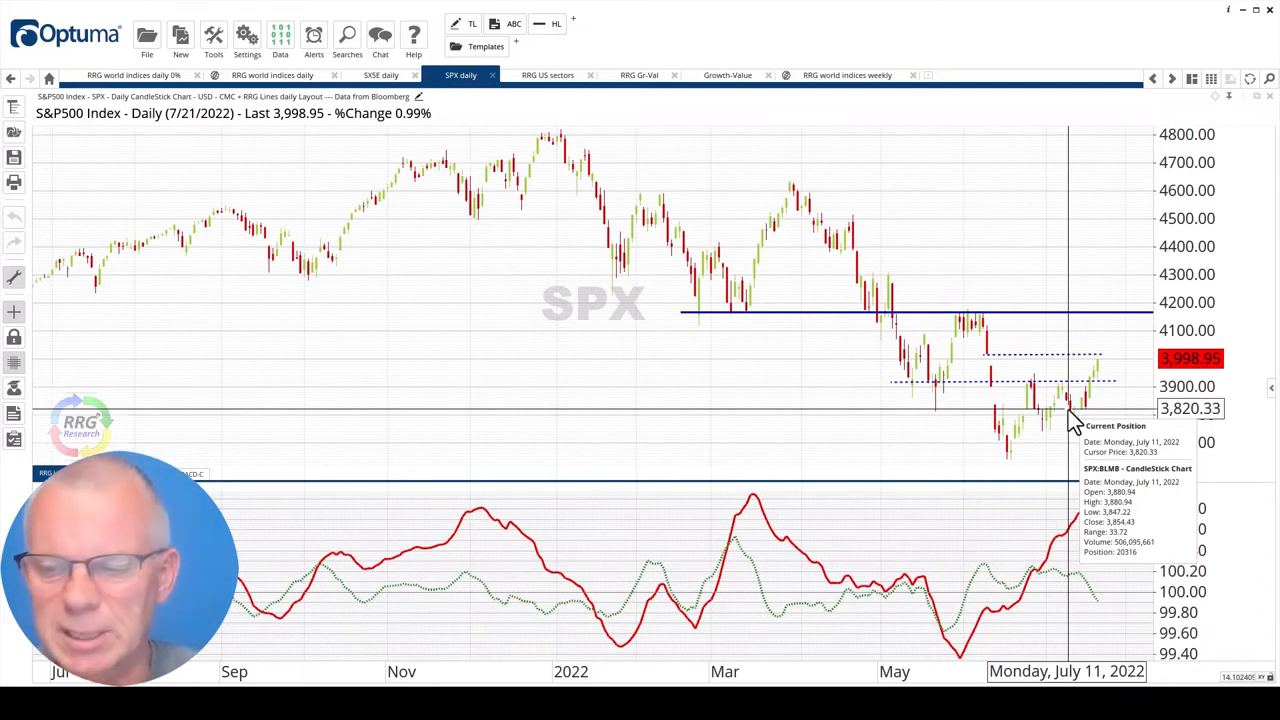
{"action": "mouse_move", "coordinate": [1065, 610]}
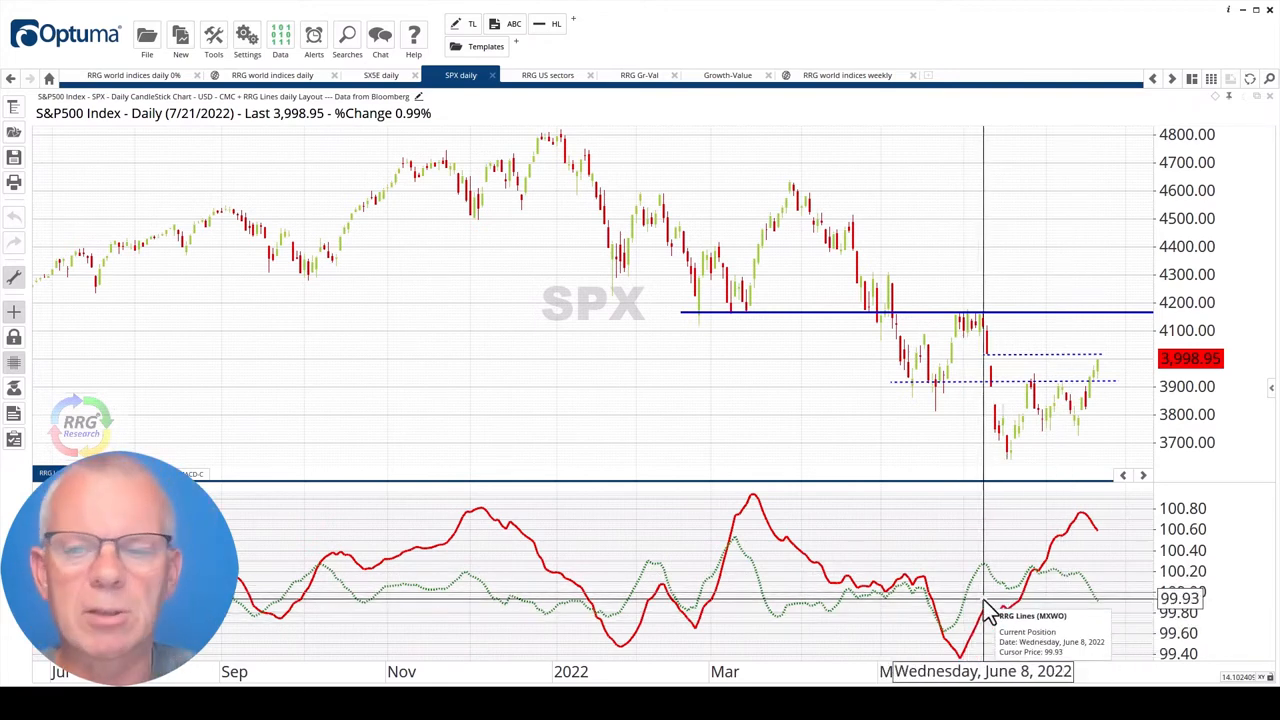
{"action": "mouse_move", "coordinate": [1055, 585]}
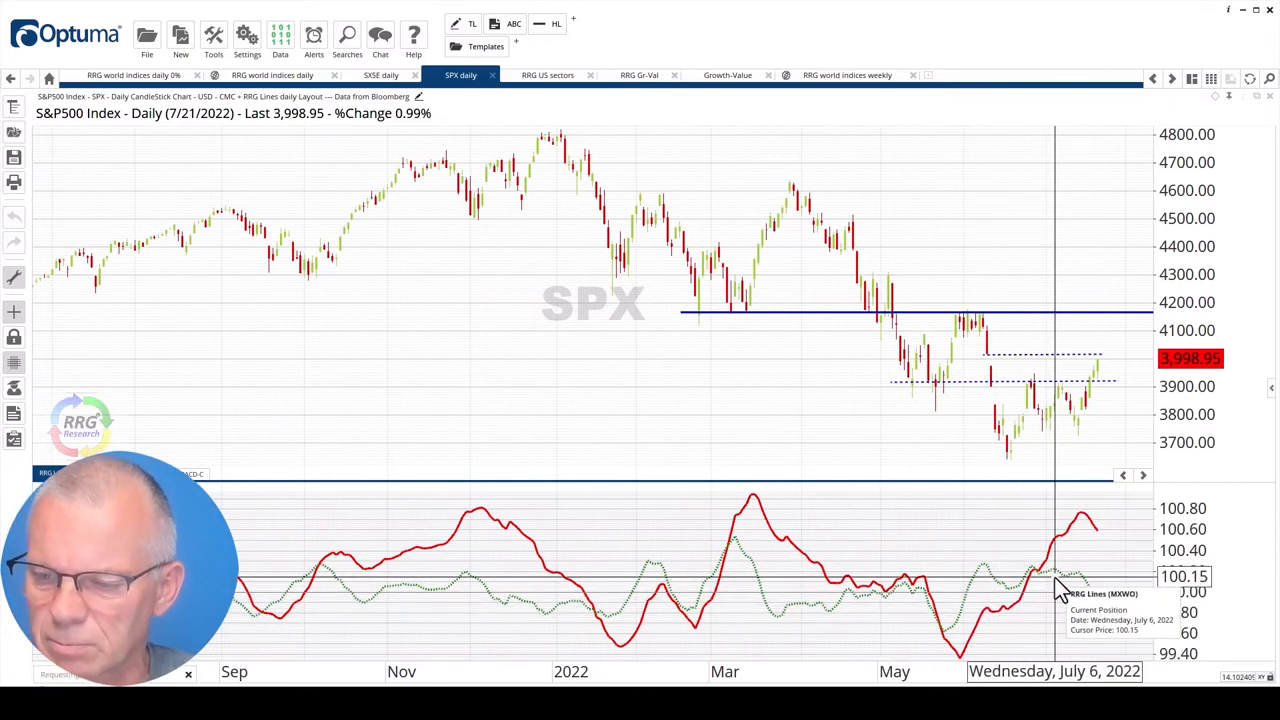
{"action": "mouse_move", "coordinate": [1075, 610]}
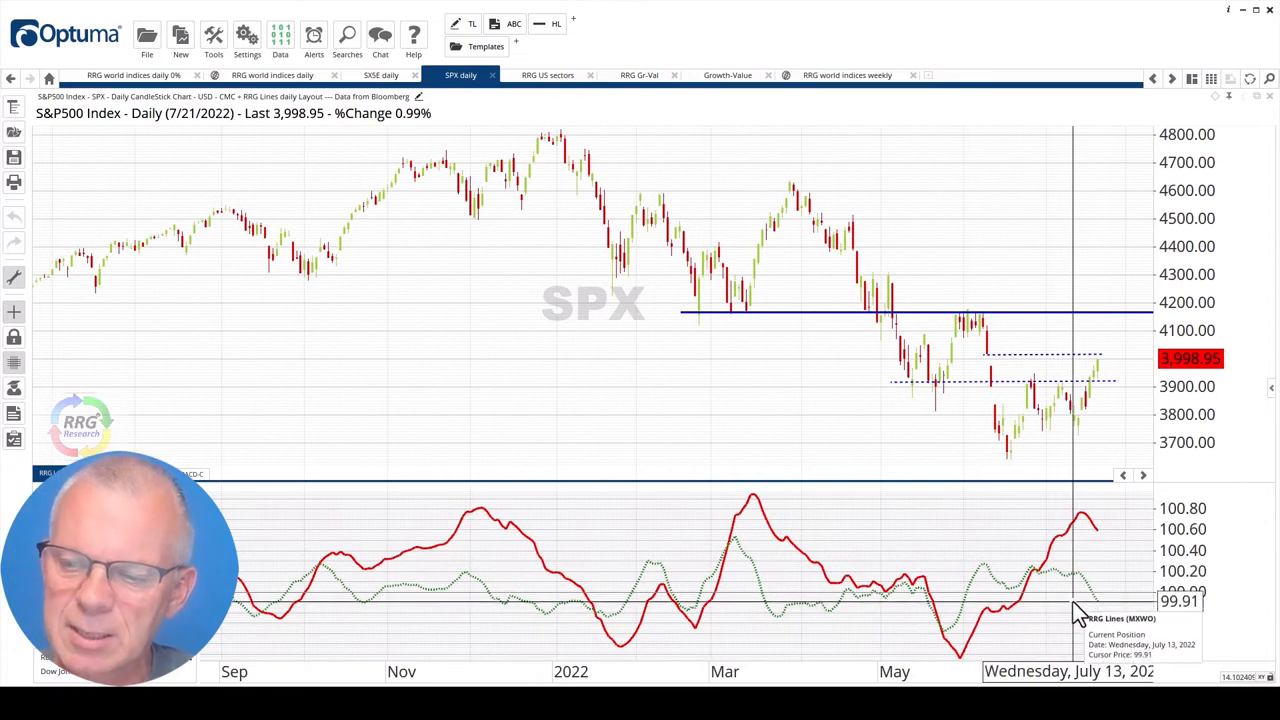
{"action": "mouse_move", "coordinate": [1095, 610]}
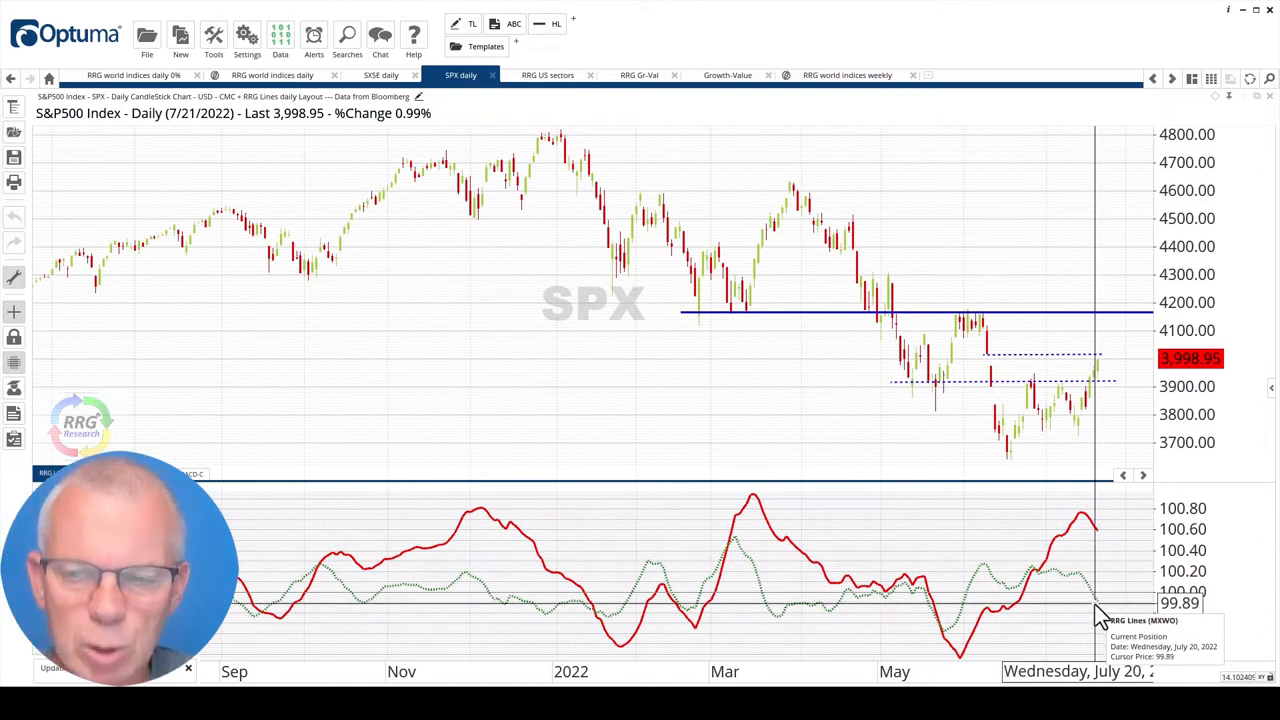
{"action": "mouse_move", "coordinate": [1072, 535]}
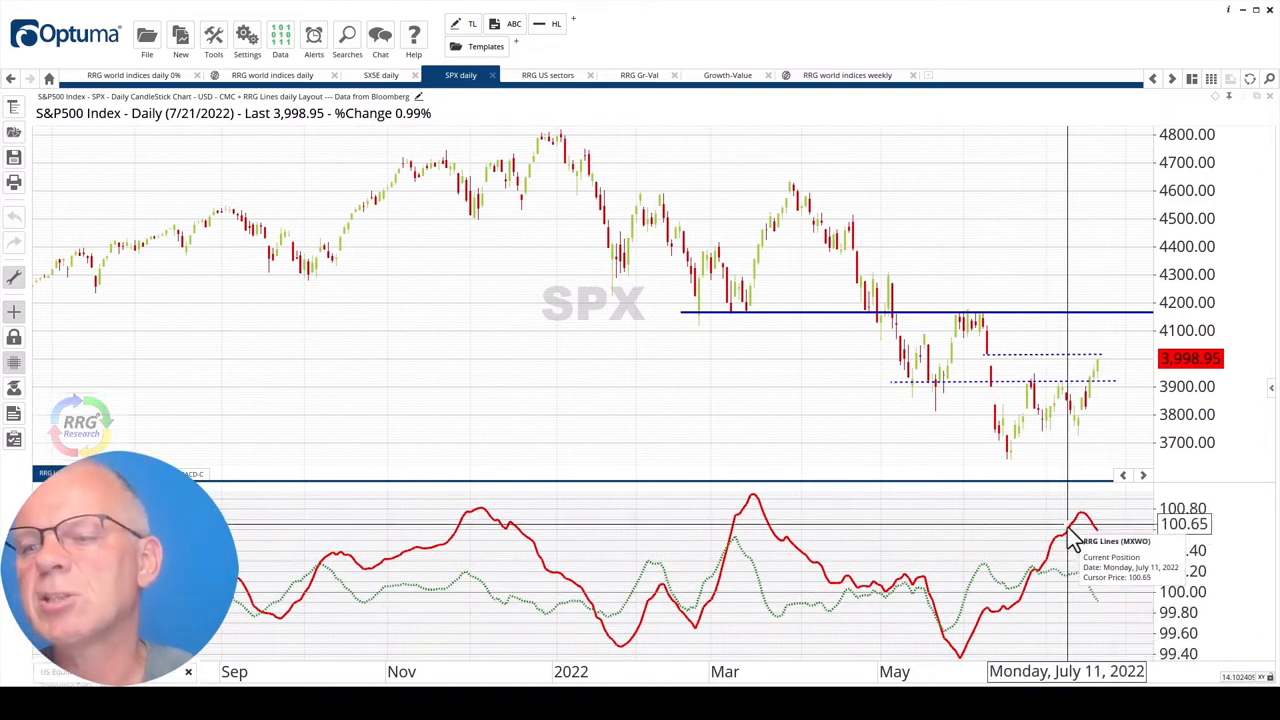
{"action": "mouse_move", "coordinate": [1100, 550]}
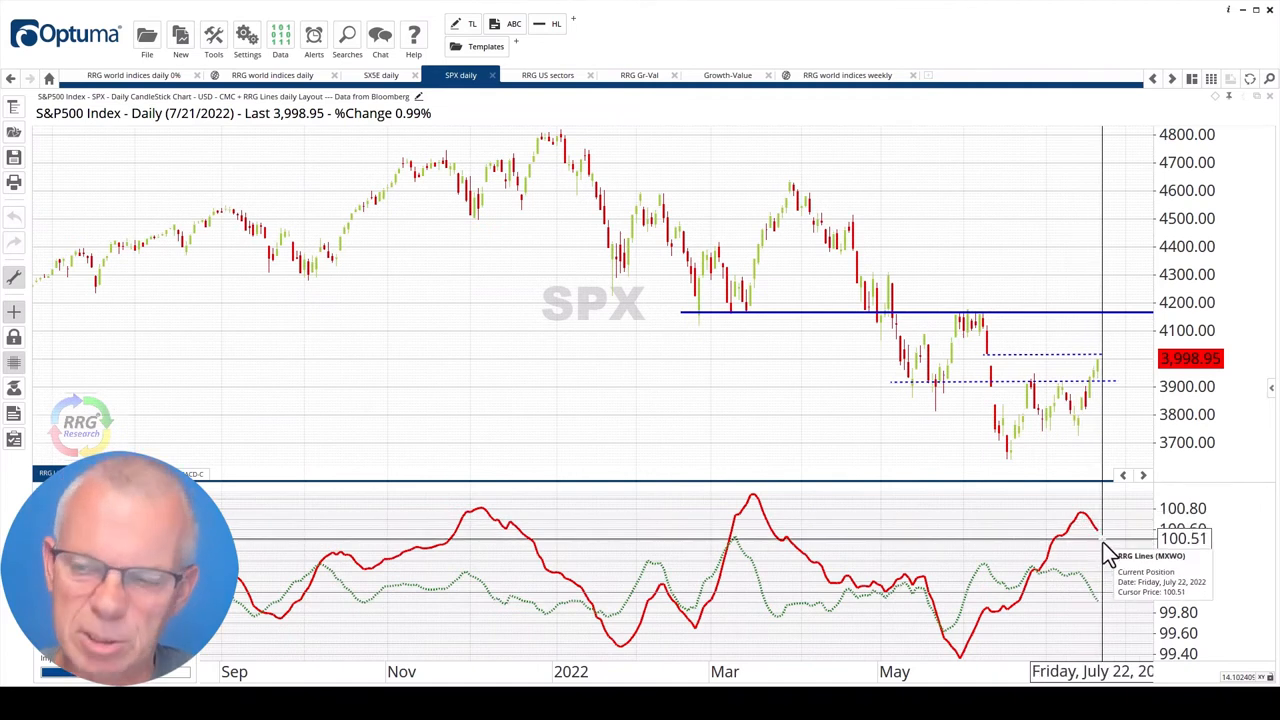
{"action": "mouse_move", "coordinate": [1095, 615]}
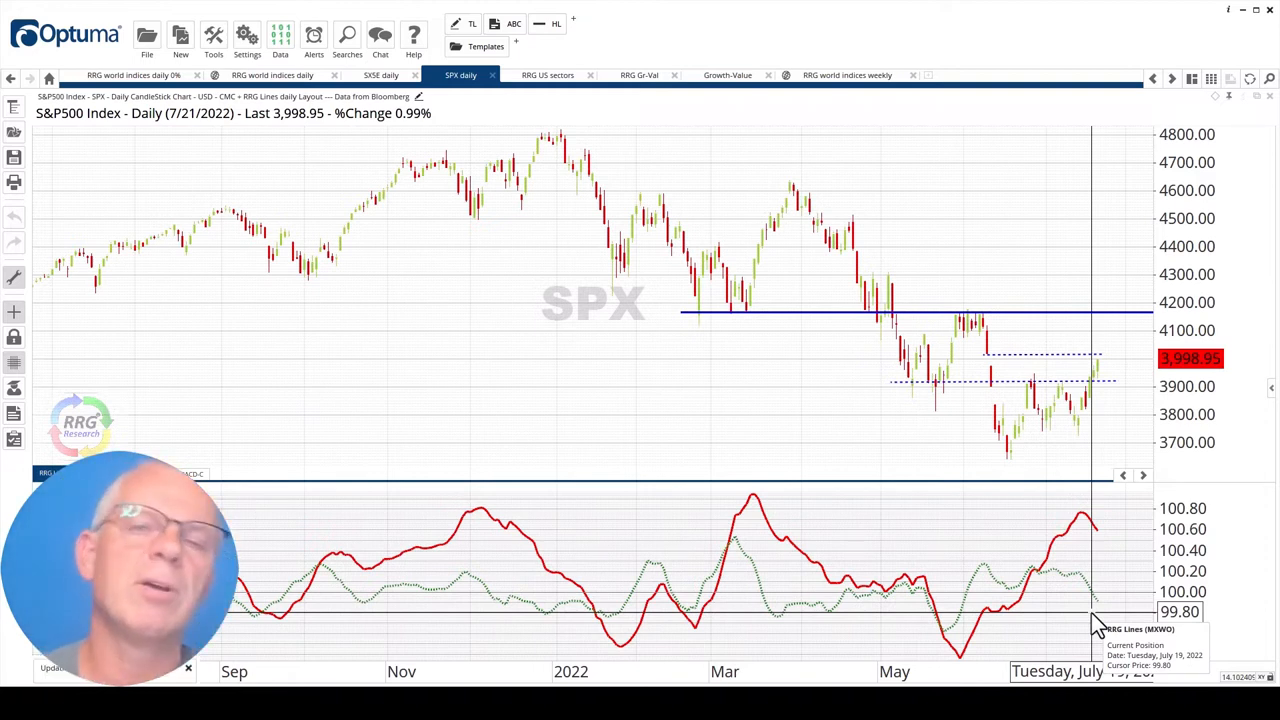
{"action": "mouse_move", "coordinate": [517, 135]}
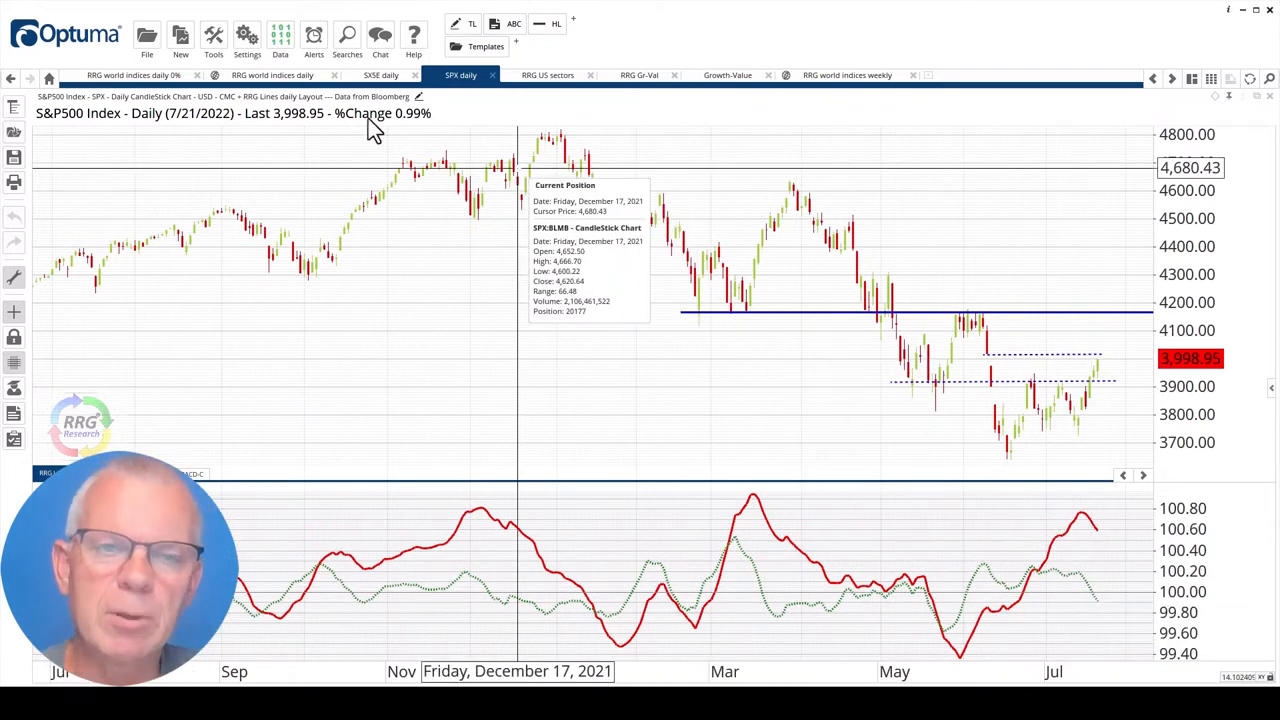
{"action": "mouse_move", "coordinate": [272, 75]}
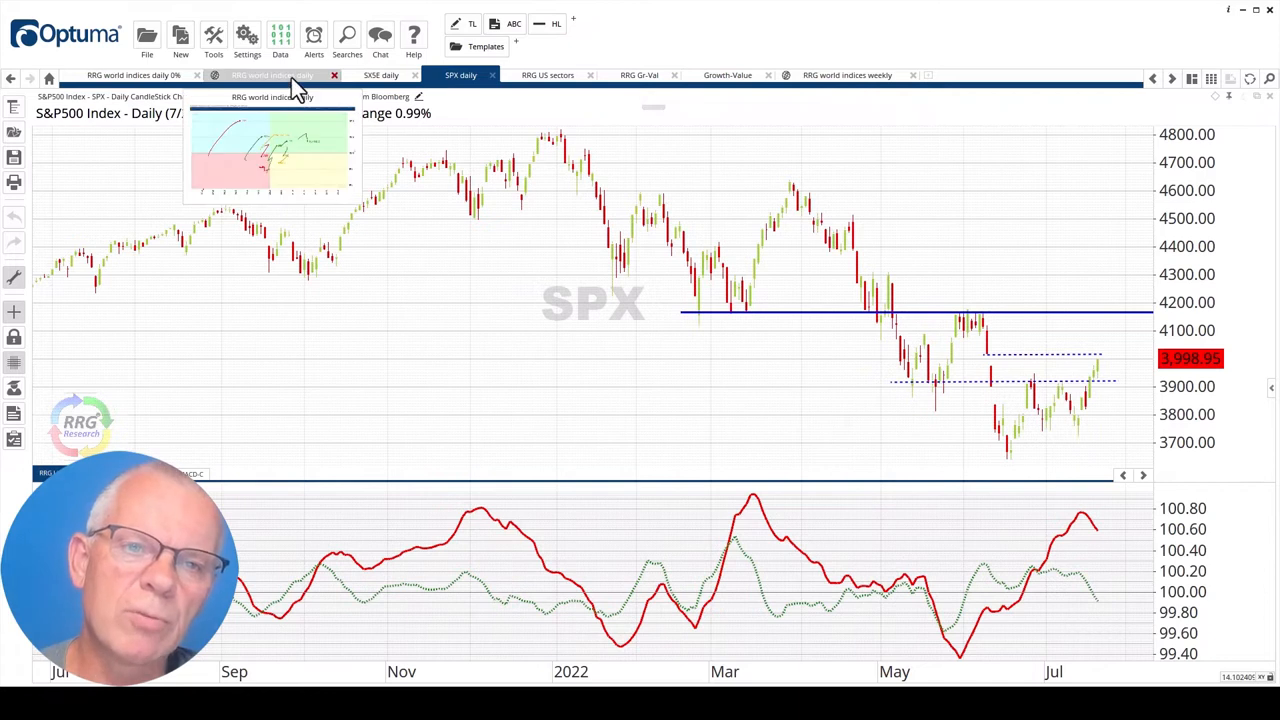
- Return to the 'RRG world indices daily' tab, then select the US sectors tab
{"action": "left_click", "coordinate": [270, 75]}
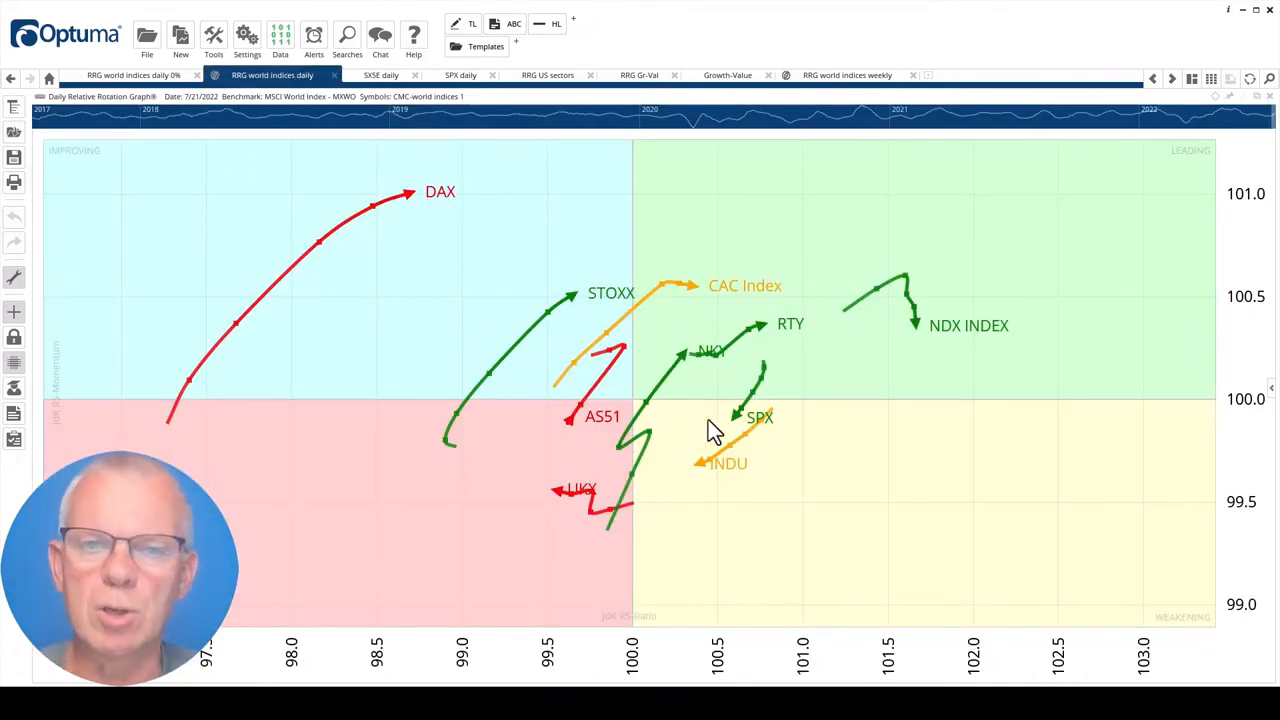
{"action": "mouse_move", "coordinate": [360, 315]}
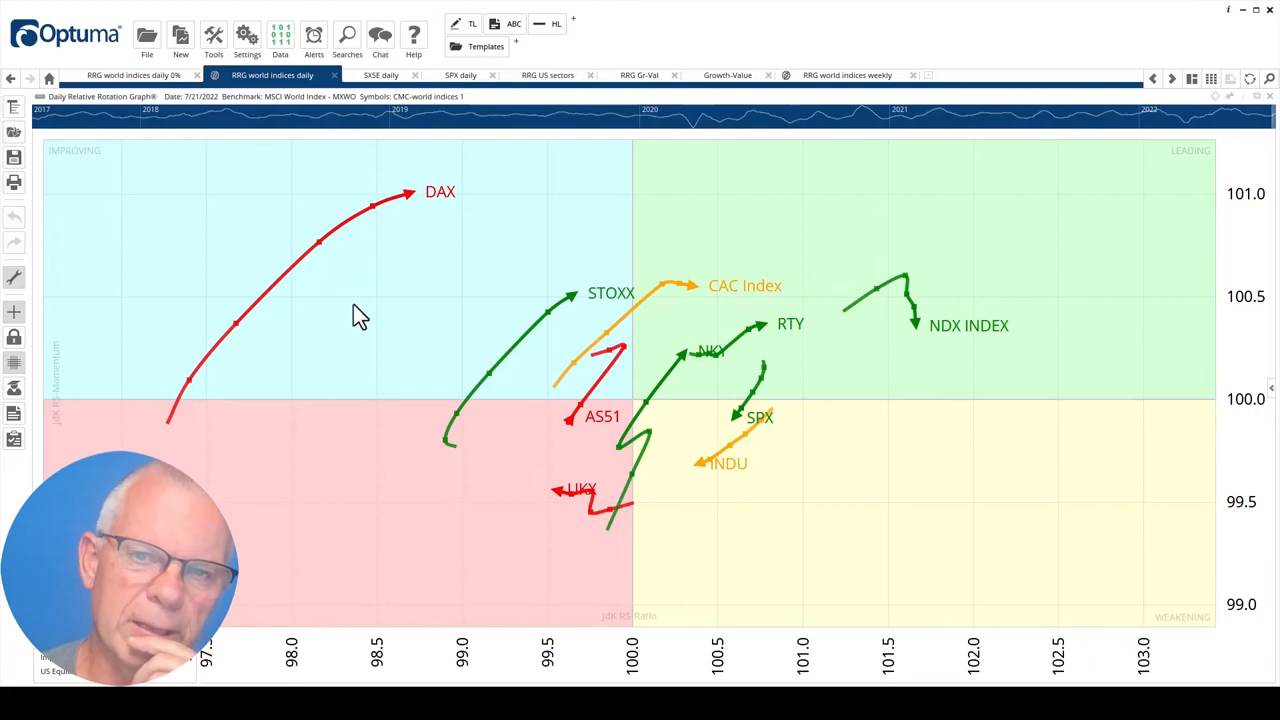
{"action": "left_click", "coordinate": [547, 75]}
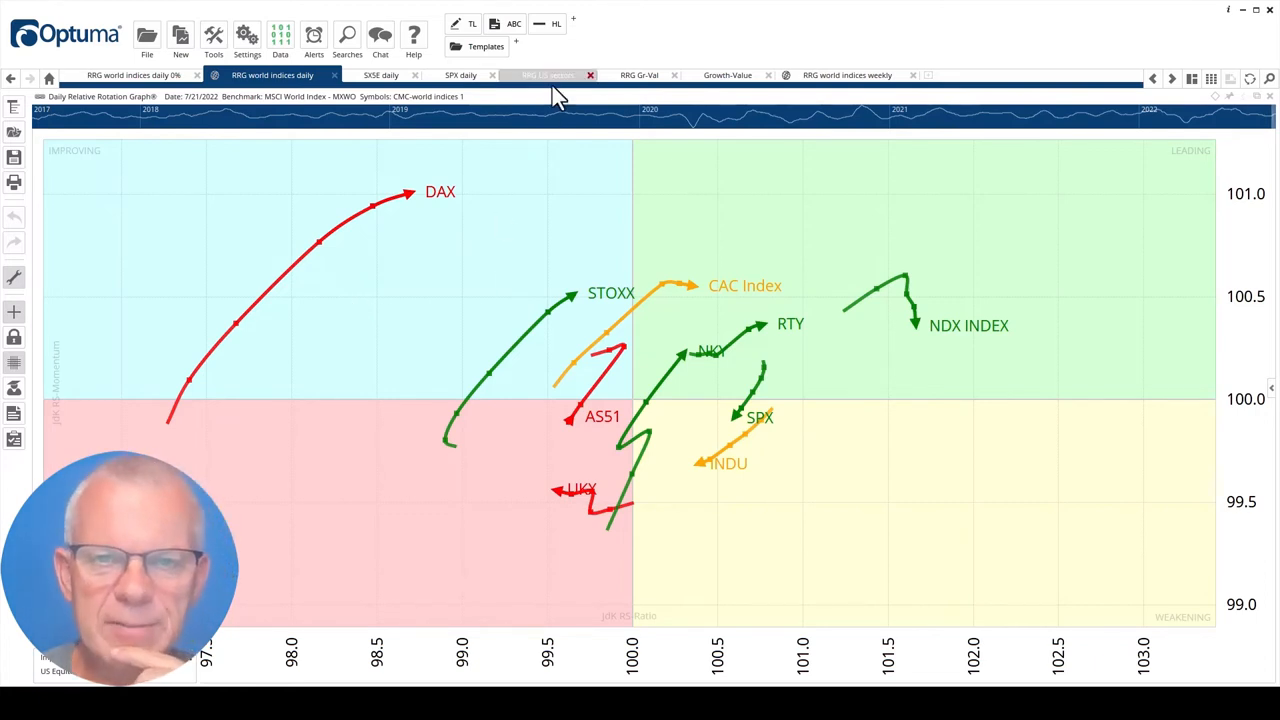
- Display the 'RRG US sectors' graph benchmarked against the S&P 500
{"action": "left_click", "coordinate": [547, 75]}
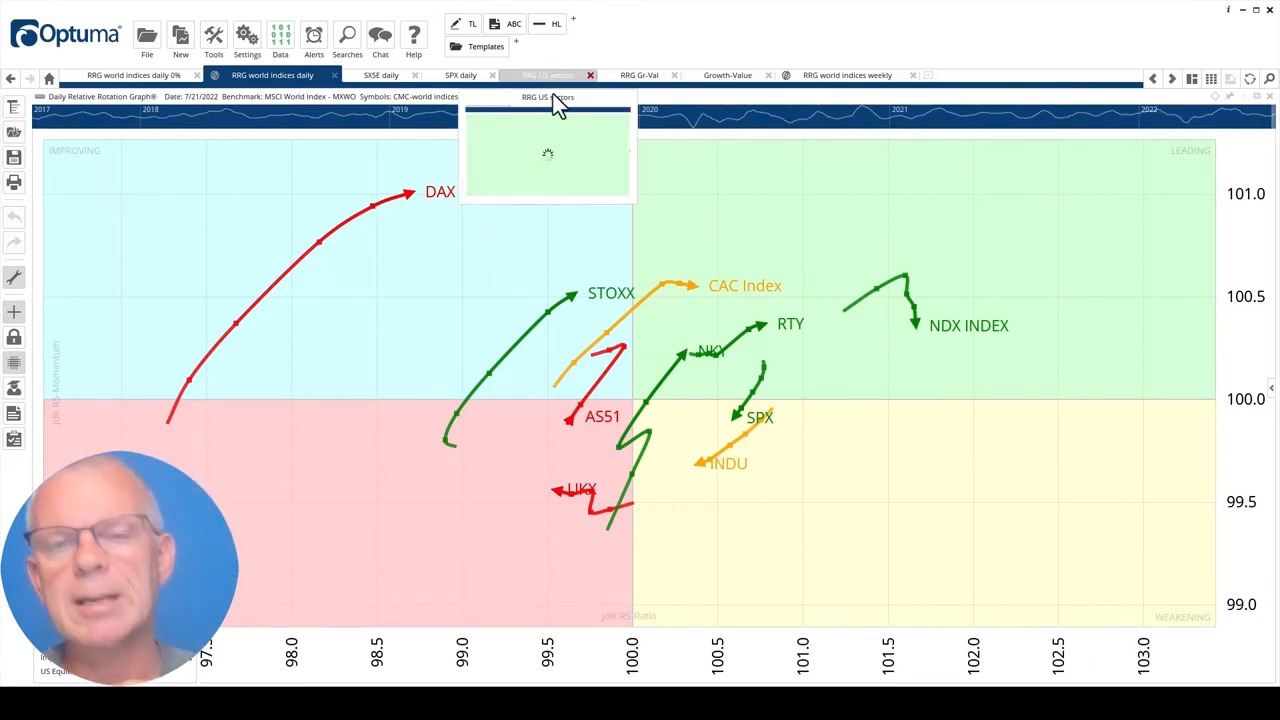
{"action": "left_click", "coordinate": [547, 74]}
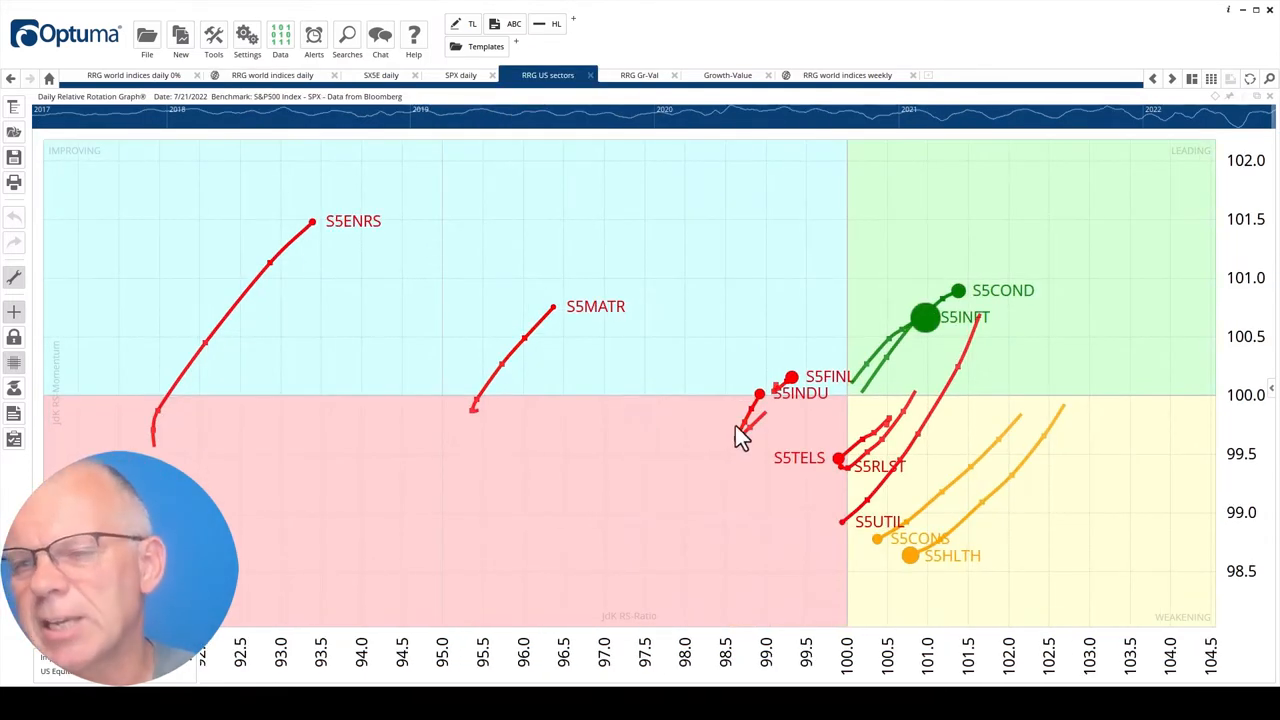
{"action": "mouse_move", "coordinate": [955, 350]}
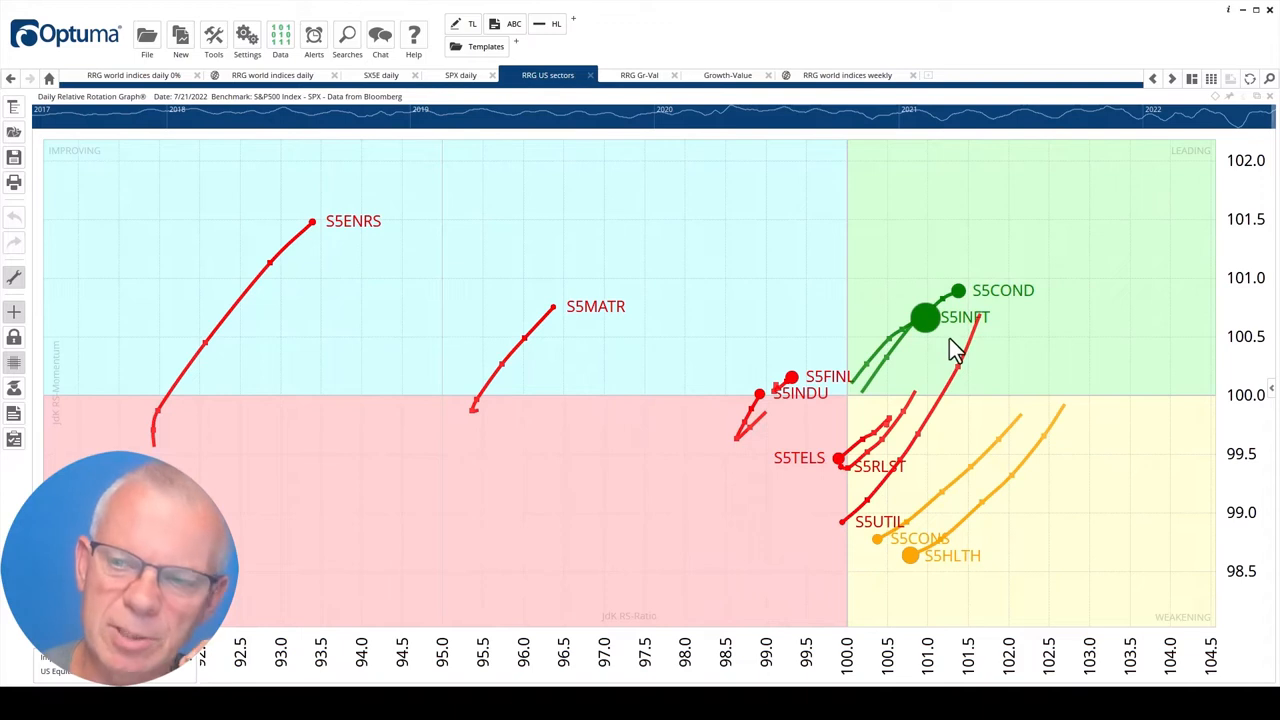
{"action": "mouse_move", "coordinate": [910, 380]}
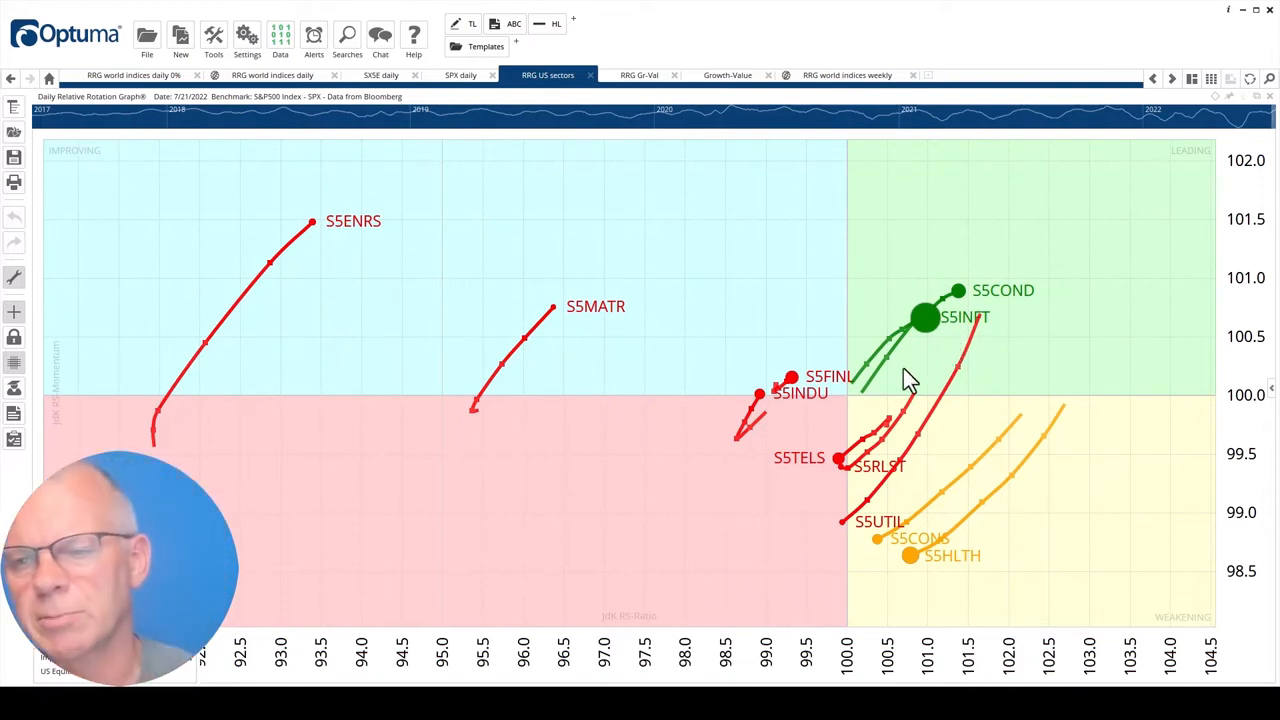
{"action": "mouse_move", "coordinate": [945, 372]}
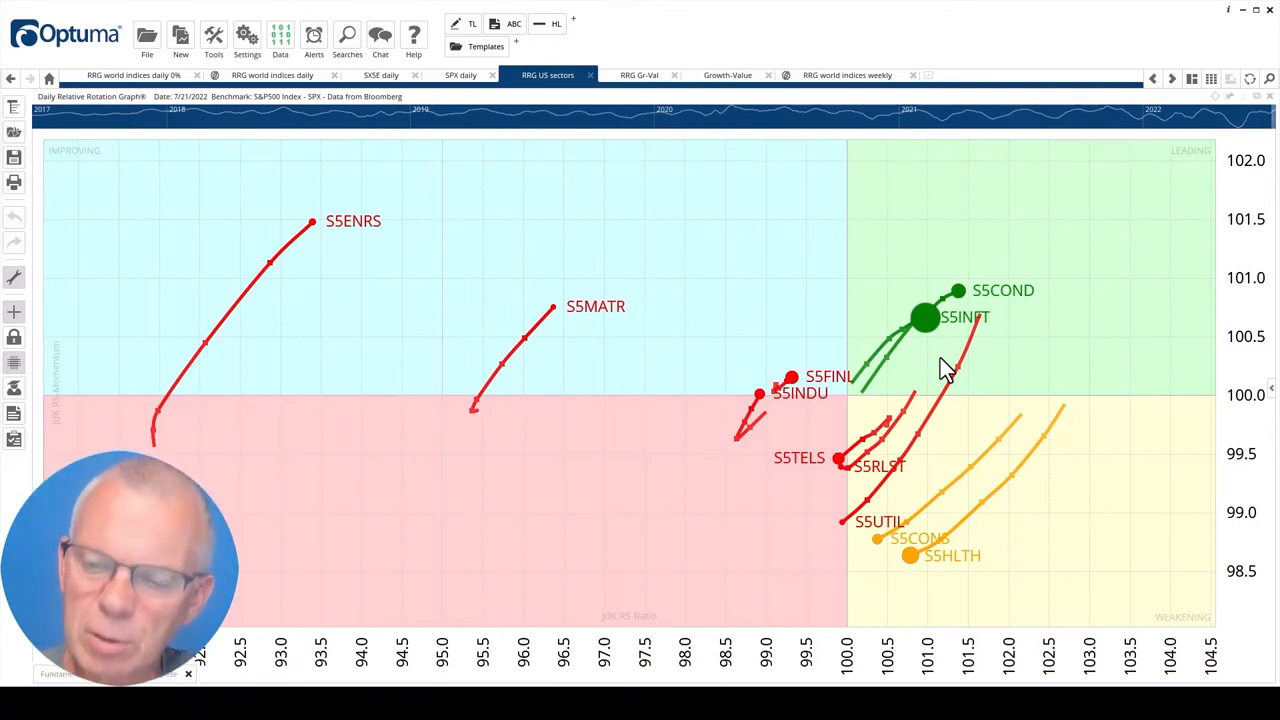
{"action": "mouse_move", "coordinate": [930, 575]}
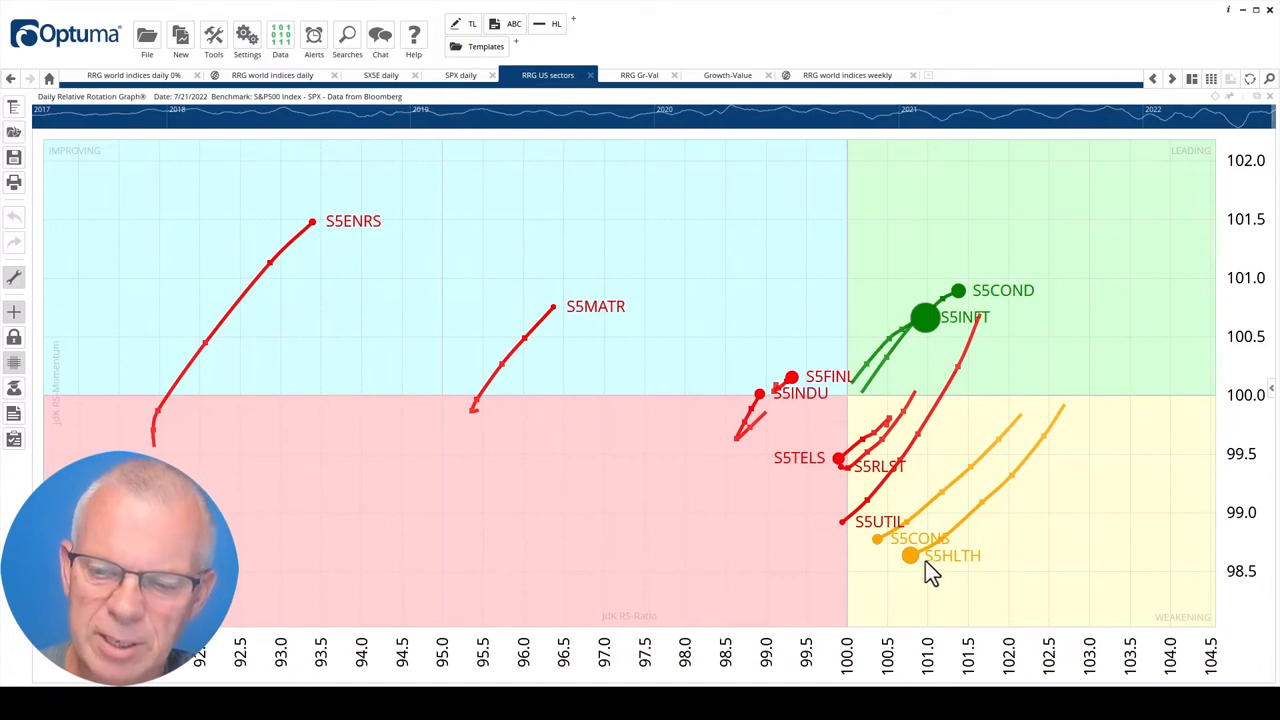
{"action": "mouse_move", "coordinate": [855, 572]}
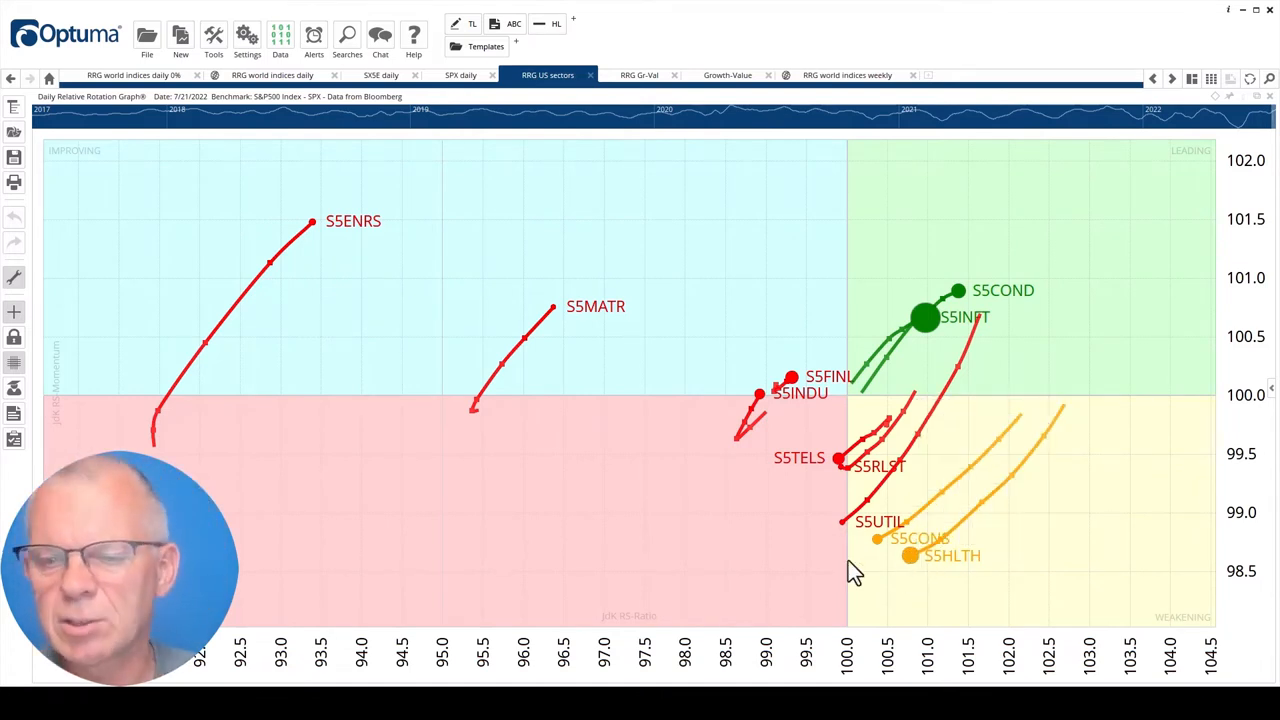
{"action": "mouse_move", "coordinate": [875, 478]}
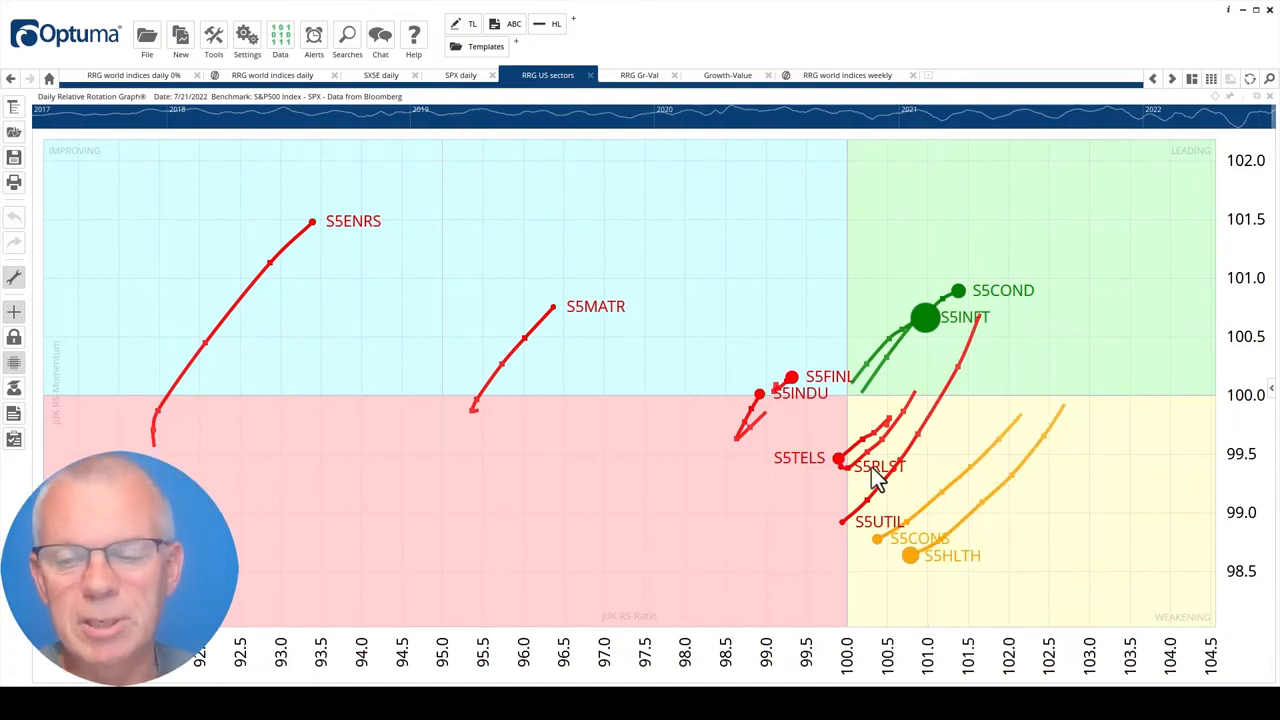
{"action": "mouse_move", "coordinate": [975, 525]}
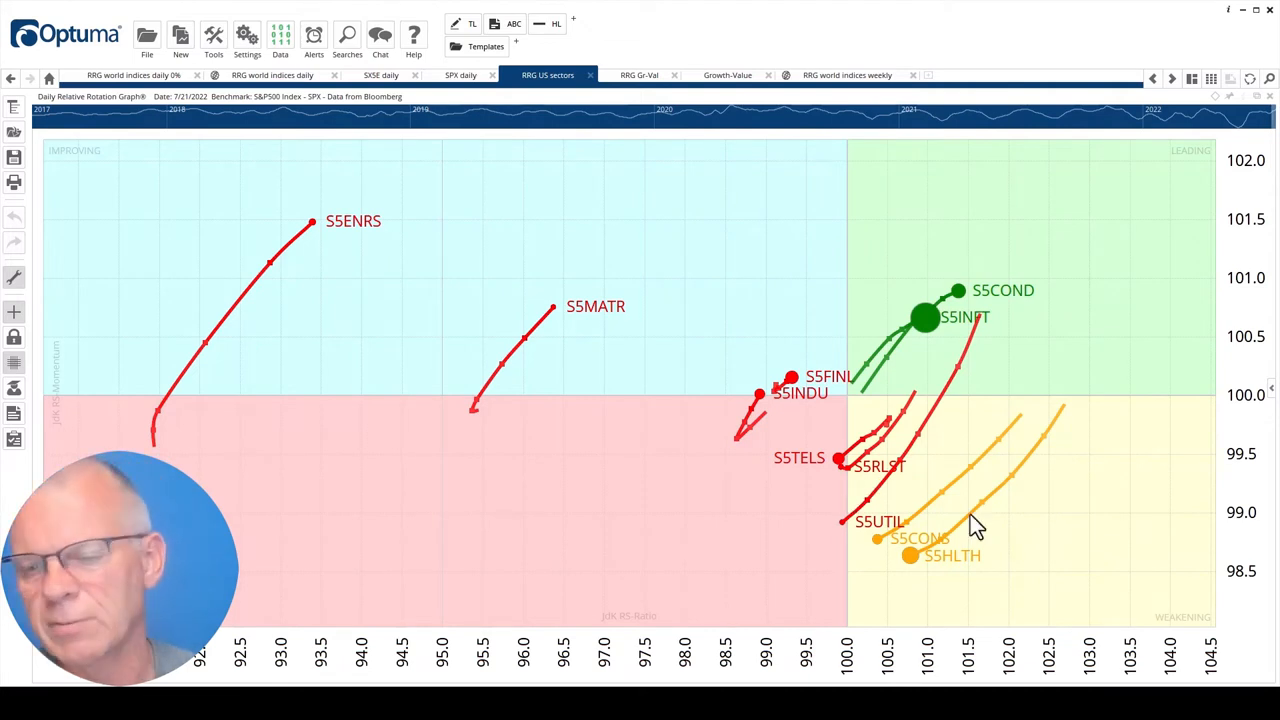
{"action": "mouse_move", "coordinate": [865, 570]}
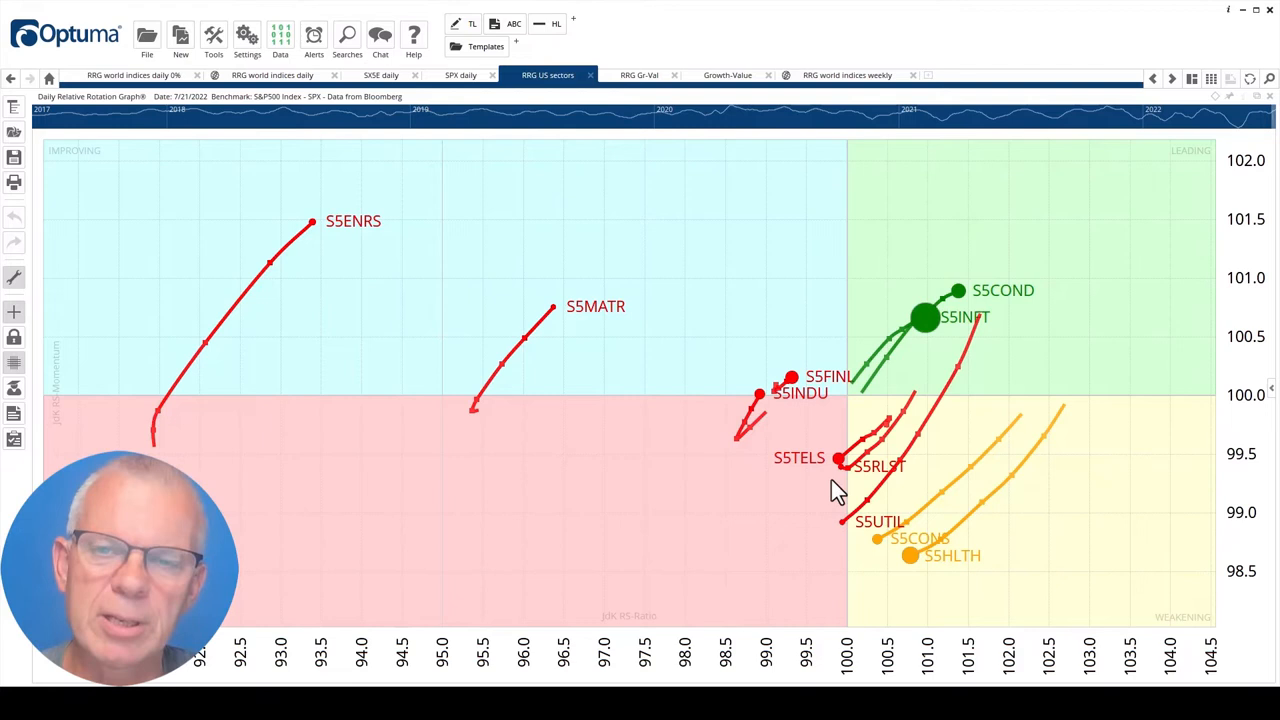
{"action": "mouse_move", "coordinate": [628, 138]}
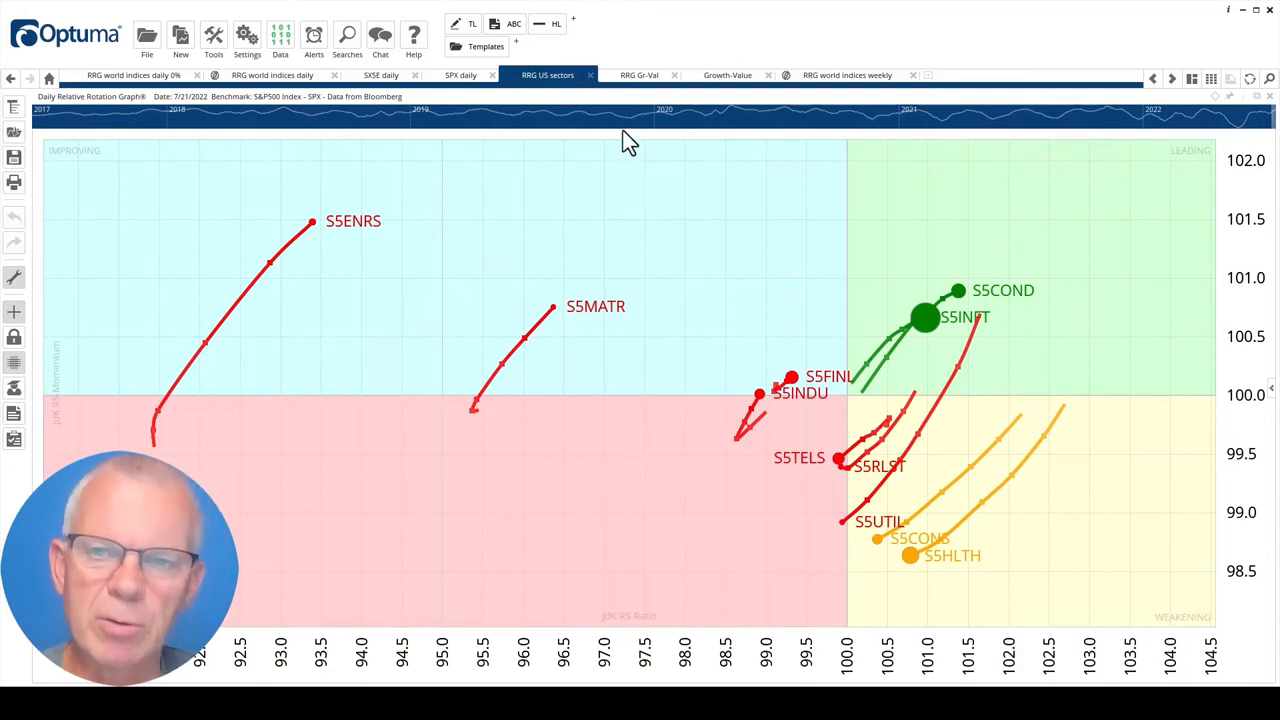
- View the 'RRG Gr-Val' weekly rotation graph, then the long-term Growth-Value line chart
{"action": "left_click", "coordinate": [639, 74]}
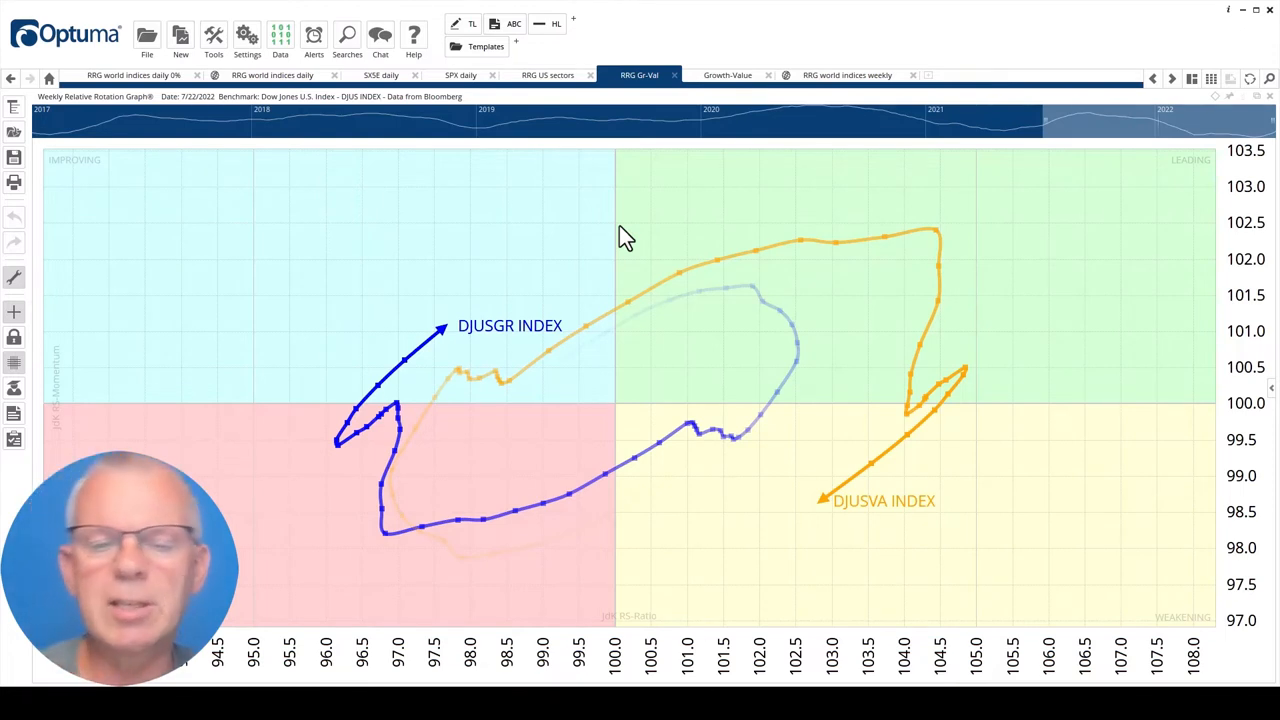
{"action": "mouse_move", "coordinate": [845, 520]}
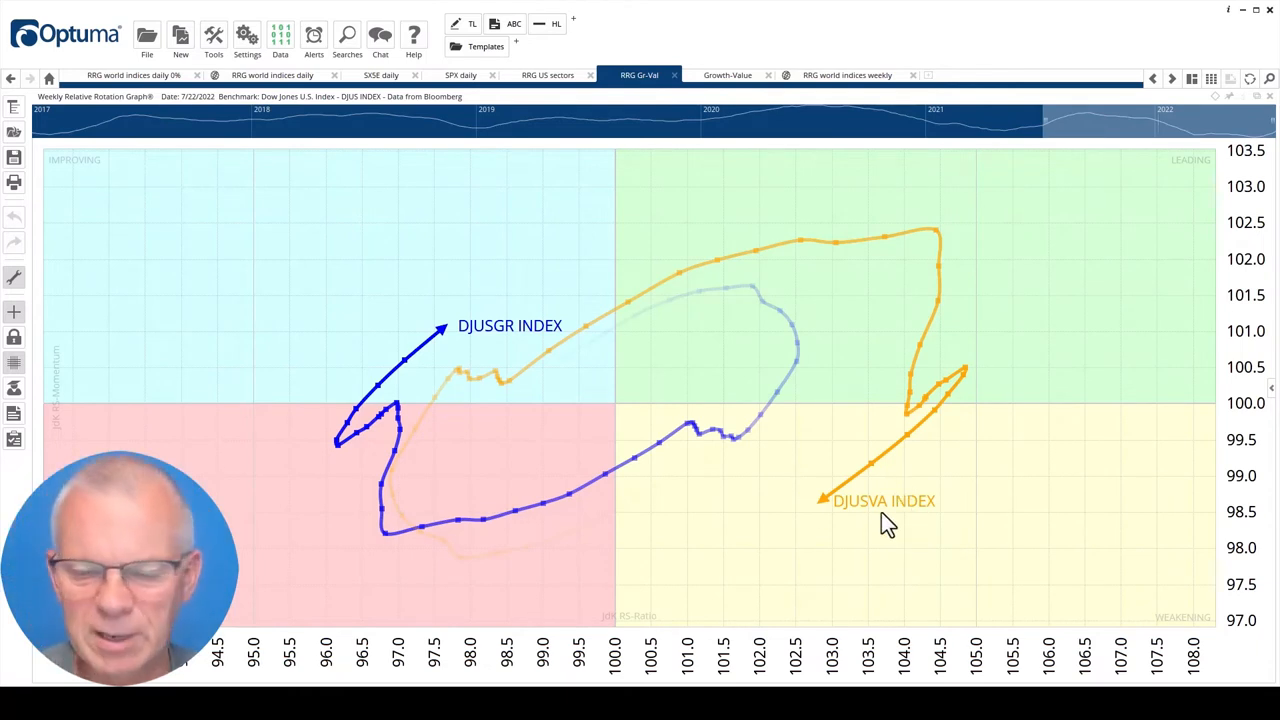
{"action": "mouse_move", "coordinate": [840, 530]}
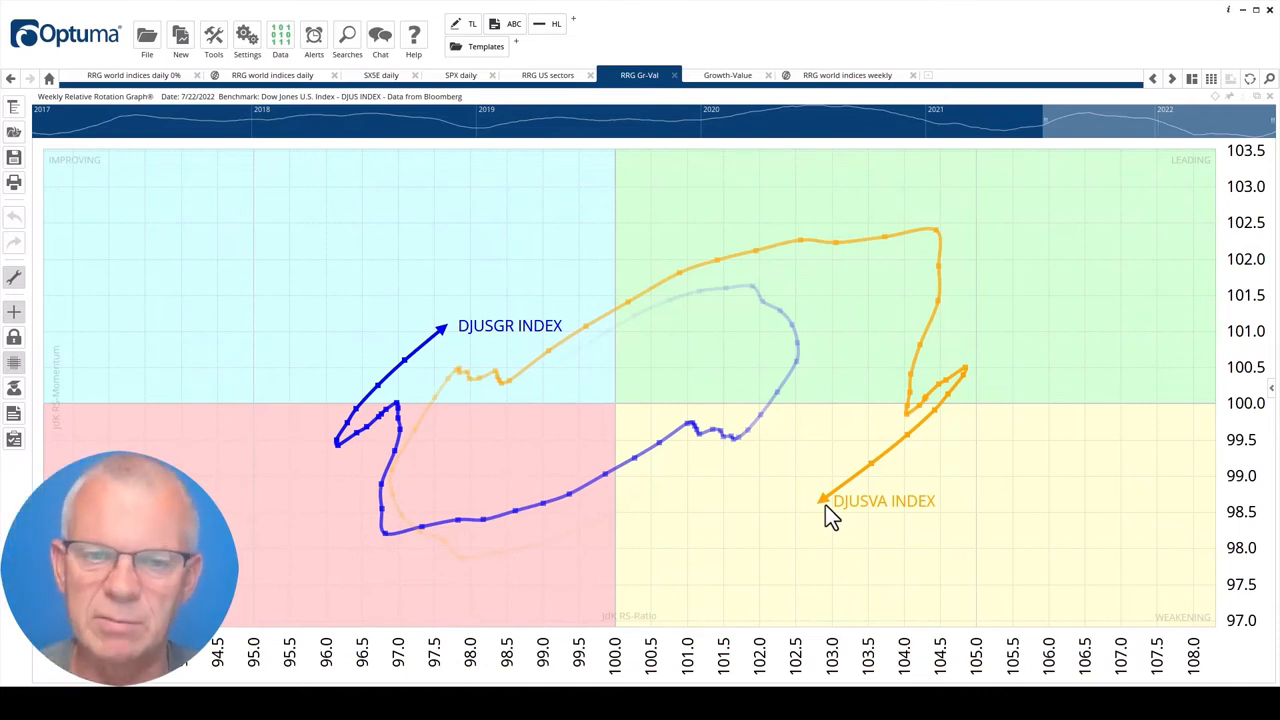
{"action": "mouse_move", "coordinate": [452, 352]}
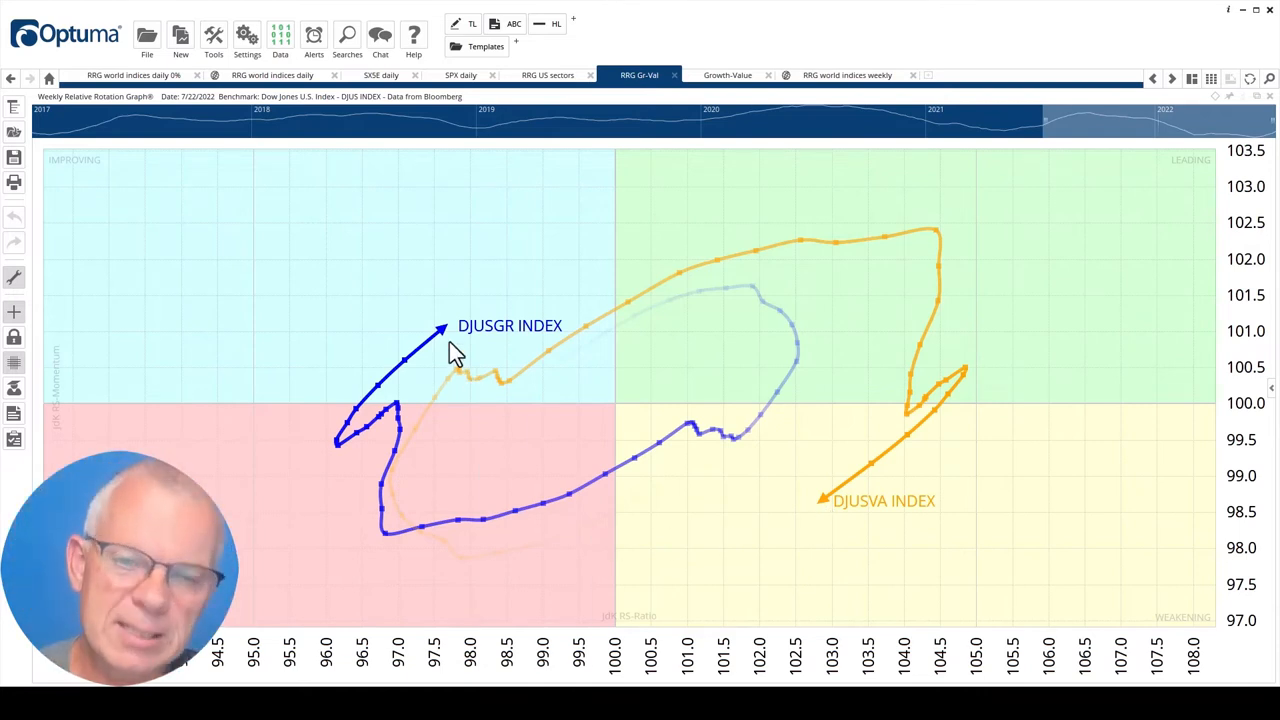
{"action": "mouse_move", "coordinate": [450, 363]}
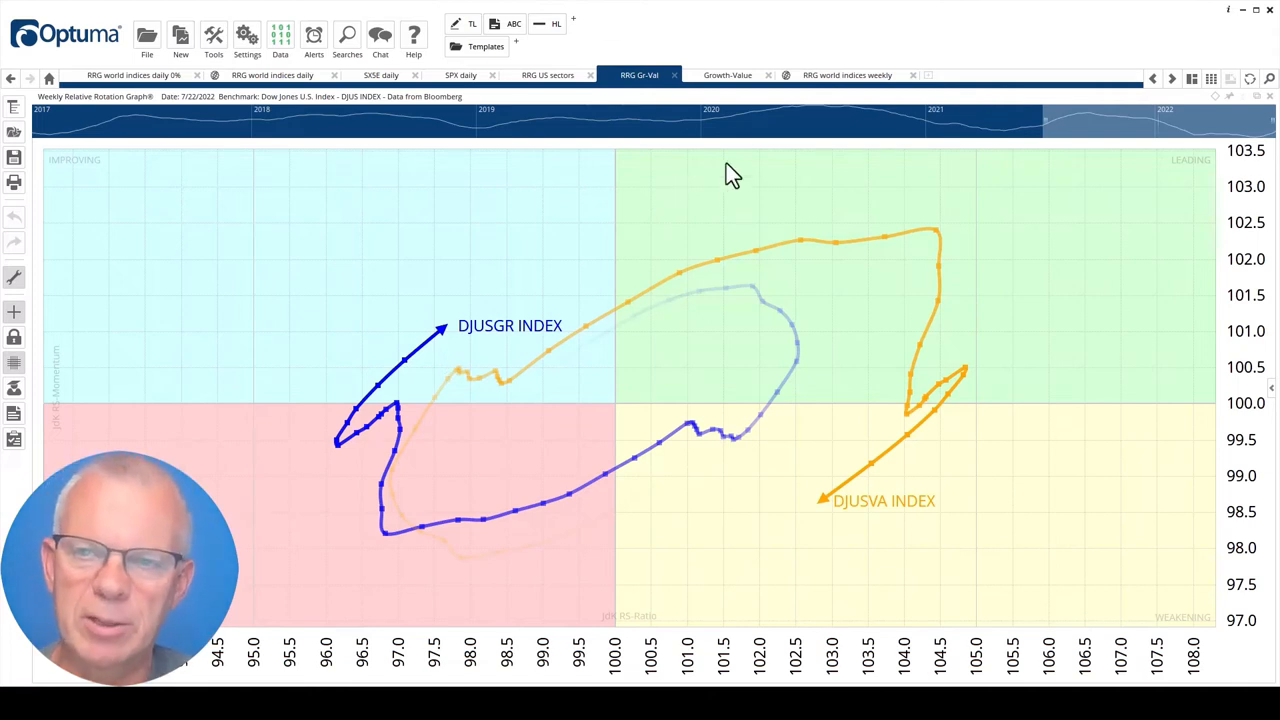
{"action": "mouse_move", "coordinate": [728, 75]}
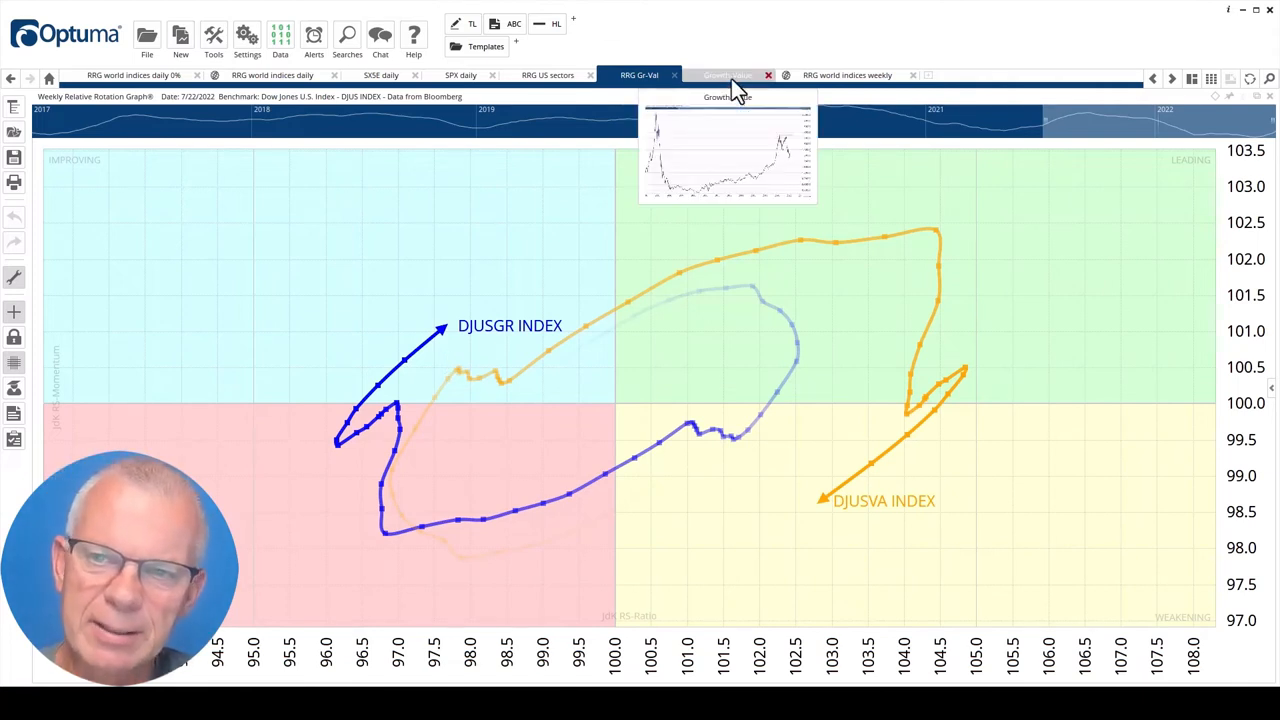
{"action": "left_click", "coordinate": [727, 75]}
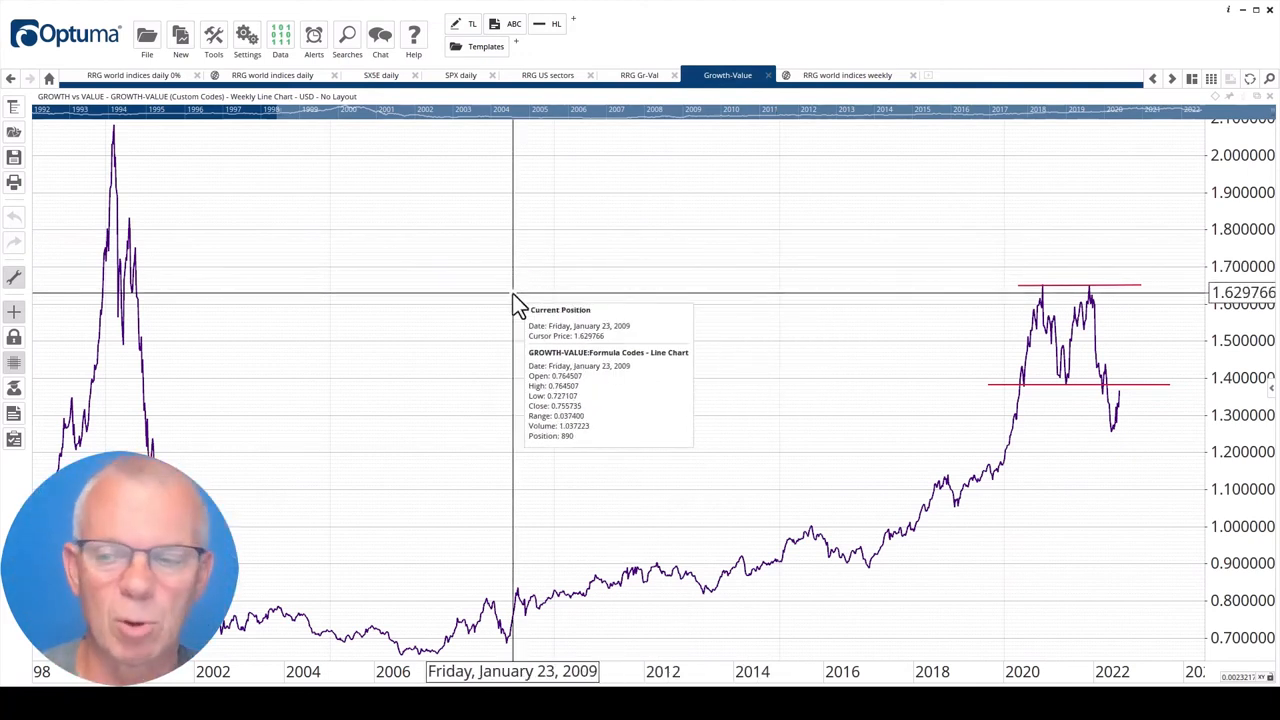
{"action": "mouse_move", "coordinate": [355, 445]}
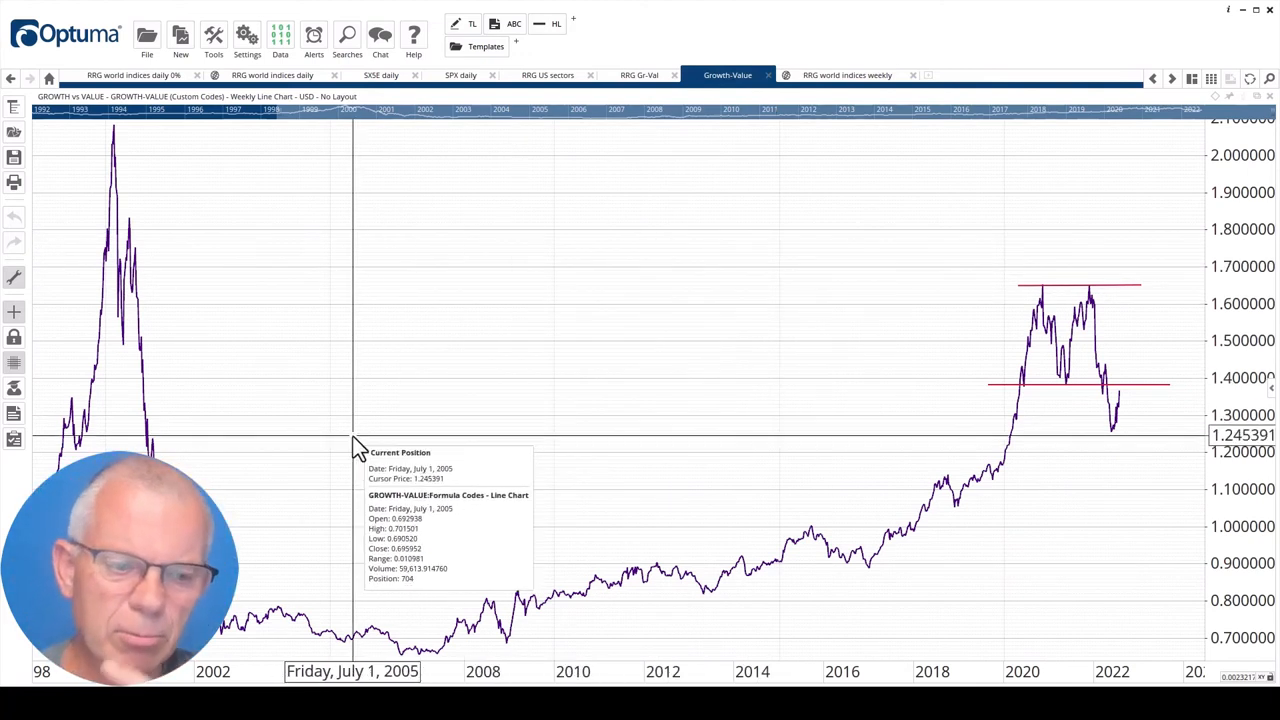
{"action": "mouse_move", "coordinate": [180, 375]}
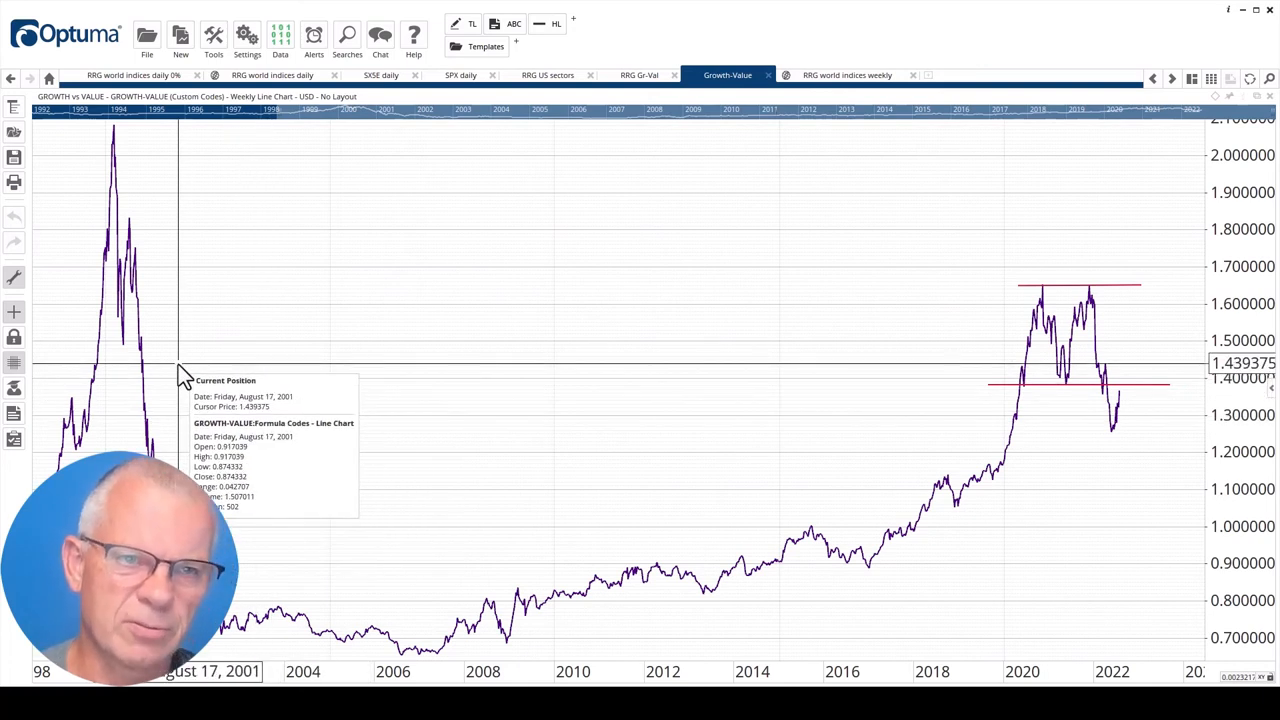
{"action": "mouse_move", "coordinate": [100, 190]}
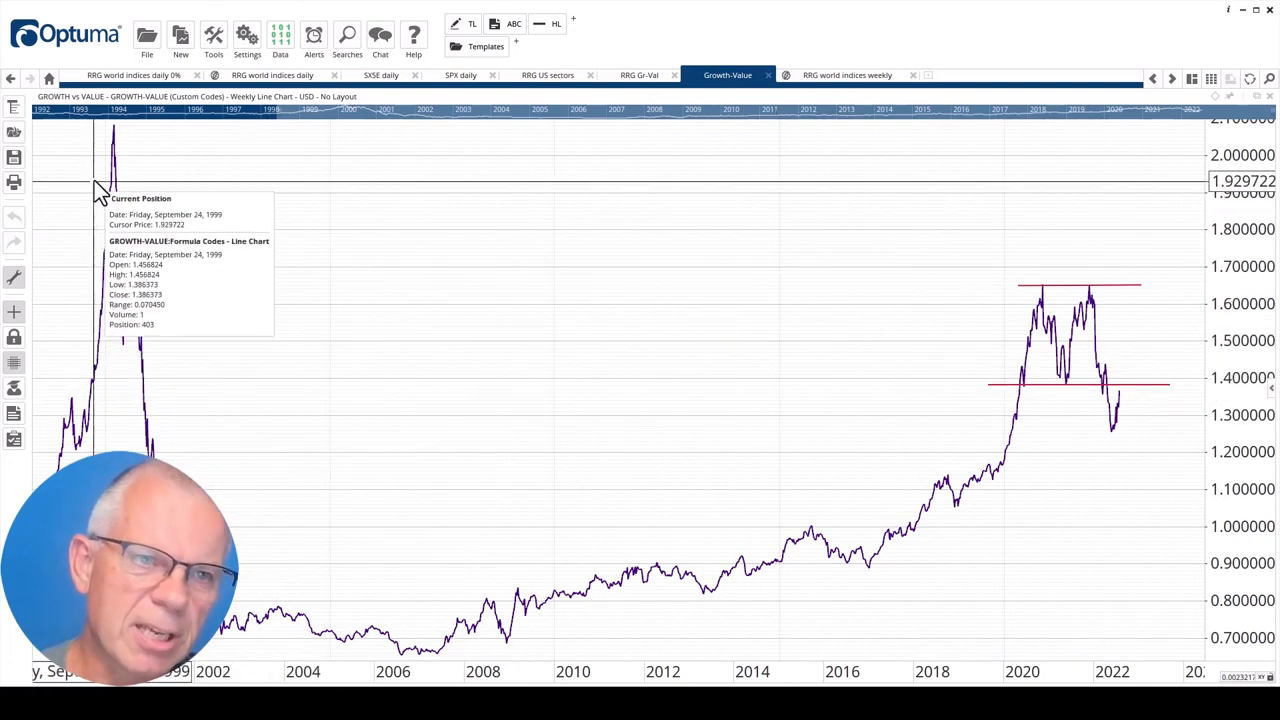
{"action": "mouse_move", "coordinate": [118, 155]}
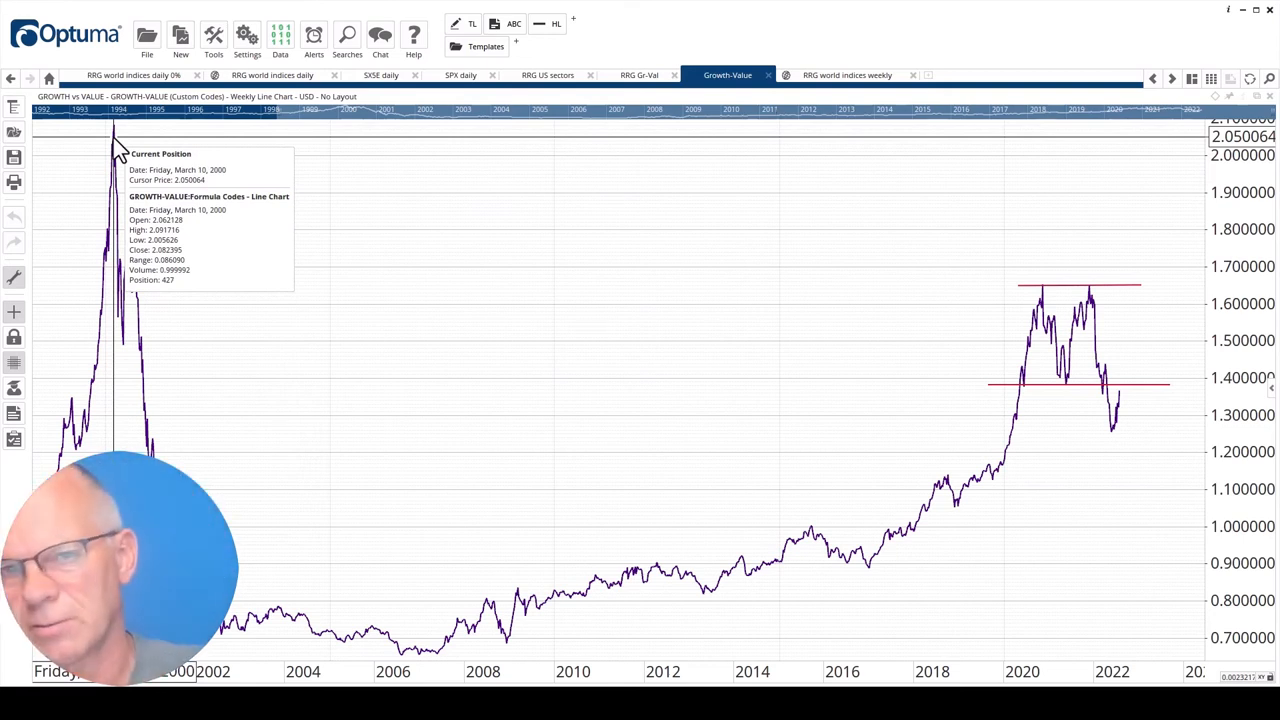
{"action": "mouse_move", "coordinate": [140, 260]}
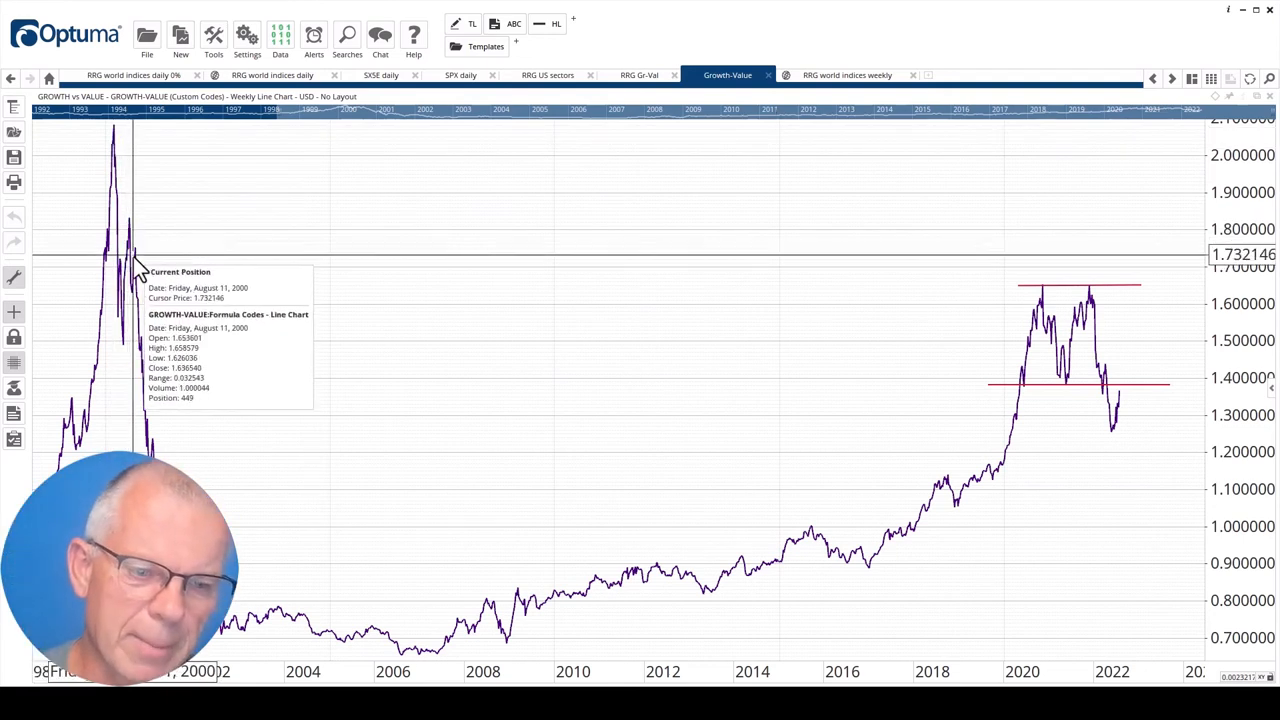
{"action": "mouse_move", "coordinate": [270, 635]}
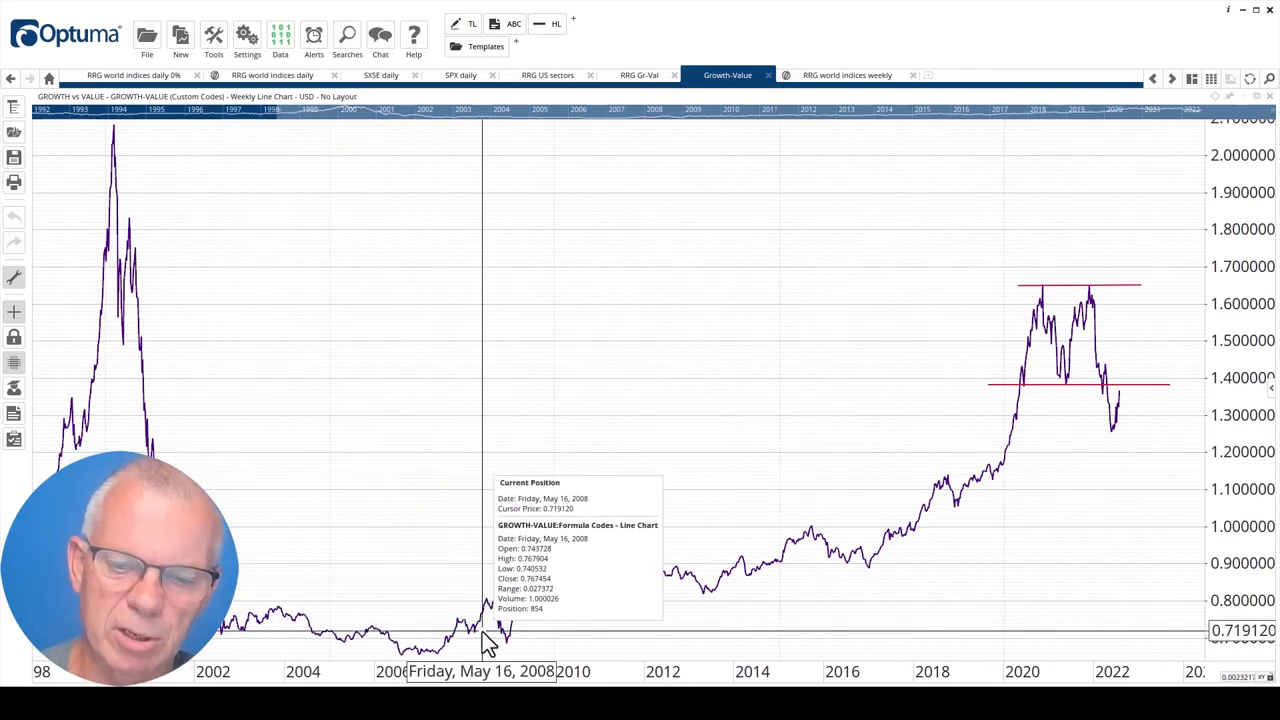
{"action": "mouse_move", "coordinate": [527, 595]}
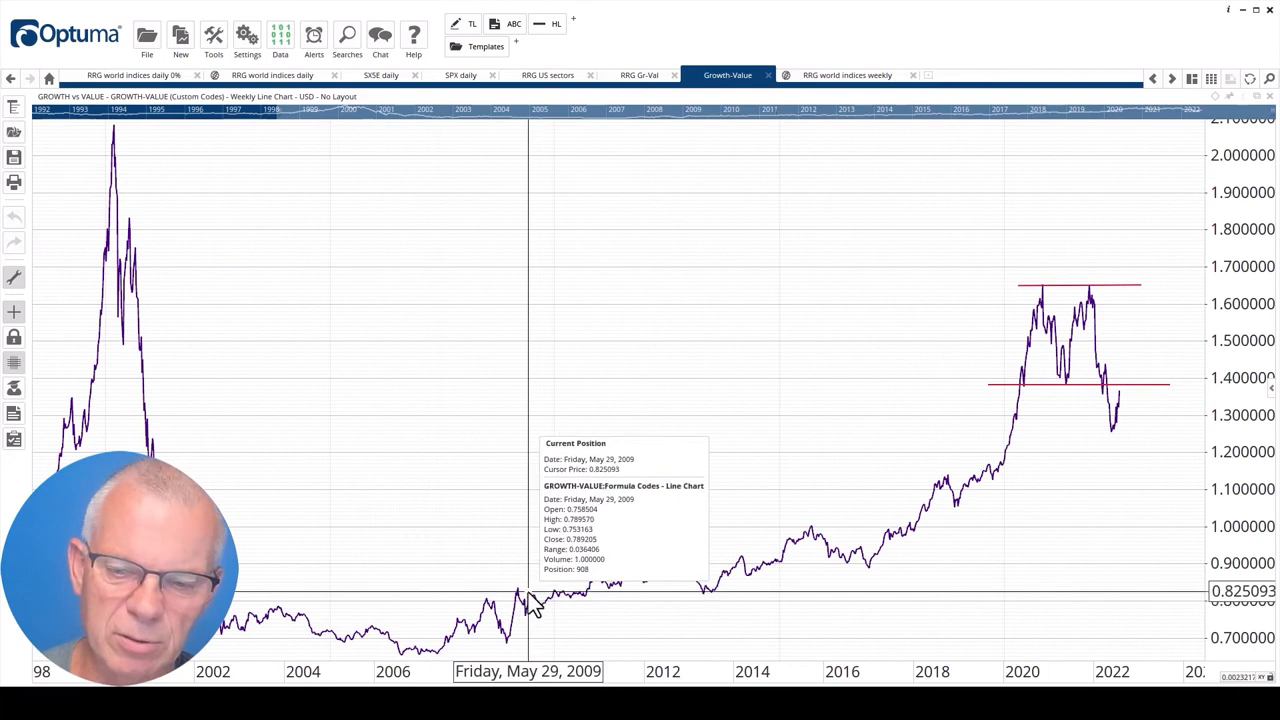
{"action": "mouse_move", "coordinate": [750, 575]}
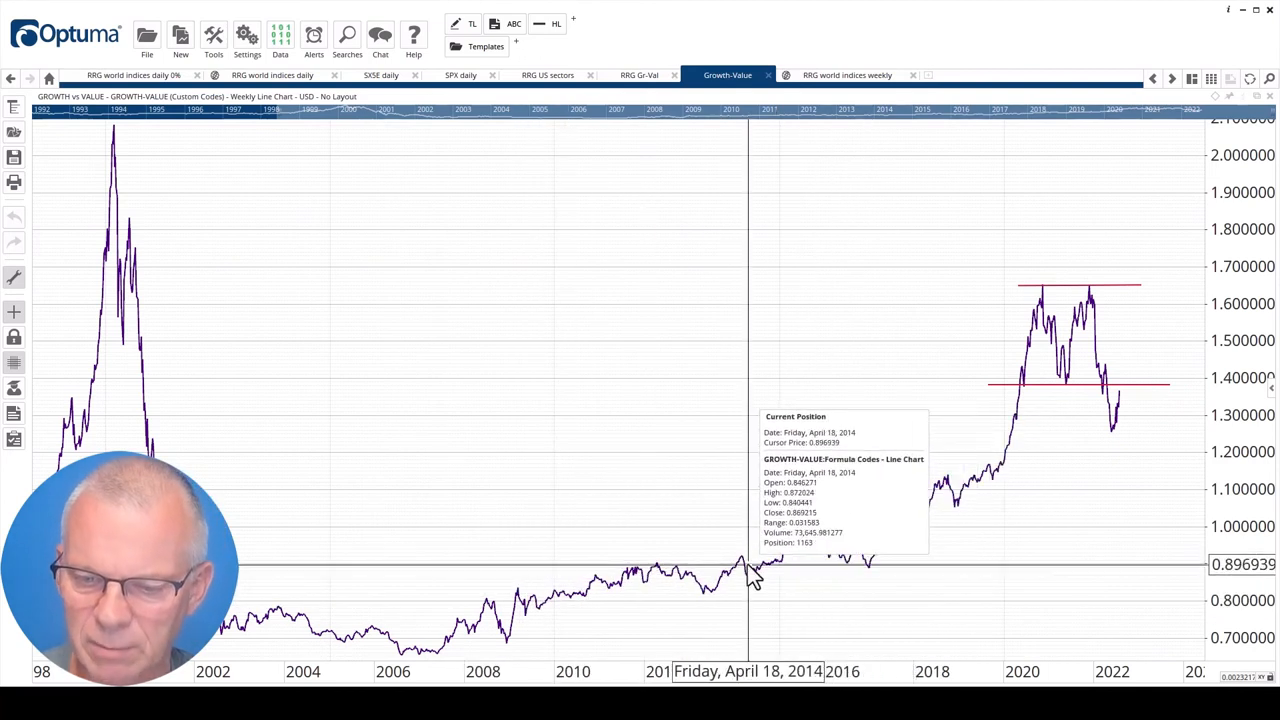
{"action": "mouse_move", "coordinate": [928, 535]}
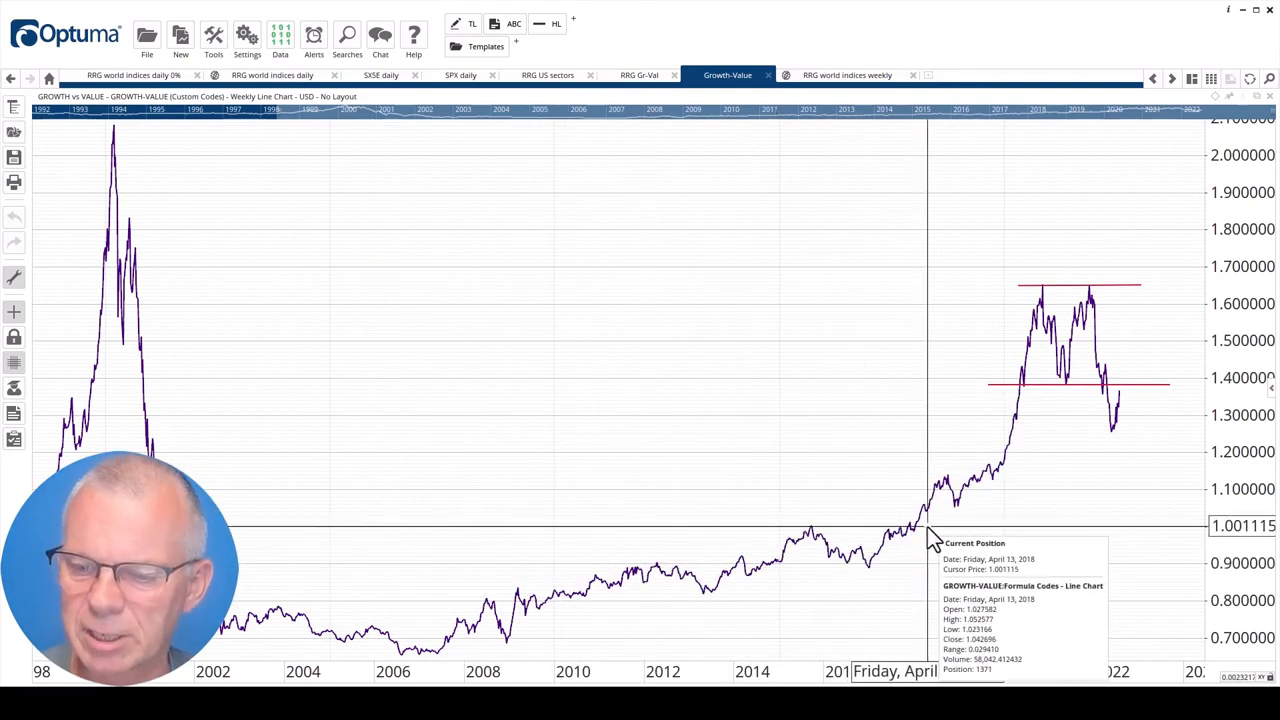
{"action": "mouse_move", "coordinate": [990, 500]}
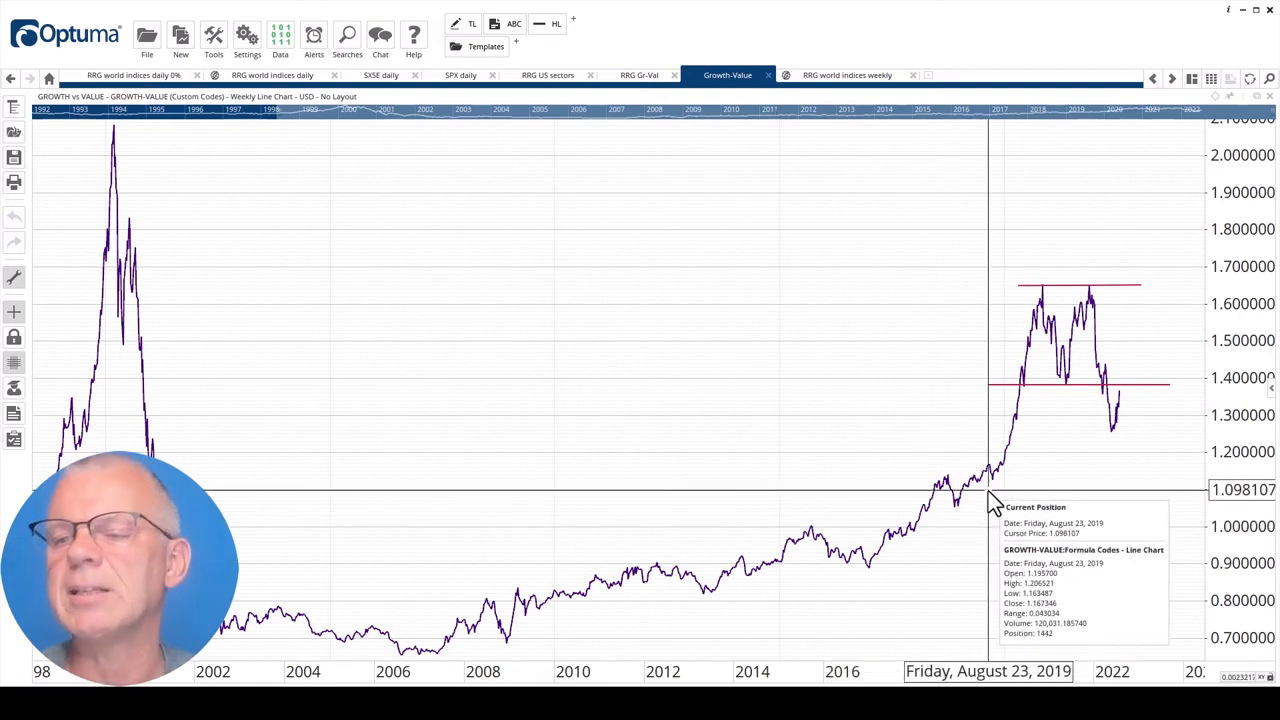
{"action": "mouse_move", "coordinate": [1045, 430]}
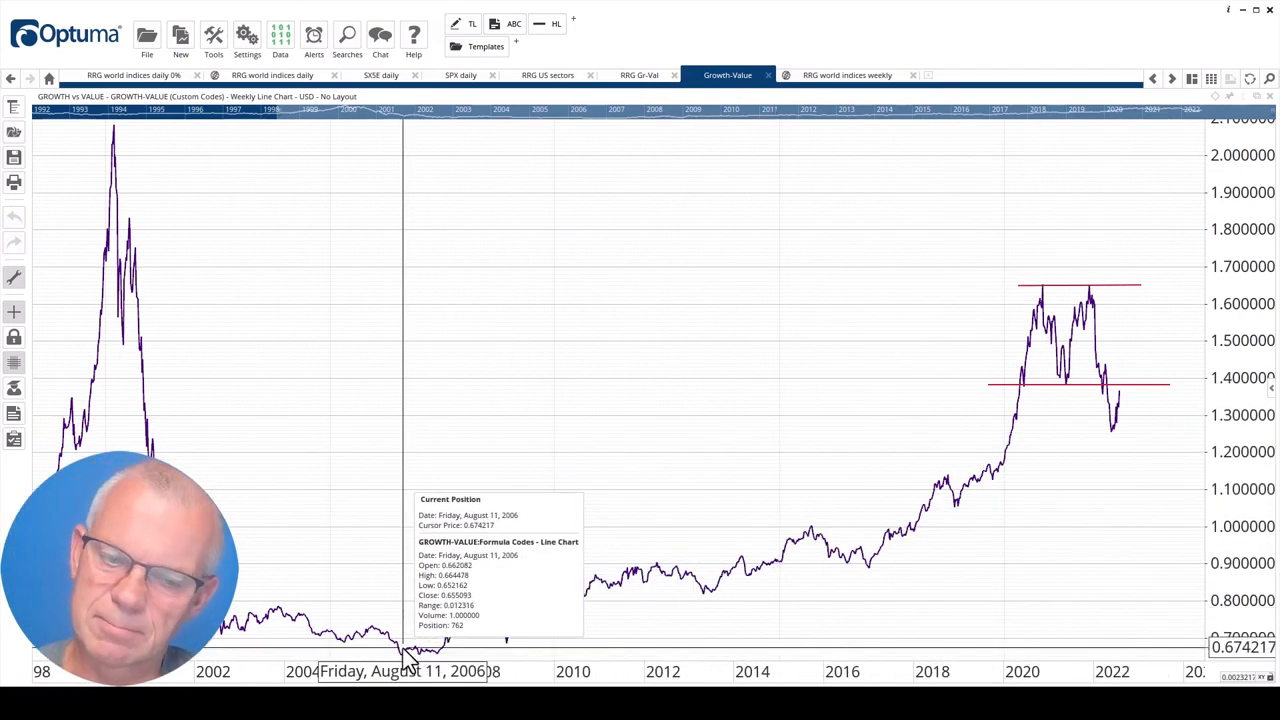
{"action": "mouse_move", "coordinate": [953, 585]}
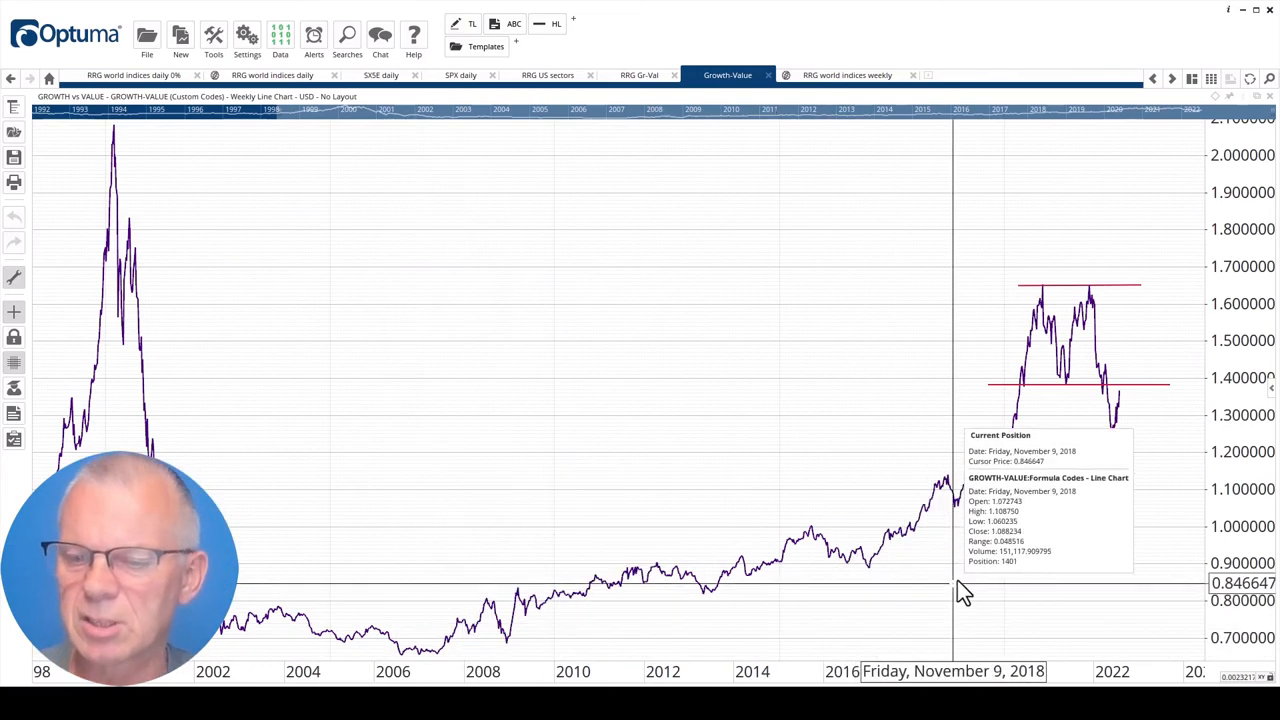
{"action": "mouse_move", "coordinate": [1085, 290]}
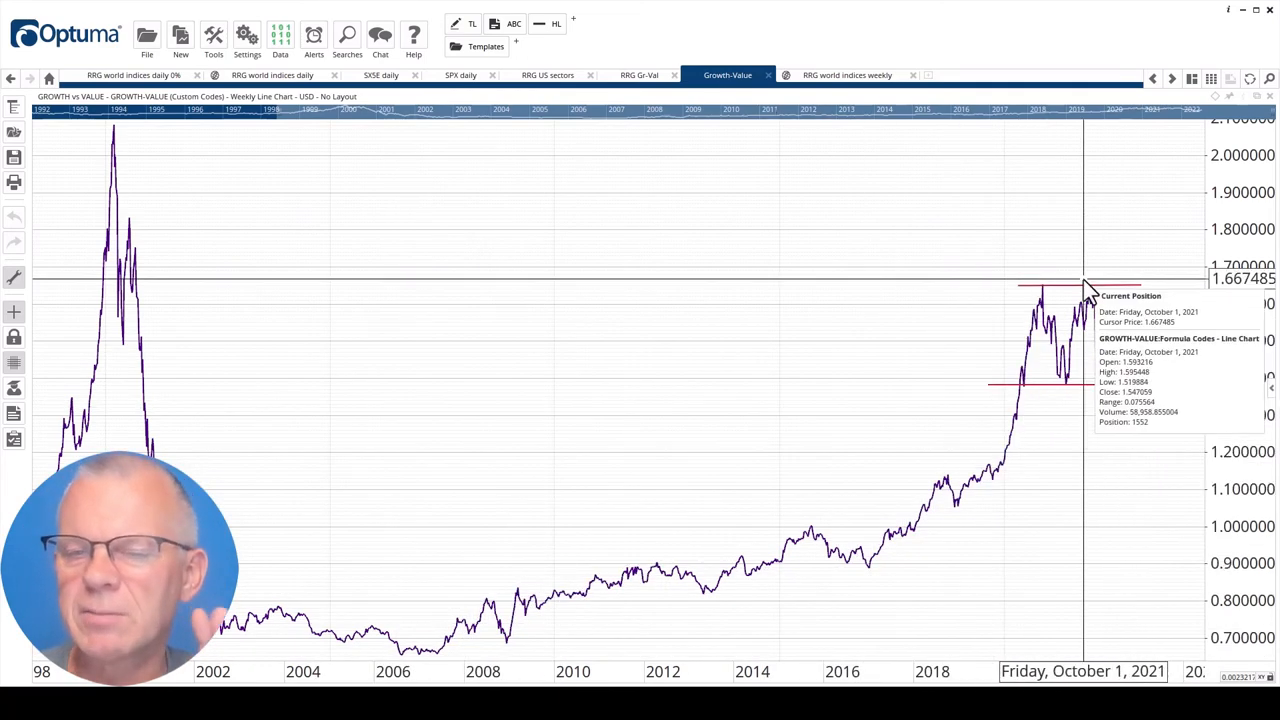
{"action": "mouse_move", "coordinate": [1015, 358]}
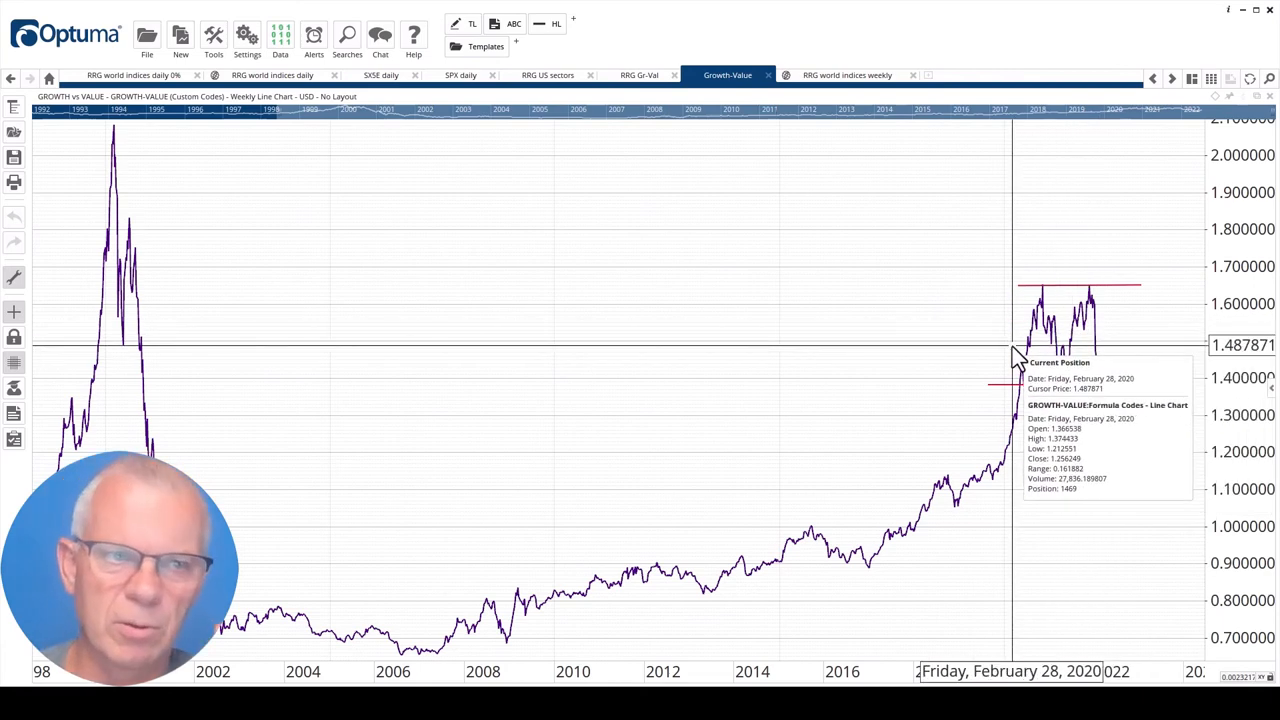
{"action": "mouse_move", "coordinate": [1025, 290]}
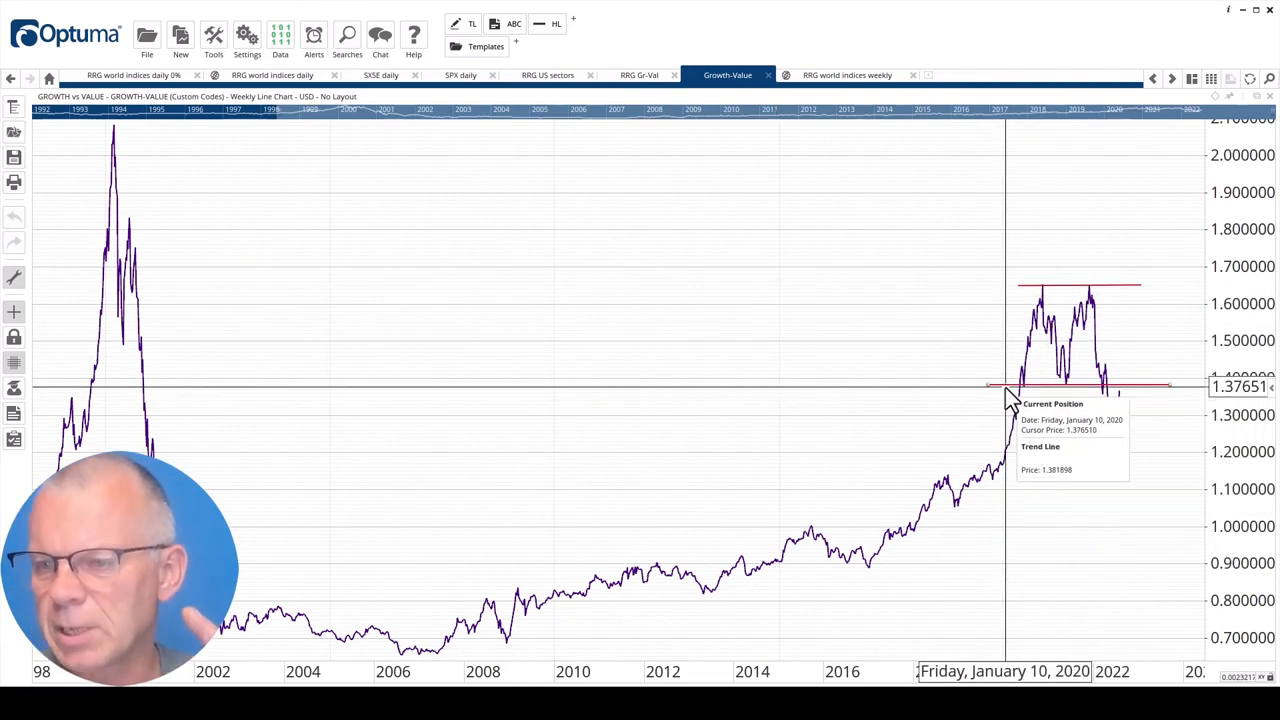
{"action": "mouse_move", "coordinate": [1007, 388]}
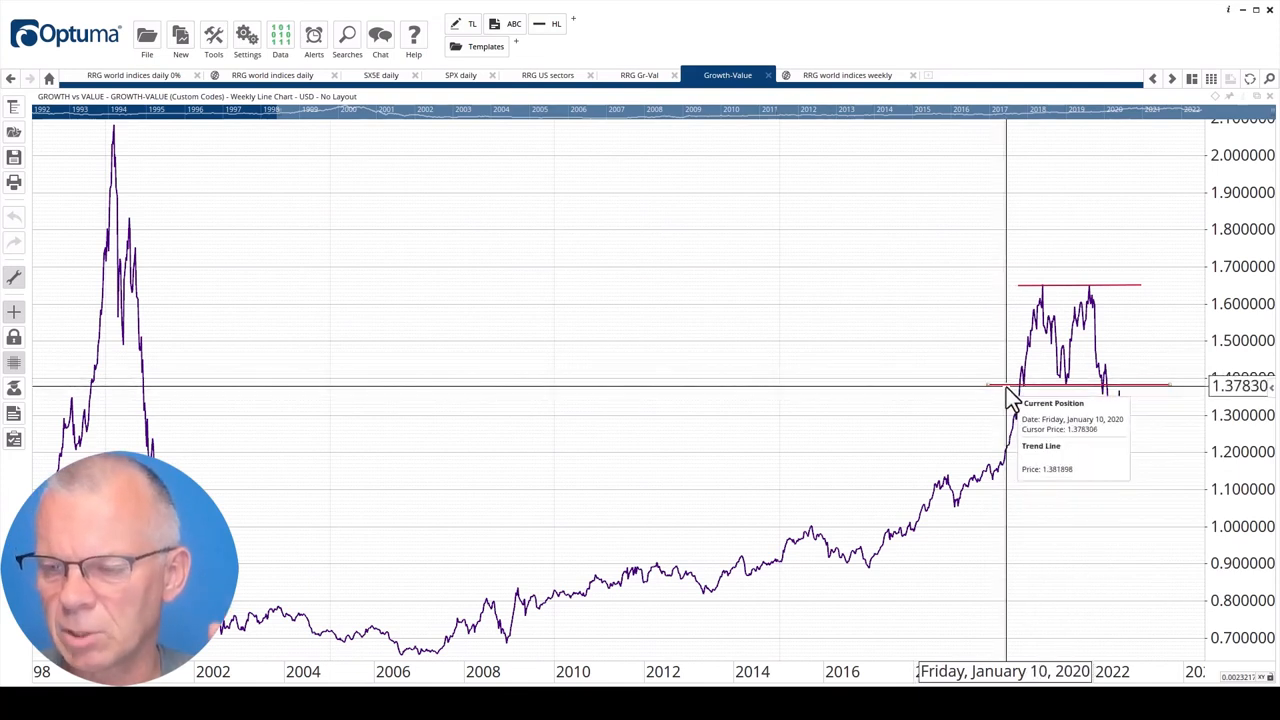
{"action": "mouse_move", "coordinate": [1000, 440]}
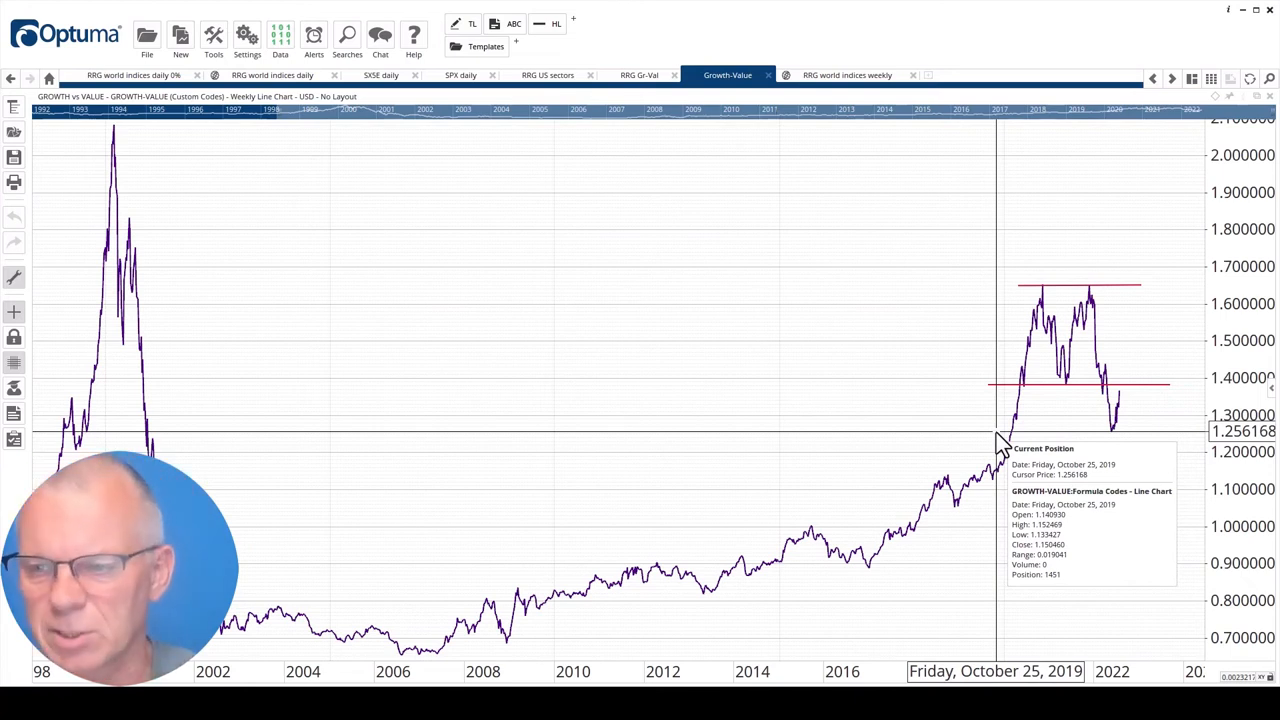
{"action": "mouse_move", "coordinate": [1105, 430]}
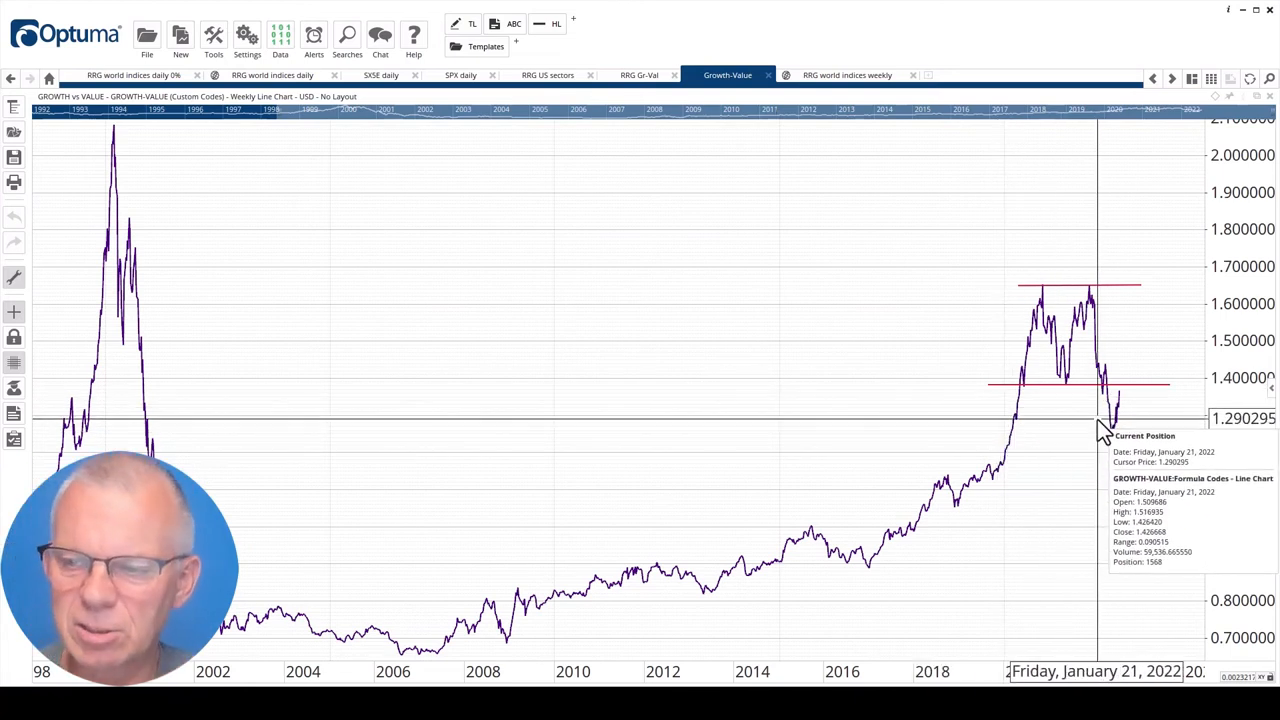
{"action": "mouse_move", "coordinate": [1125, 440]}
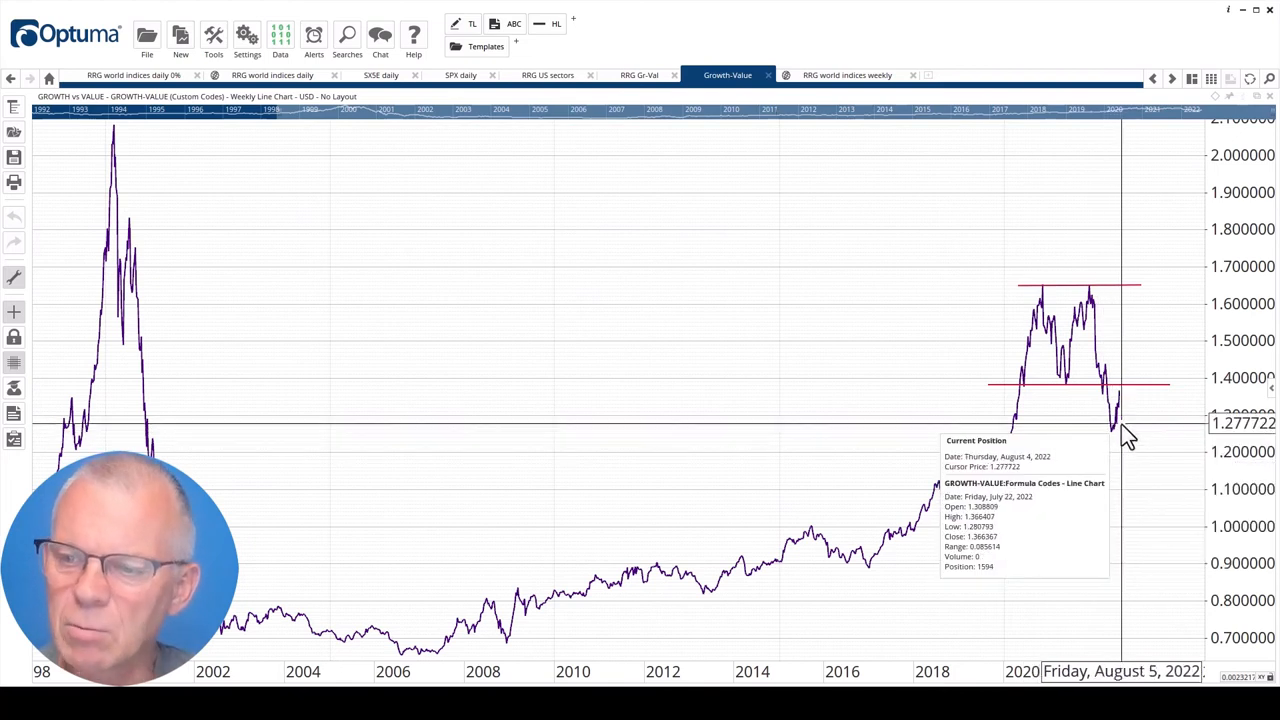
{"action": "mouse_move", "coordinate": [1115, 405]}
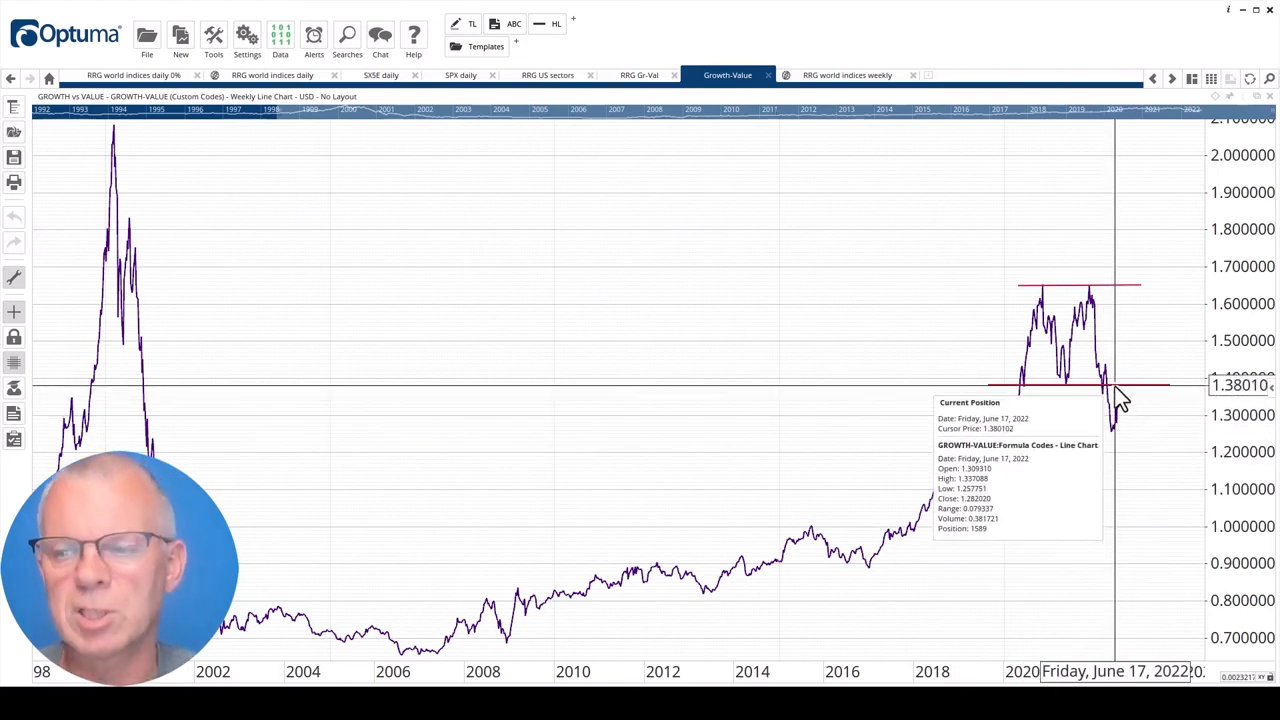
{"action": "mouse_move", "coordinate": [638, 130]}
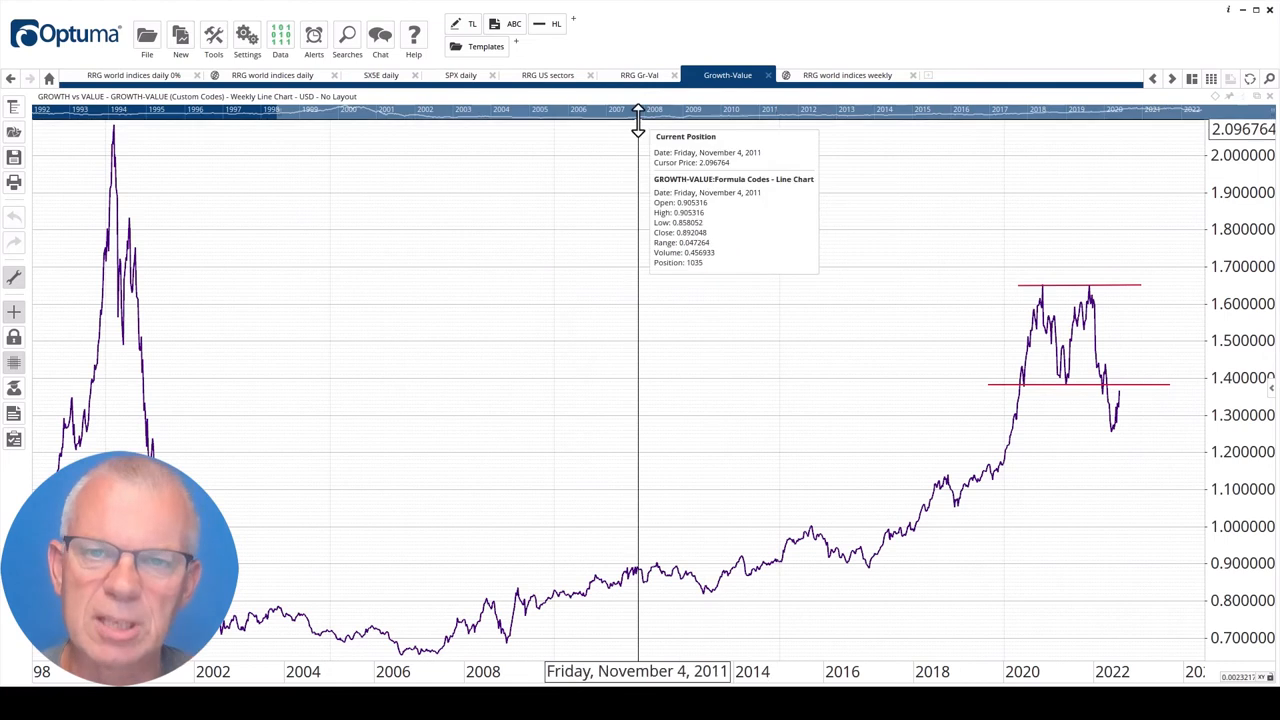
{"action": "left_click", "coordinate": [548, 75]}
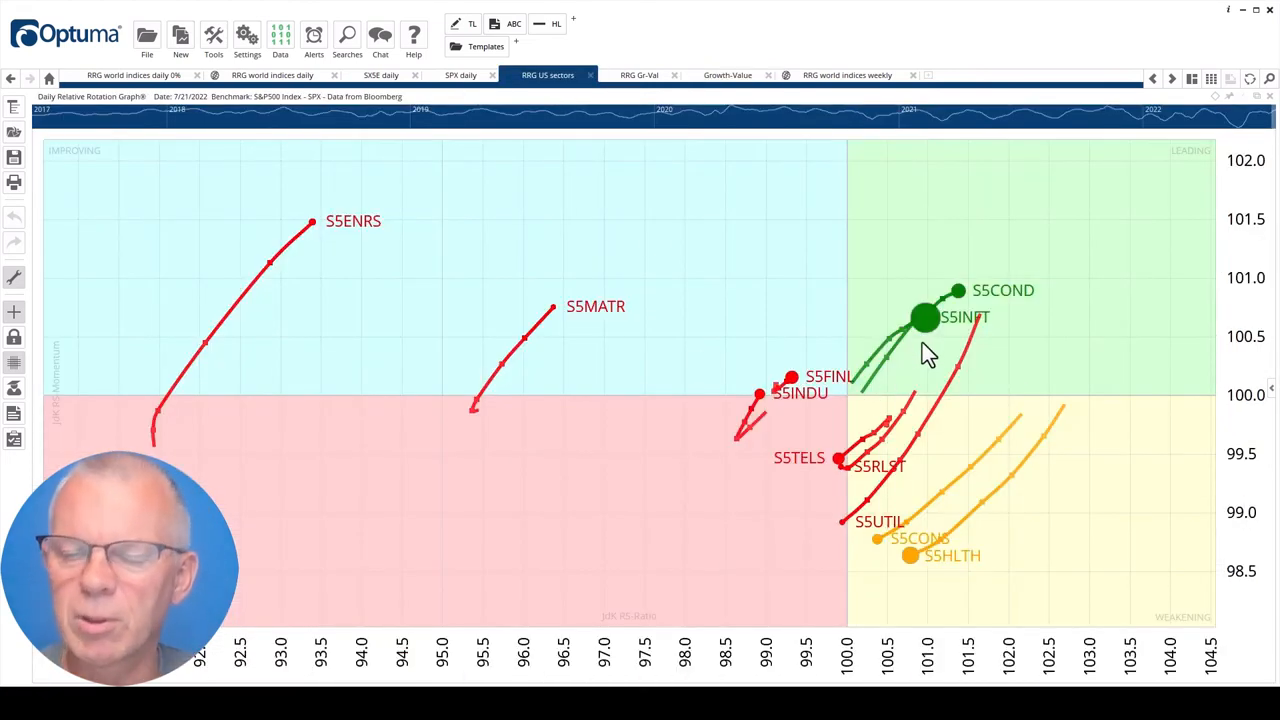
{"action": "mouse_move", "coordinate": [610, 225]}
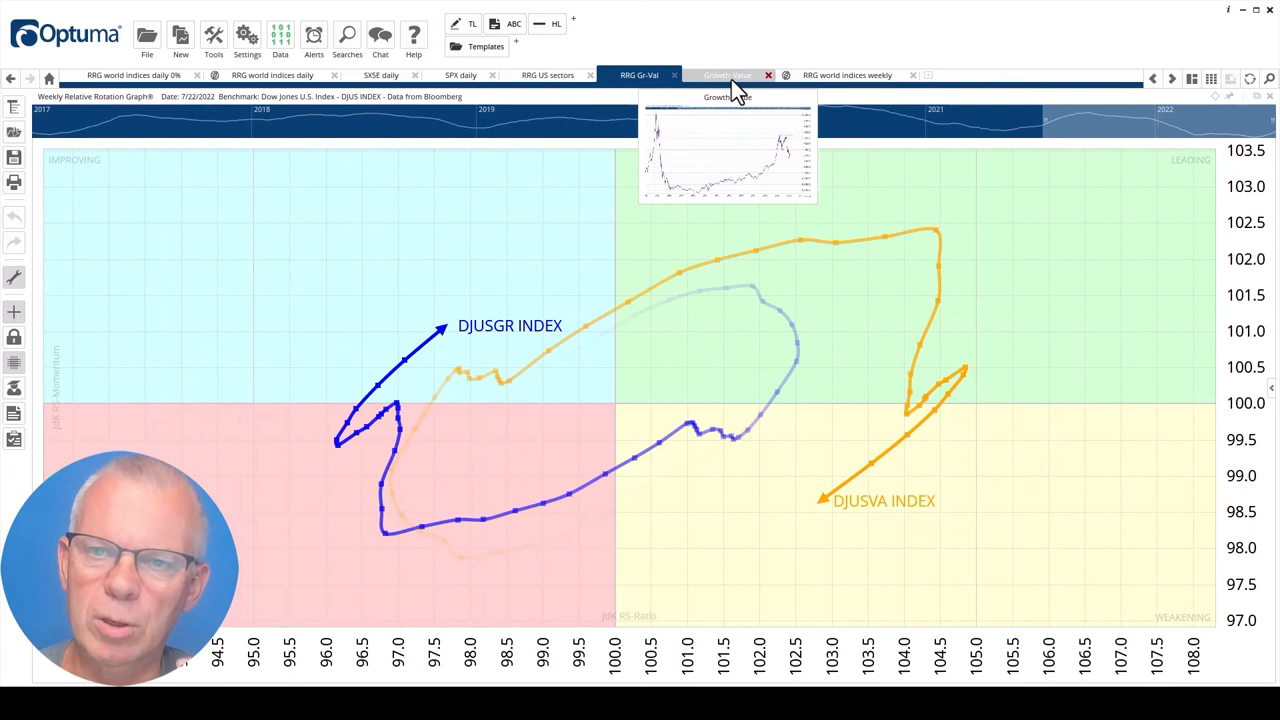
{"action": "left_click", "coordinate": [727, 74]}
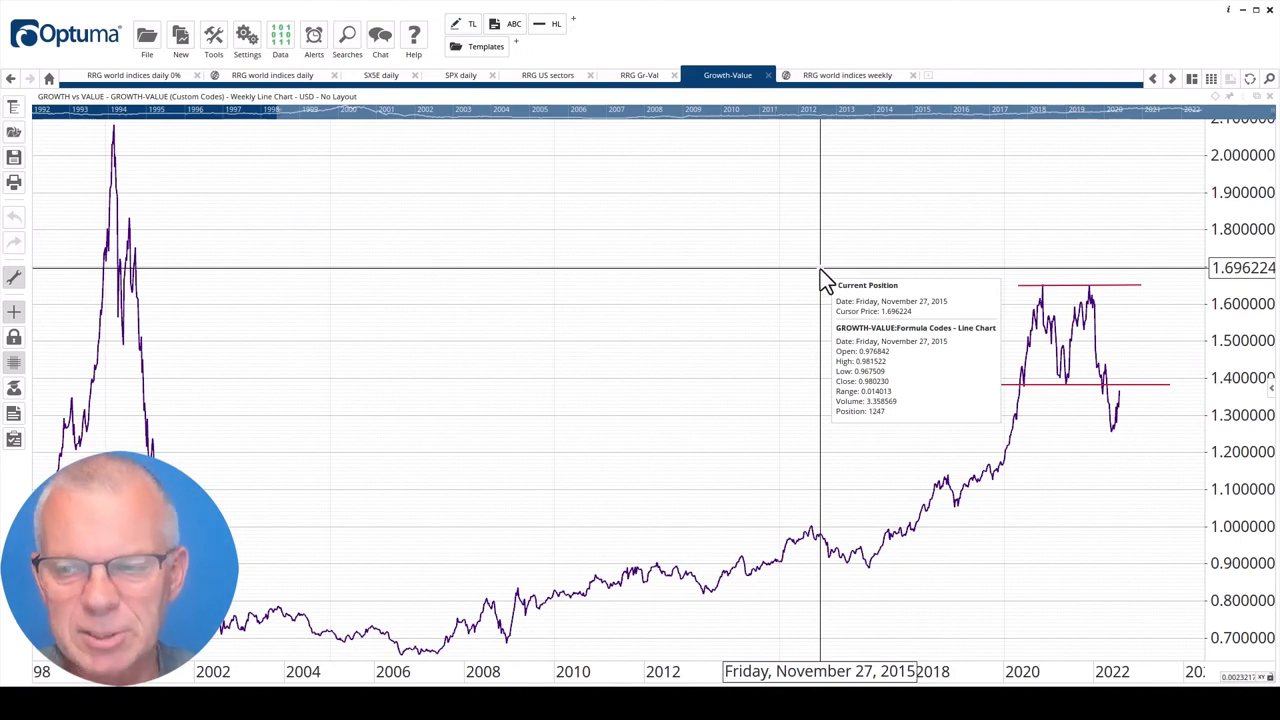
{"action": "mouse_move", "coordinate": [1125, 410]}
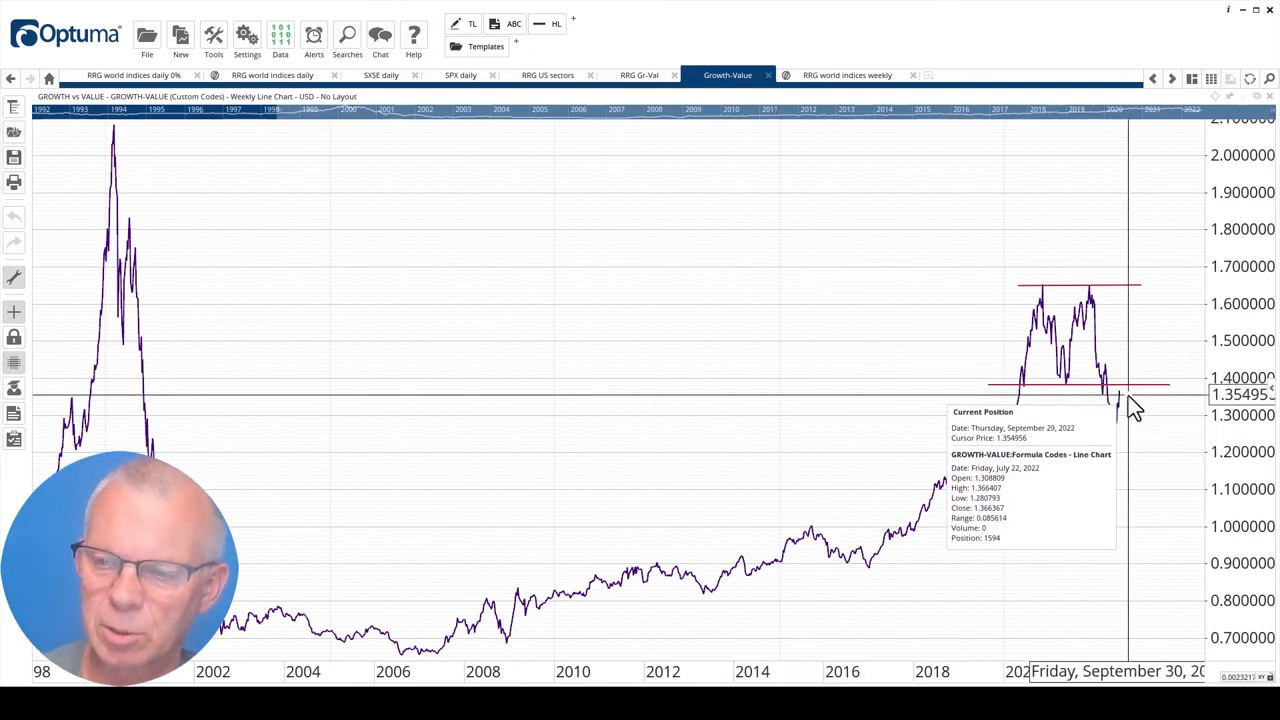
{"action": "mouse_move", "coordinate": [1125, 405]}
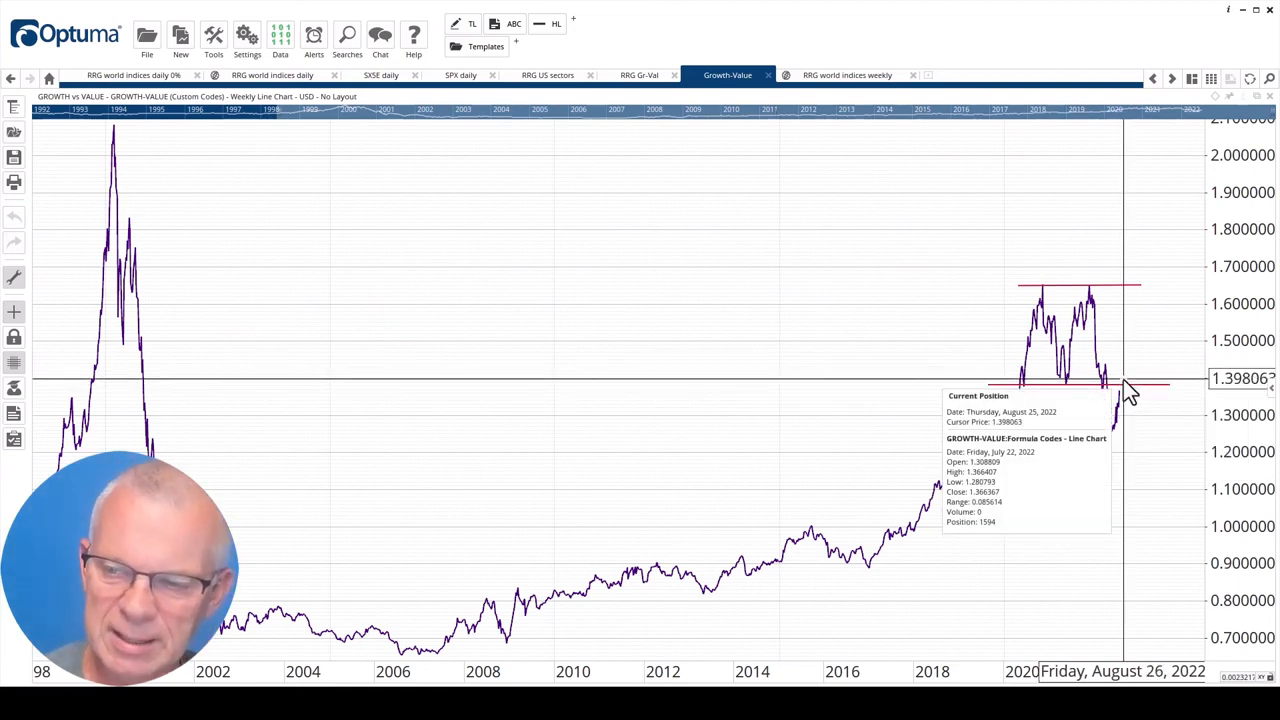
{"action": "mouse_move", "coordinate": [1130, 405]}
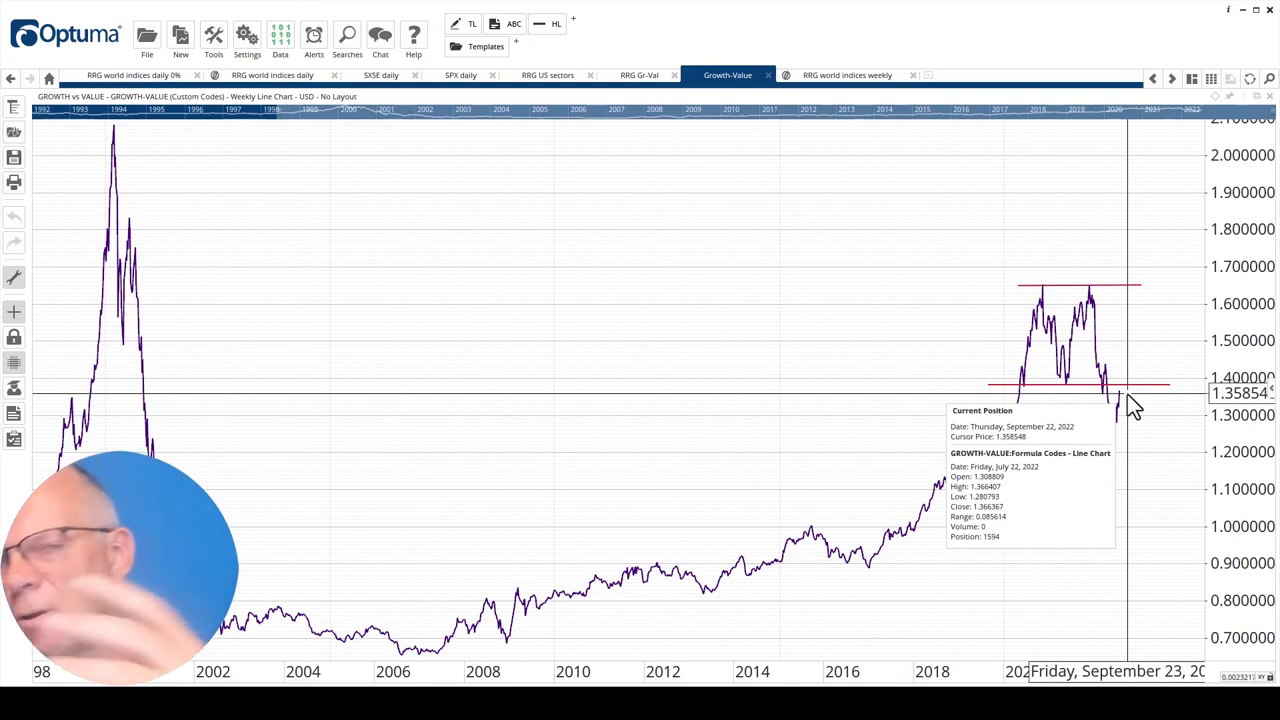
{"action": "mouse_move", "coordinate": [1125, 405]}
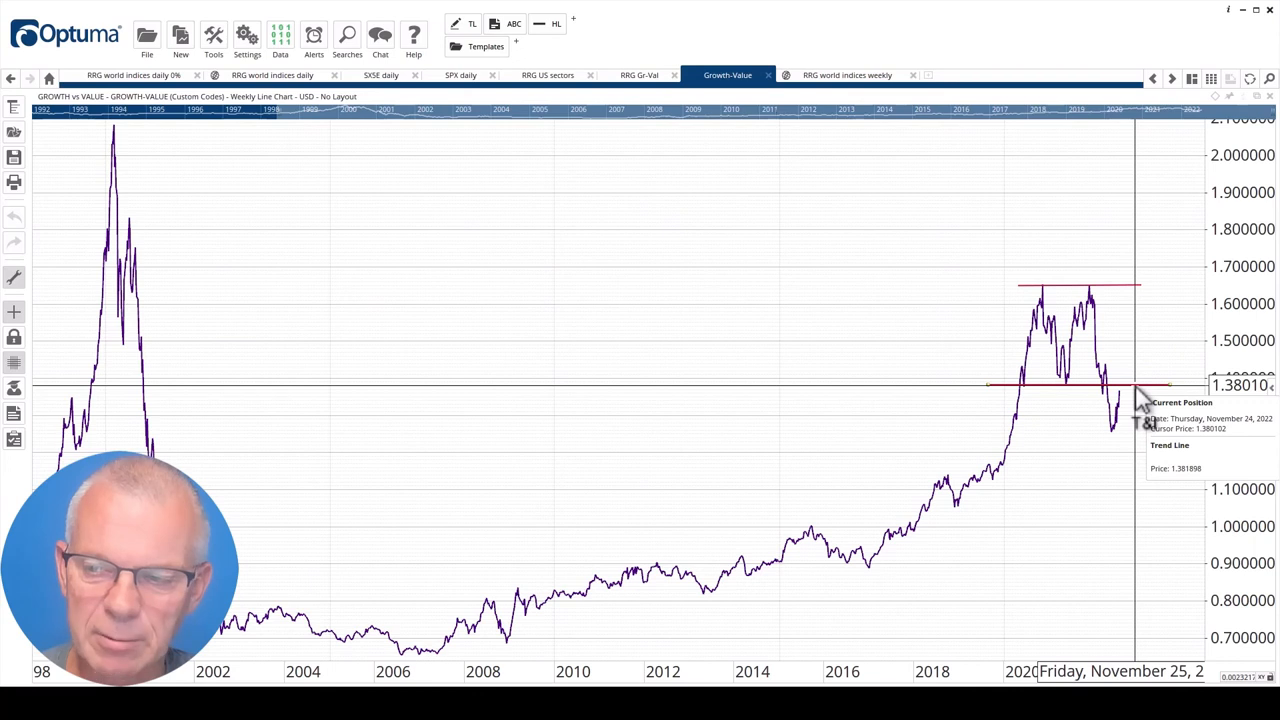
{"action": "mouse_move", "coordinate": [1118, 440]}
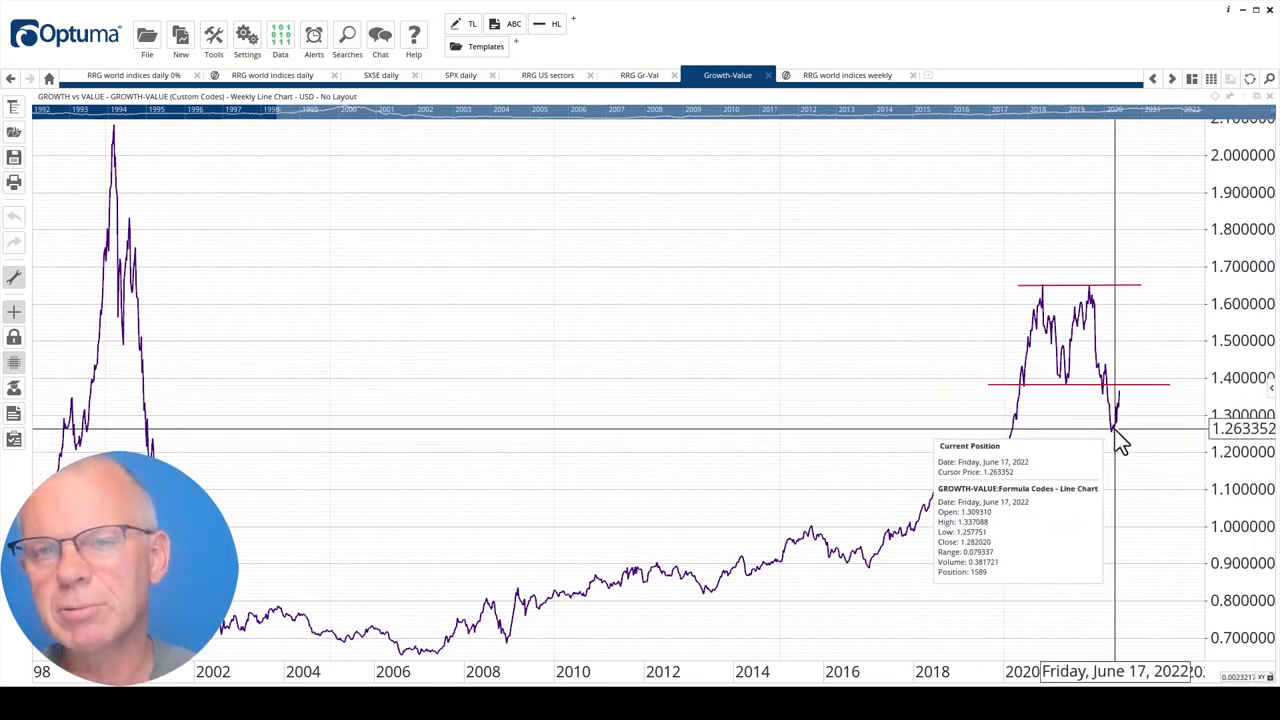
{"action": "mouse_move", "coordinate": [1128, 440]}
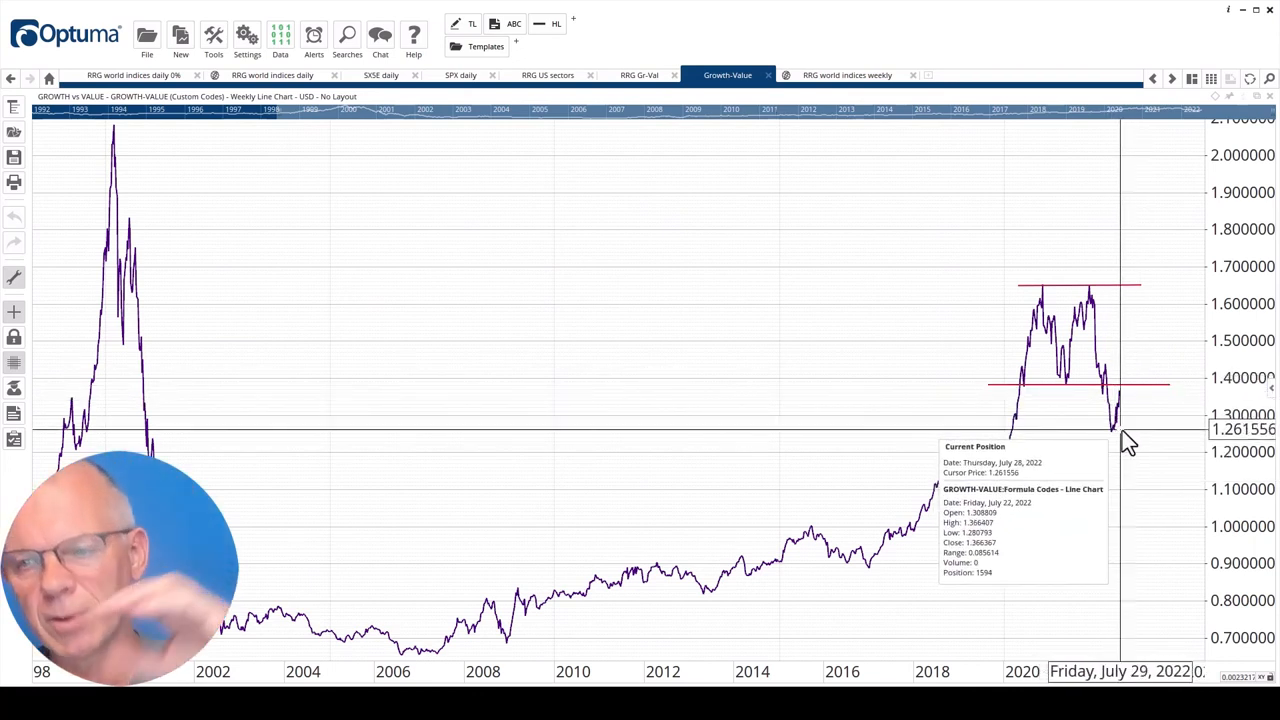
{"action": "mouse_move", "coordinate": [1060, 418]}
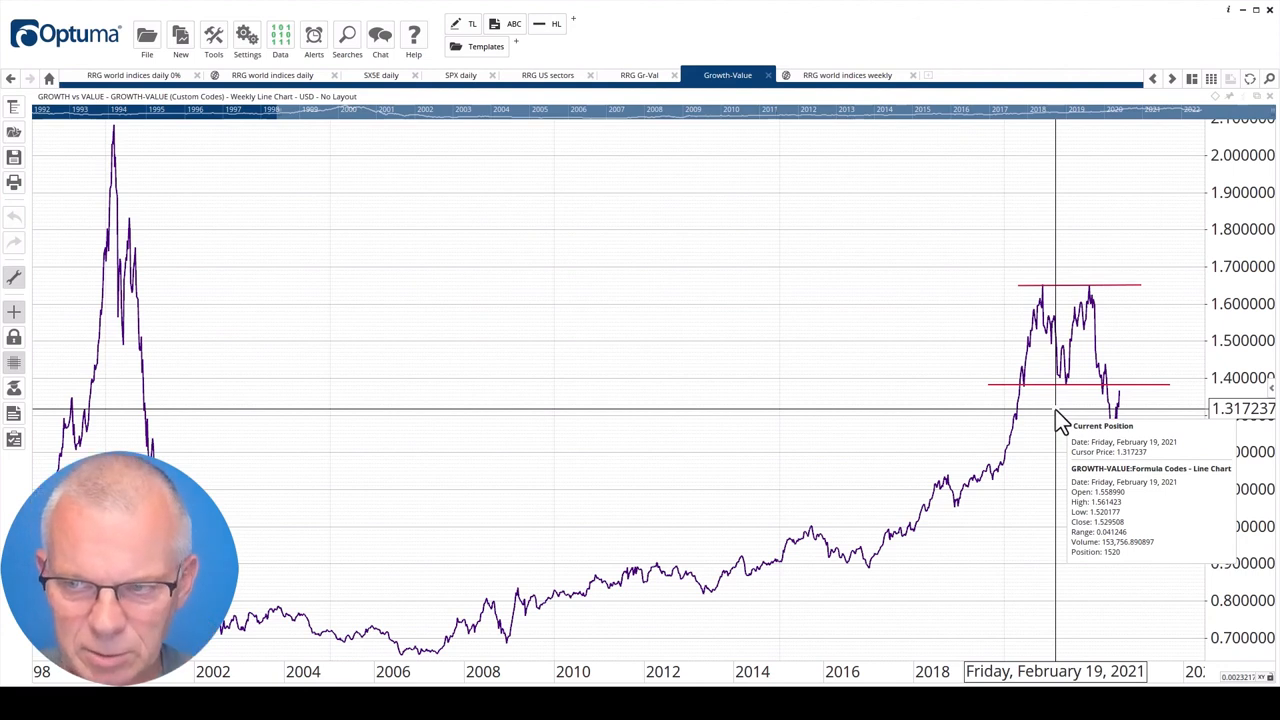
{"action": "mouse_move", "coordinate": [1075, 415]}
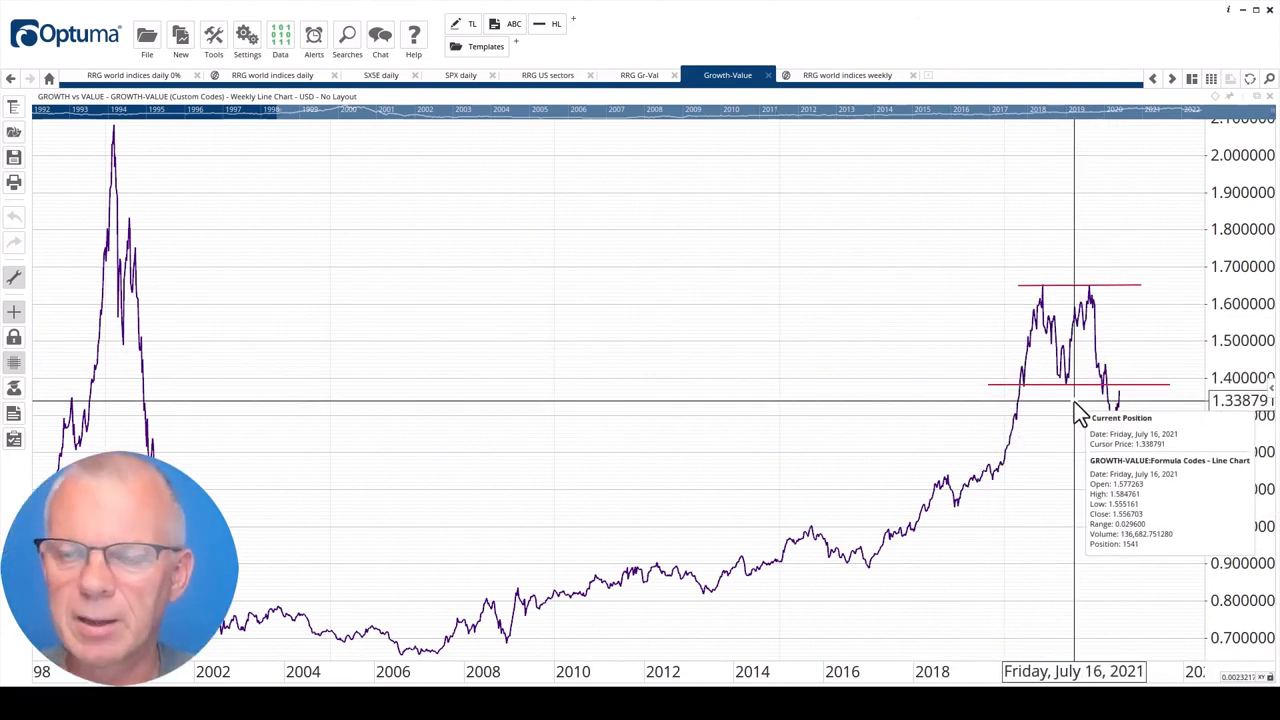
{"action": "mouse_move", "coordinate": [1005, 435]}
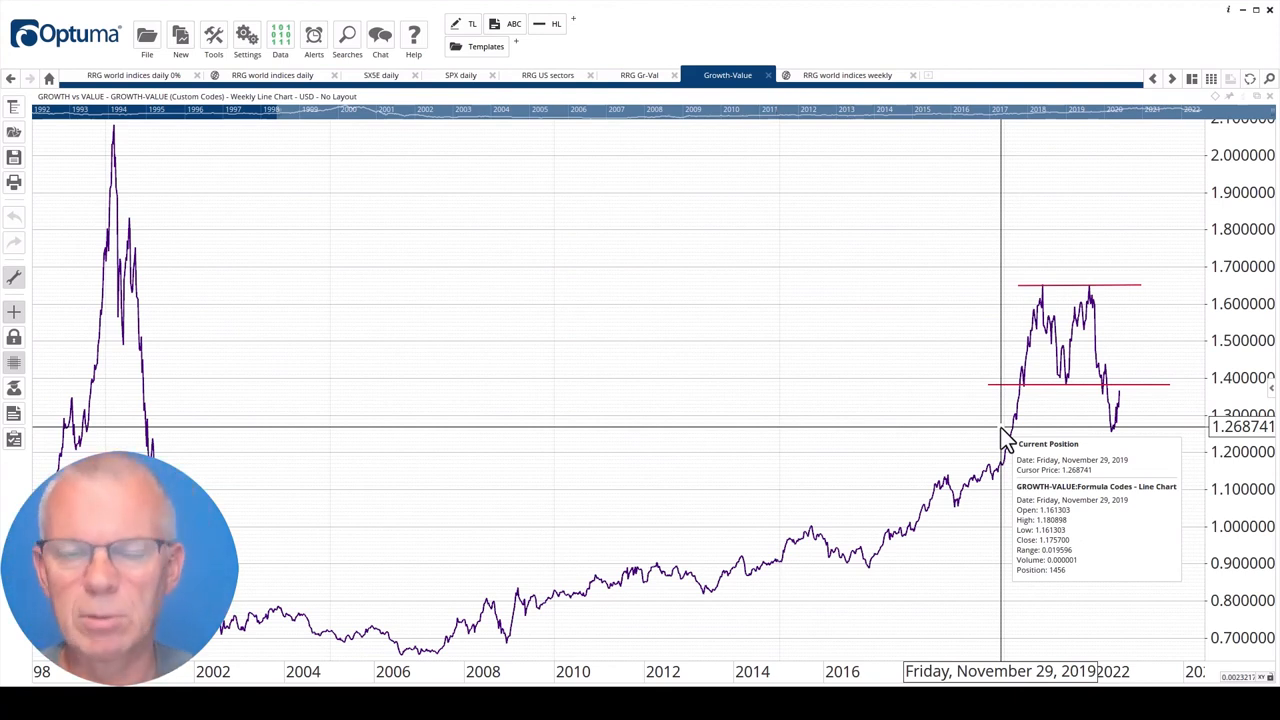
{"action": "mouse_move", "coordinate": [1113, 430]}
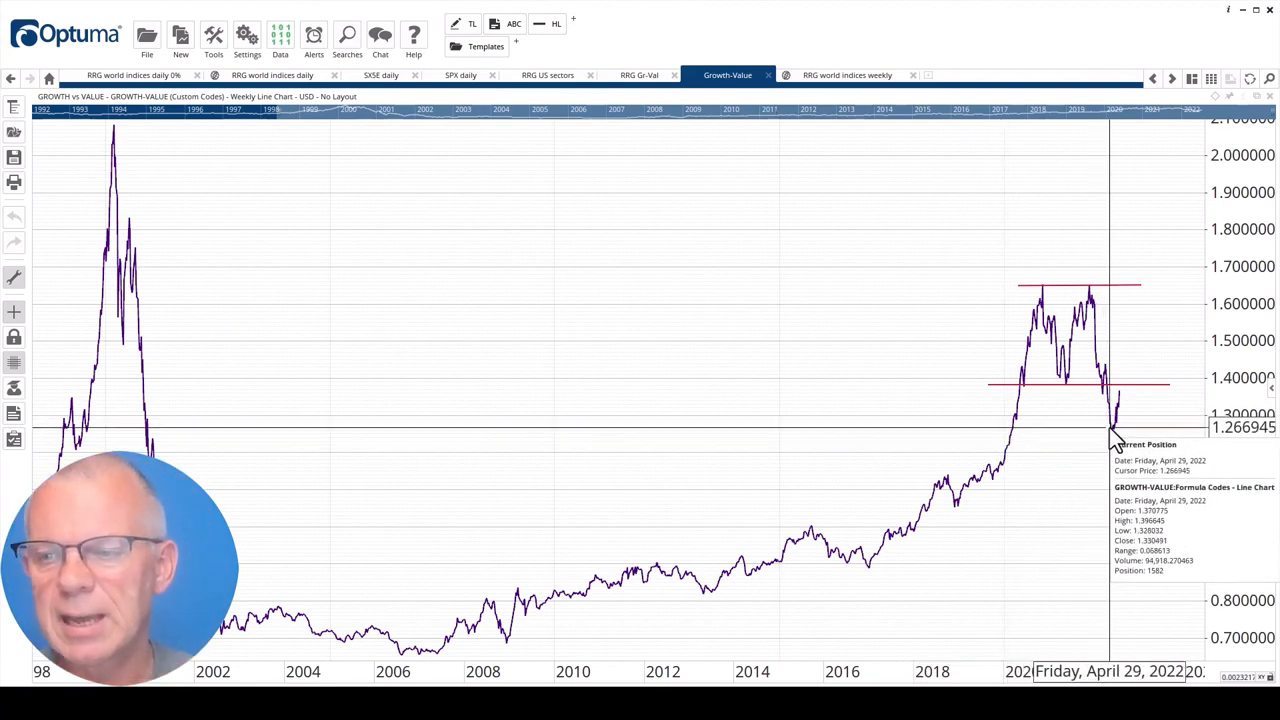
{"action": "mouse_move", "coordinate": [1140, 395]}
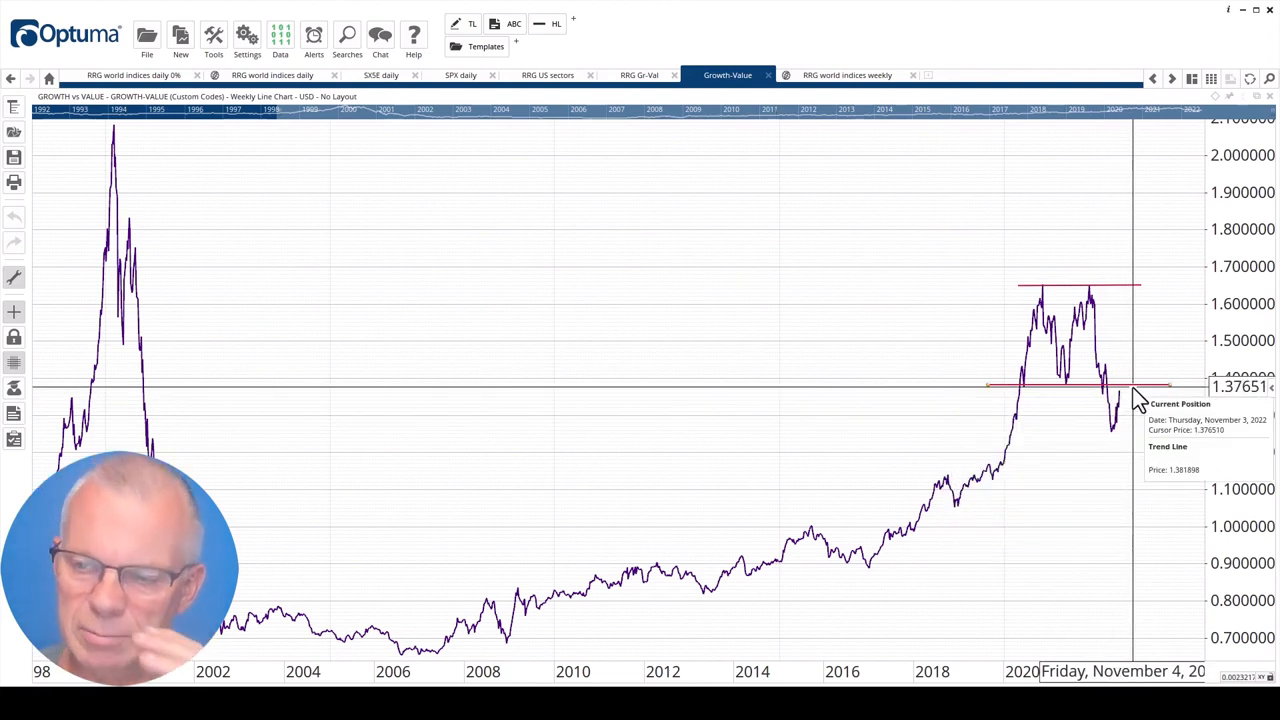
{"action": "mouse_move", "coordinate": [1140, 400]}
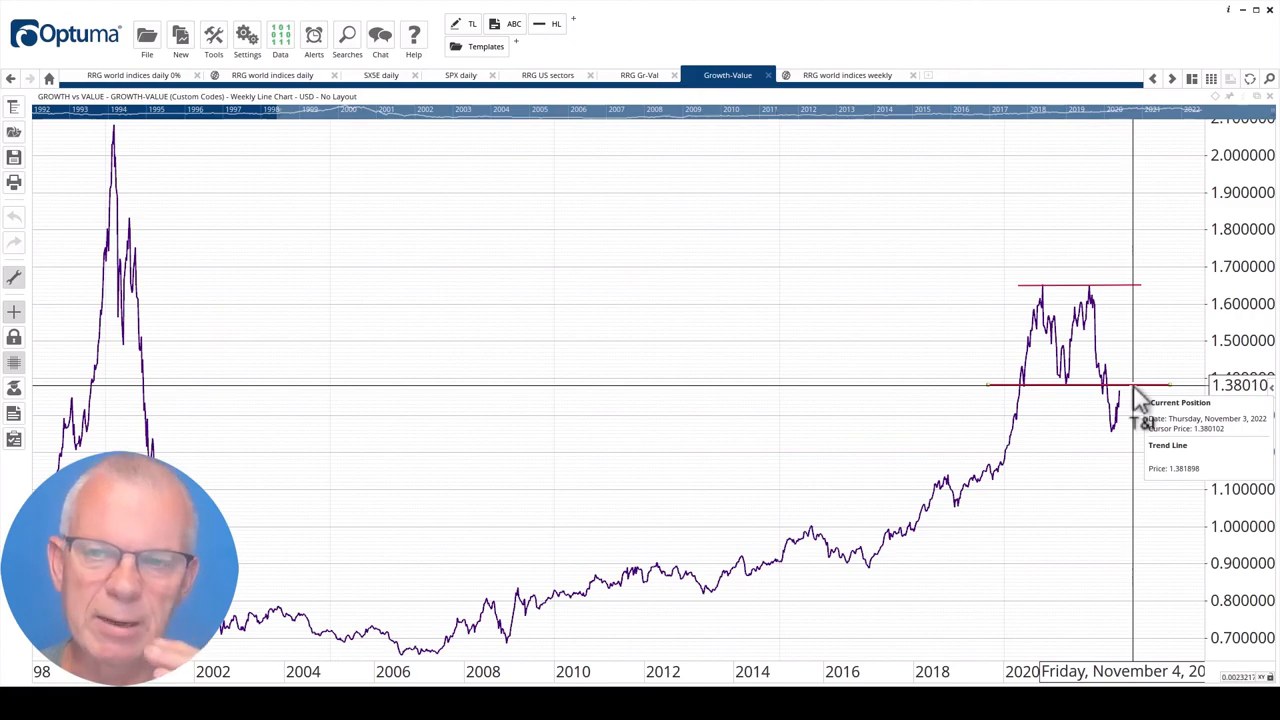
{"action": "mouse_move", "coordinate": [1140, 410]}
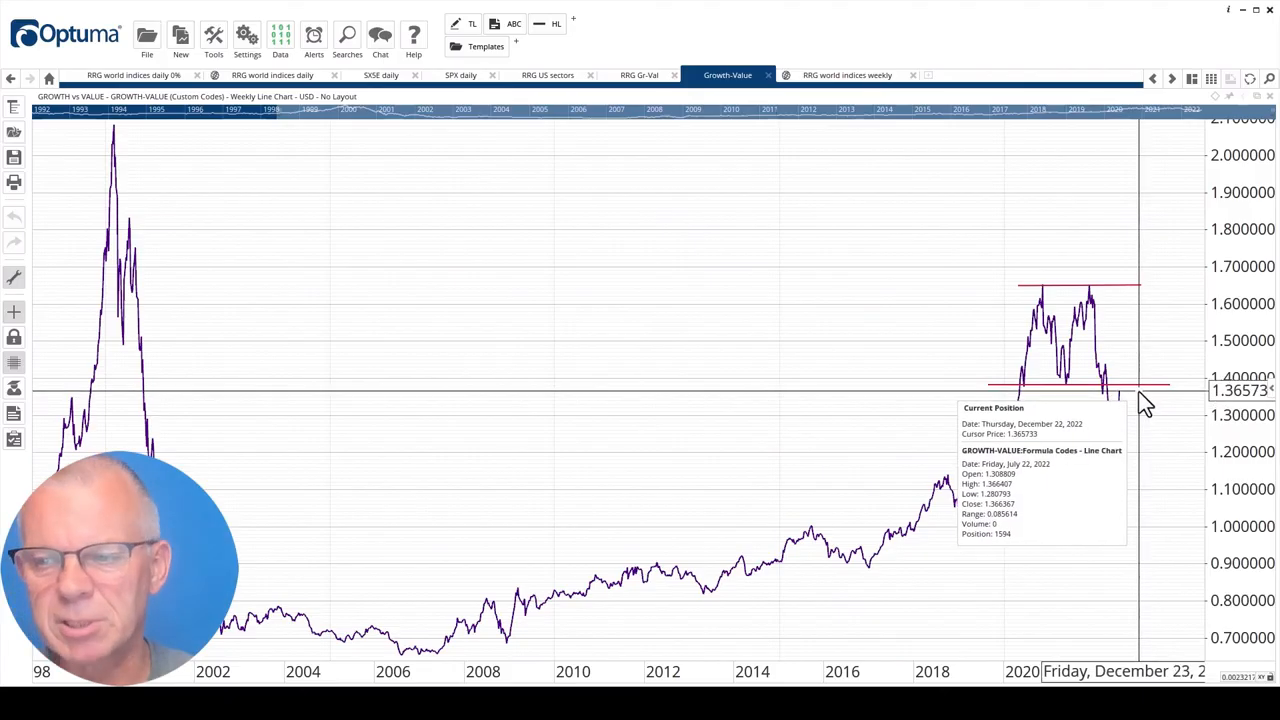
{"action": "mouse_move", "coordinate": [1117, 443]}
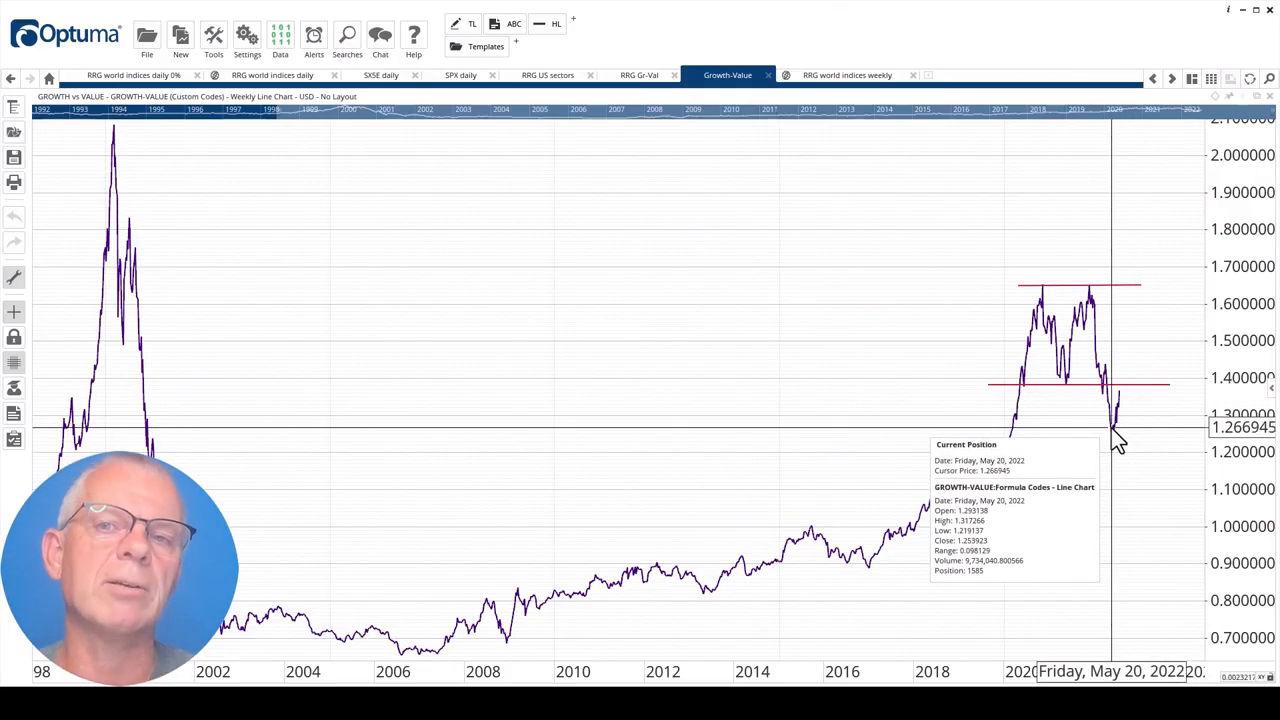
{"action": "mouse_move", "coordinate": [820, 360]}
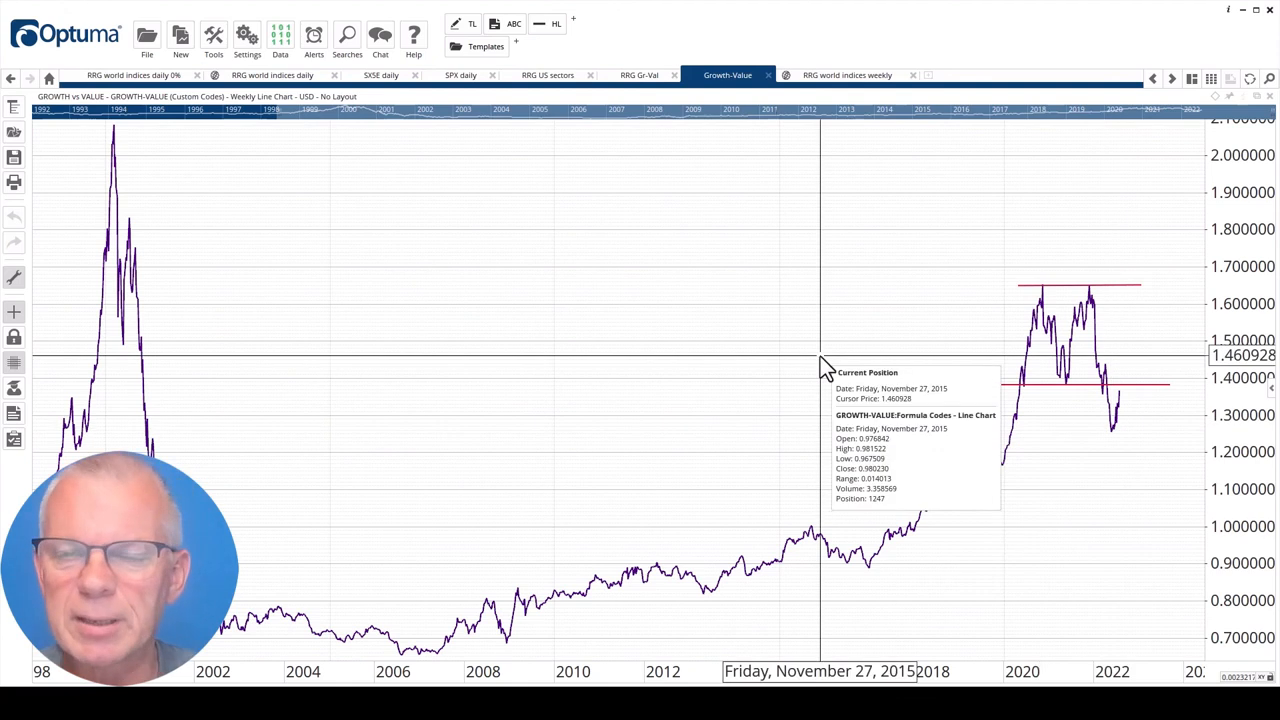